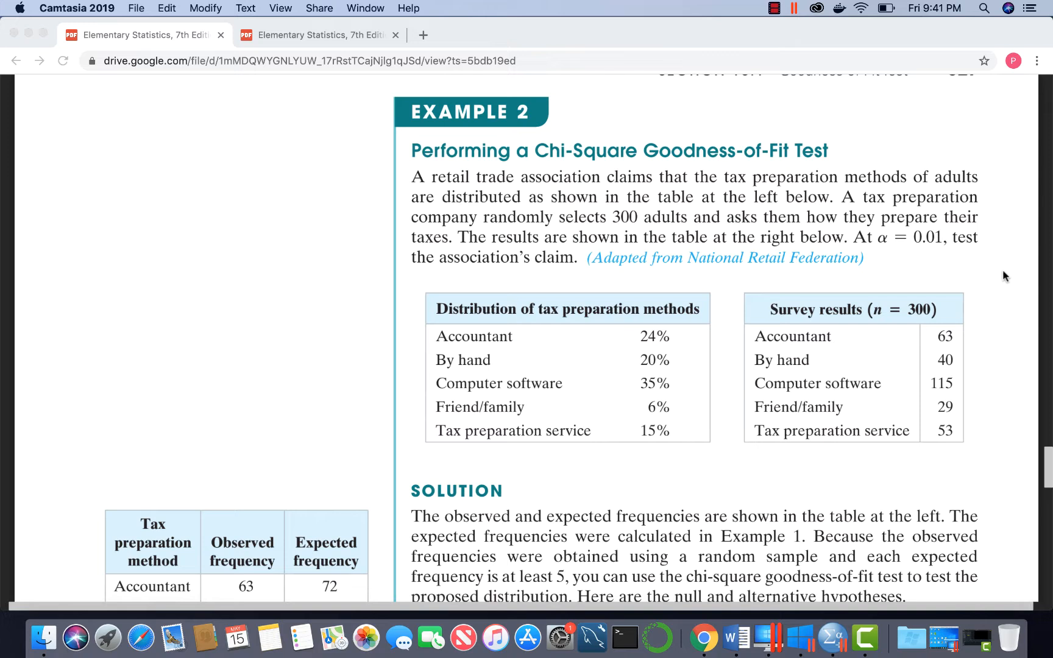
mouse_move(611, 206)
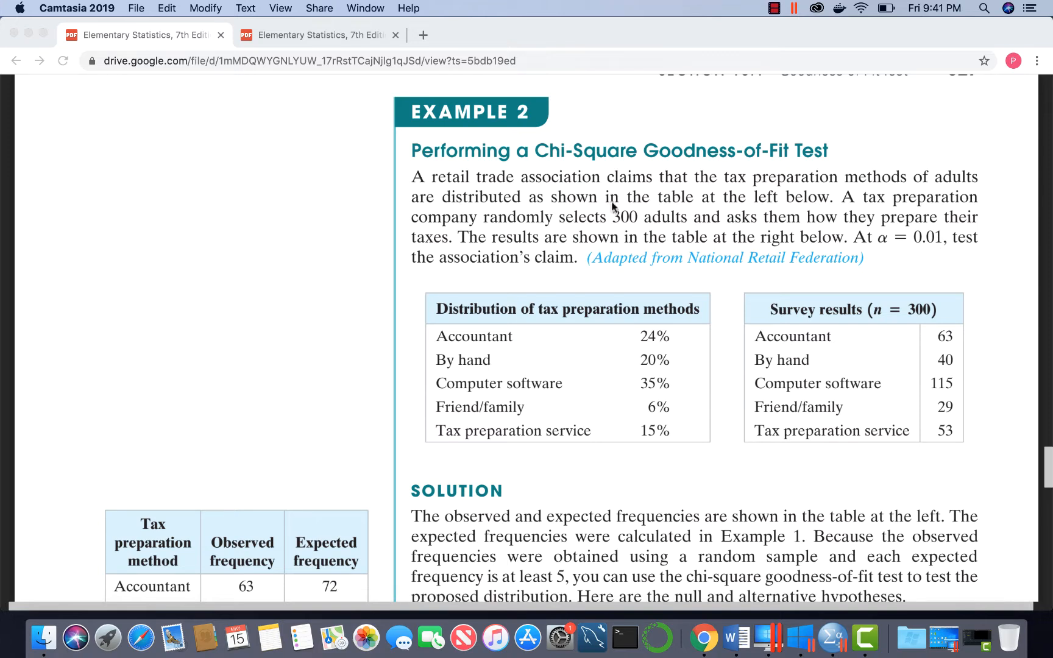
mouse_move(391, 186)
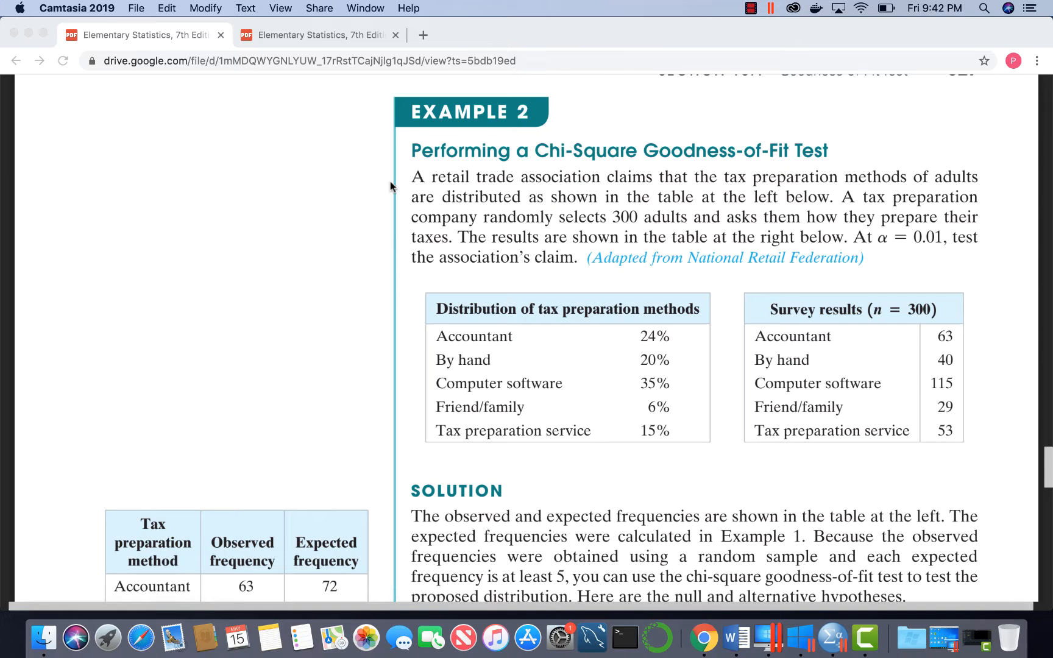
mouse_move(566, 185)
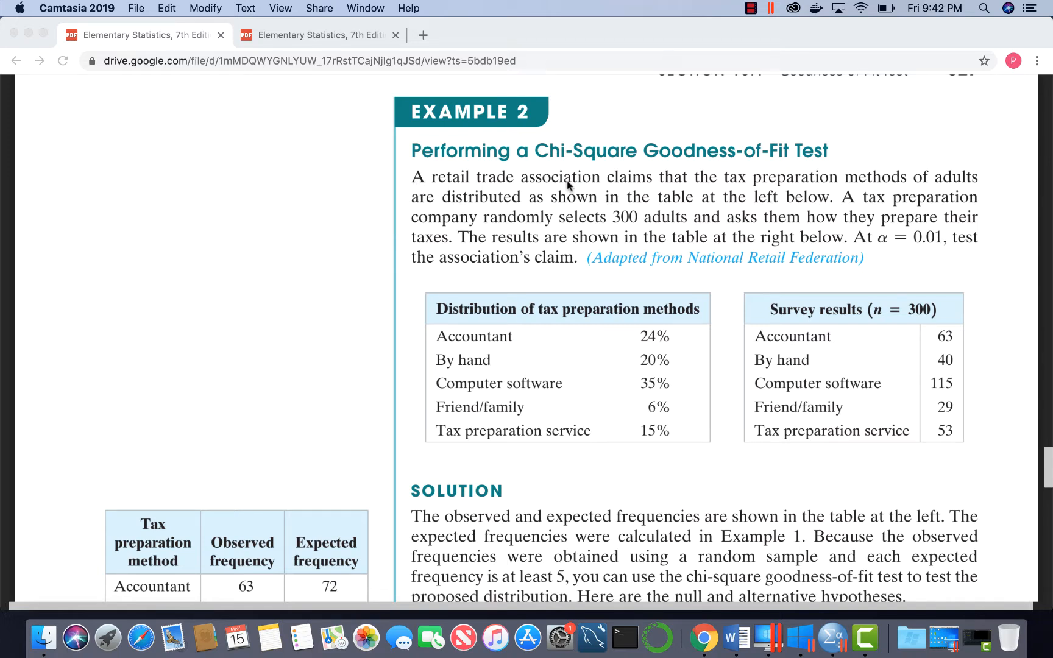
mouse_move(886, 190)
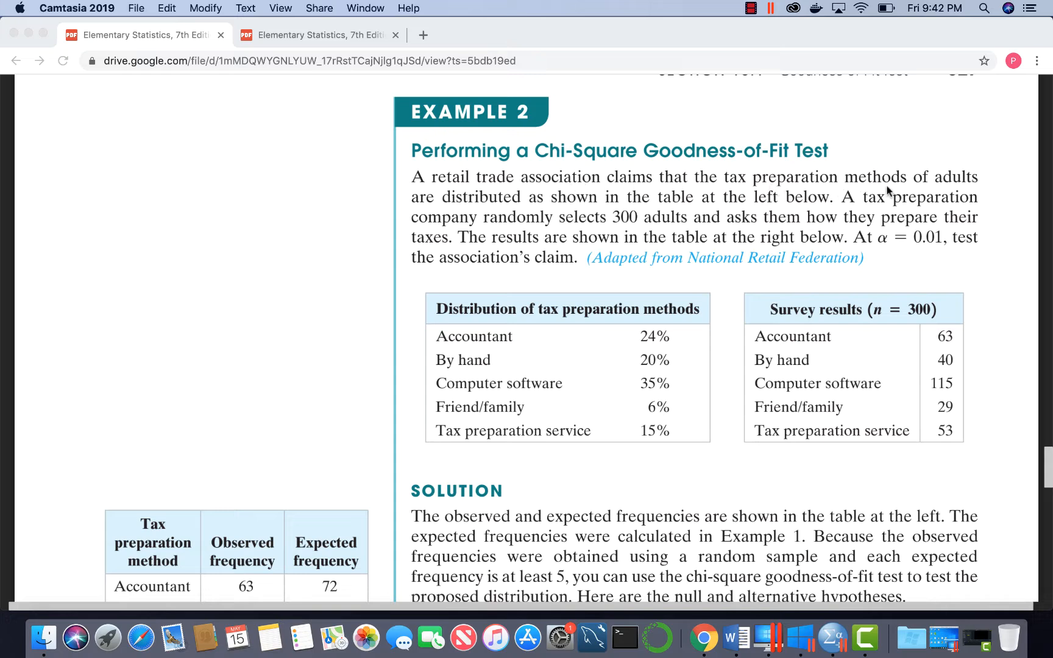
mouse_move(961, 191)
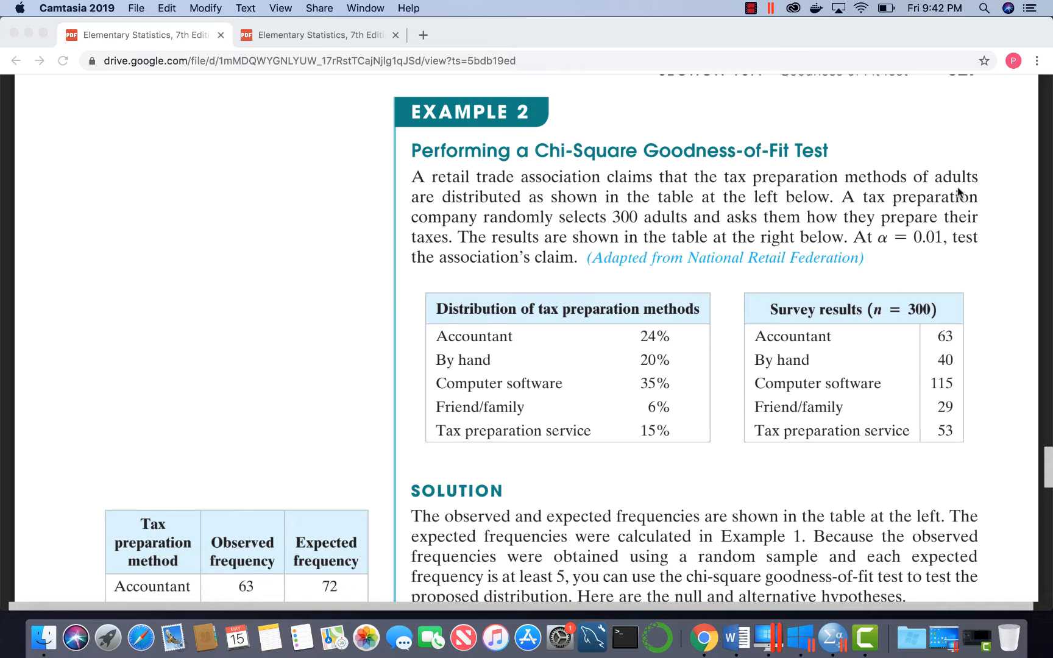
mouse_move(537, 375)
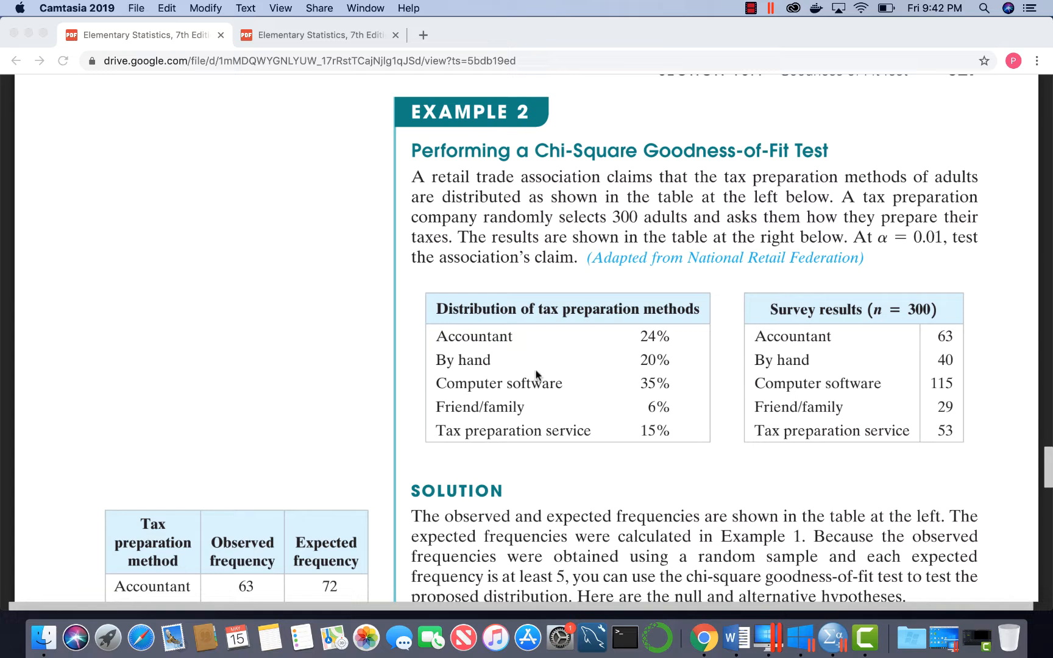
mouse_move(584, 380)
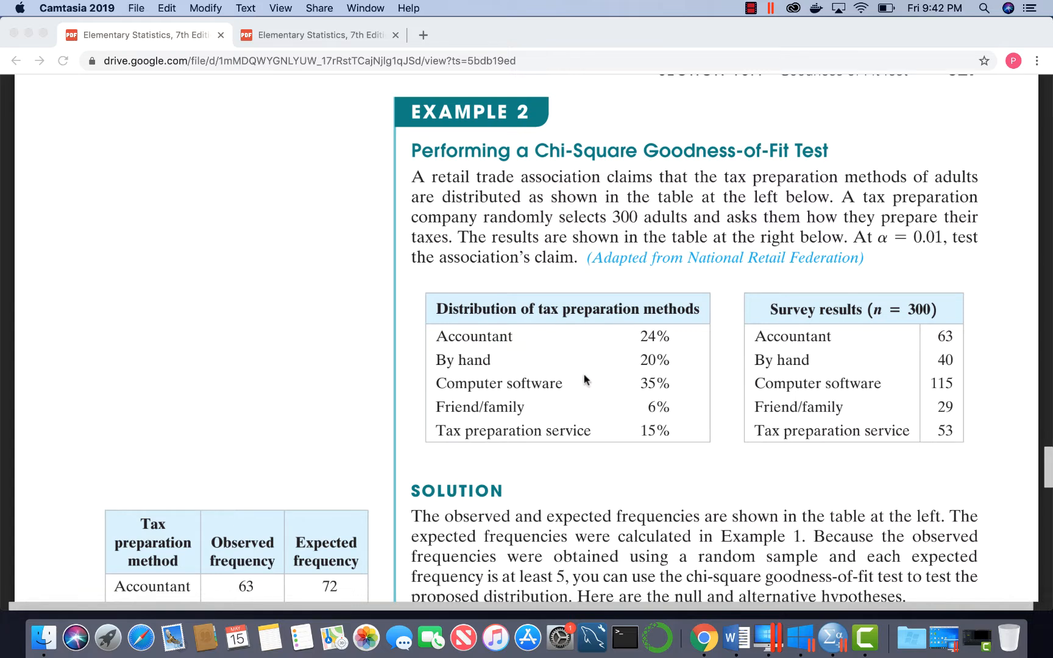
mouse_move(670, 415)
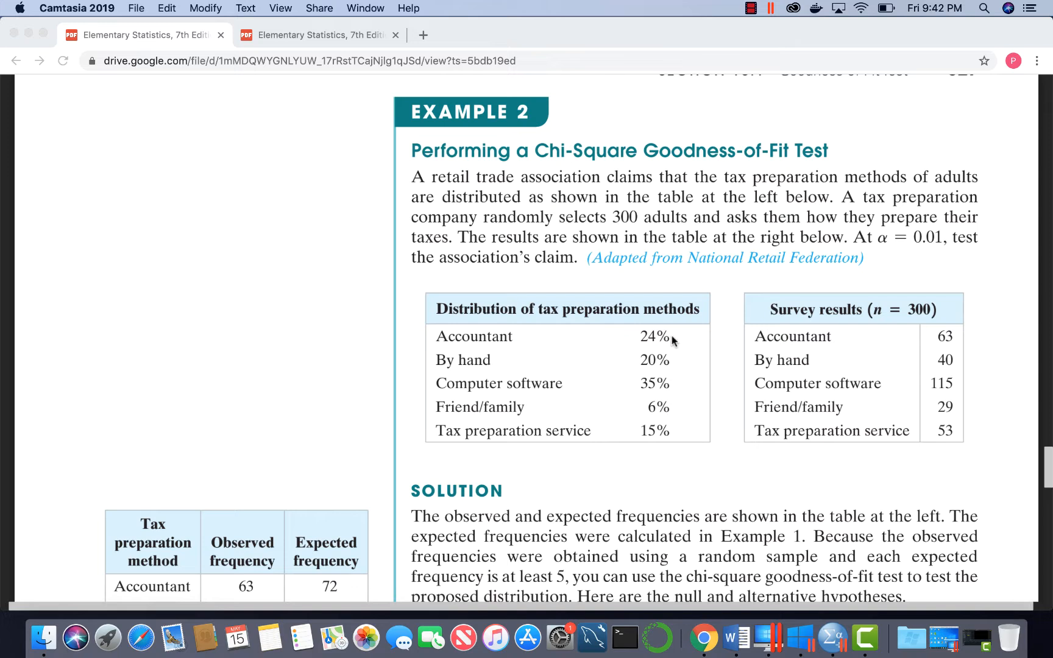
mouse_move(676, 435)
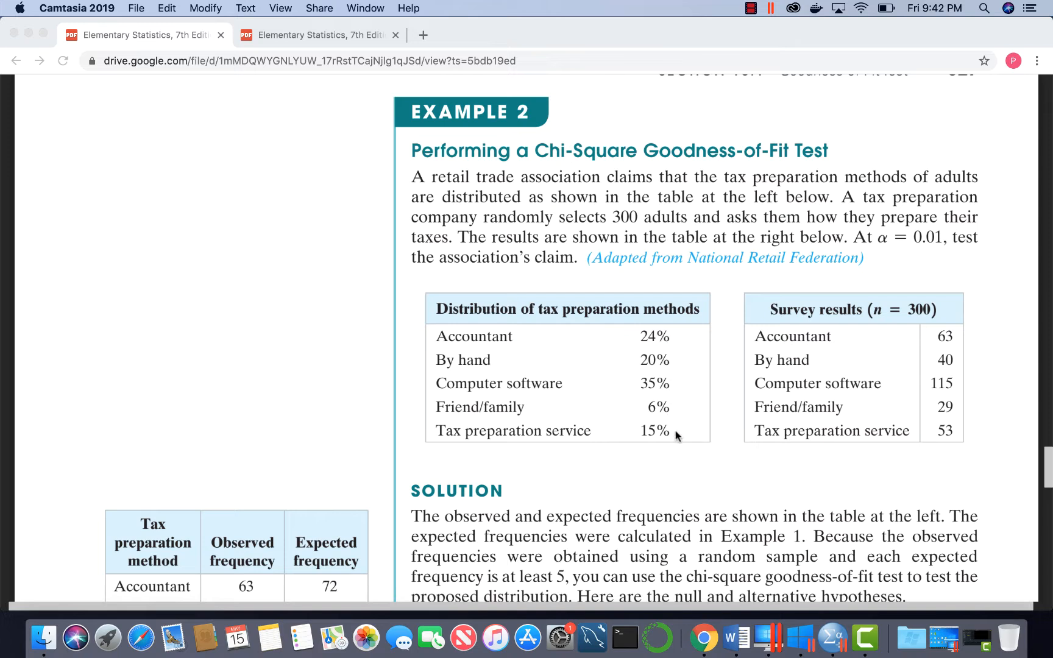
mouse_move(738, 396)
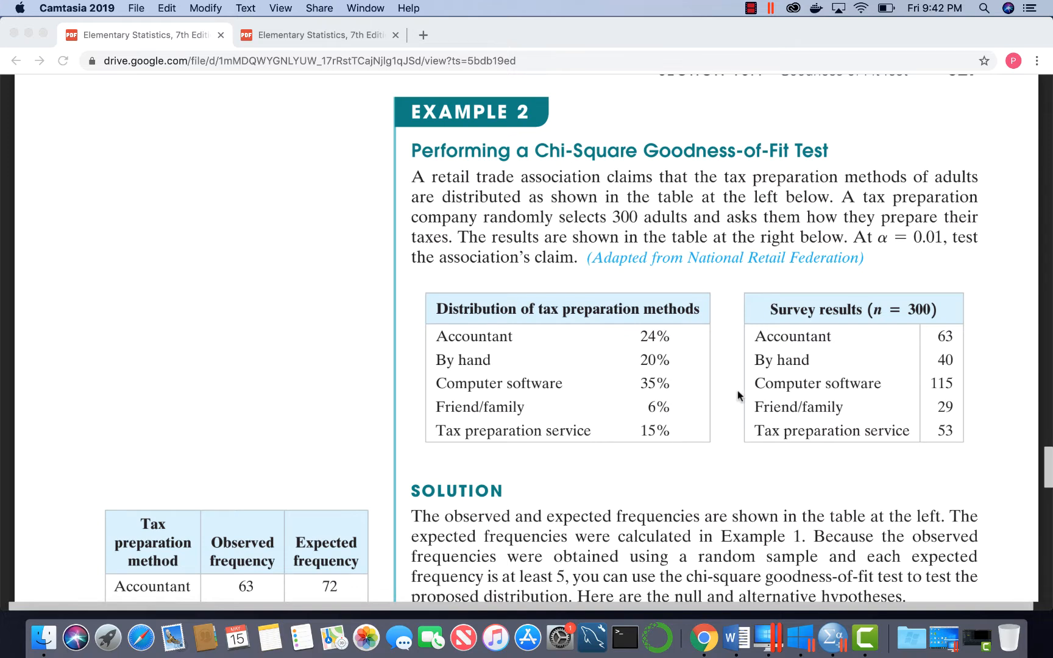
mouse_move(891, 338)
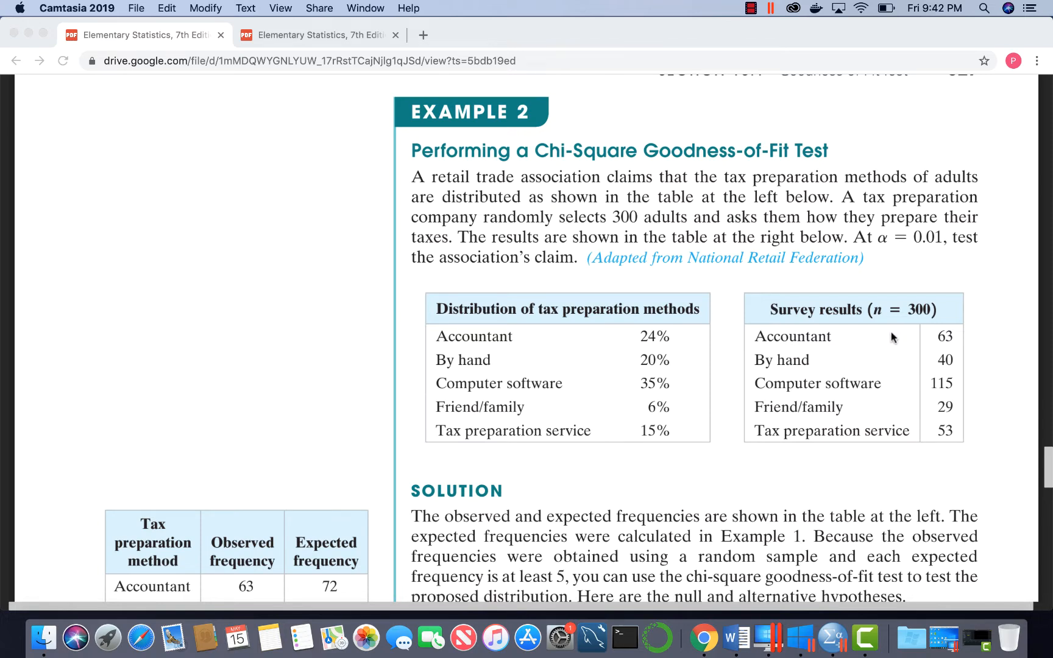
mouse_move(954, 340)
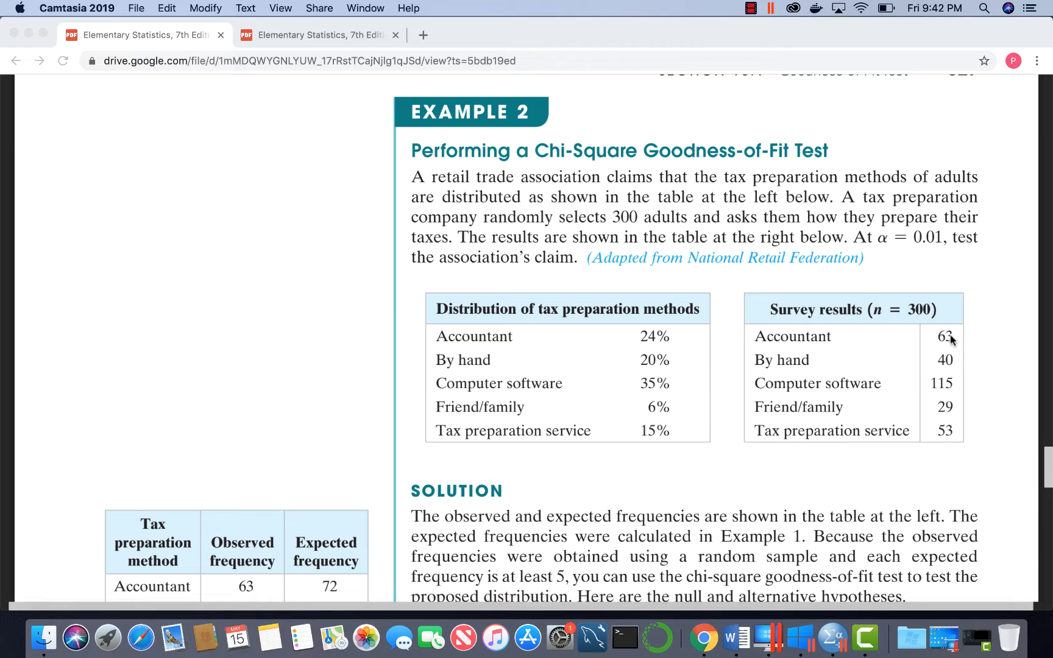
mouse_move(970, 390)
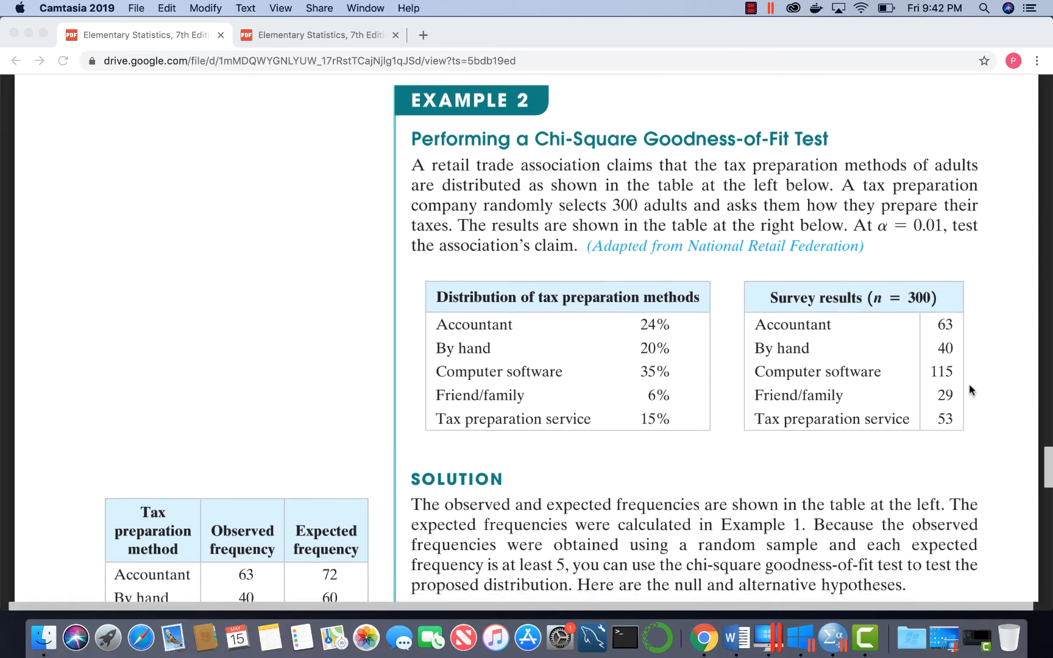
Scroll the PDF to show the Solution's observed/expected frequency tables and hypotheses together
scroll("down", 3)
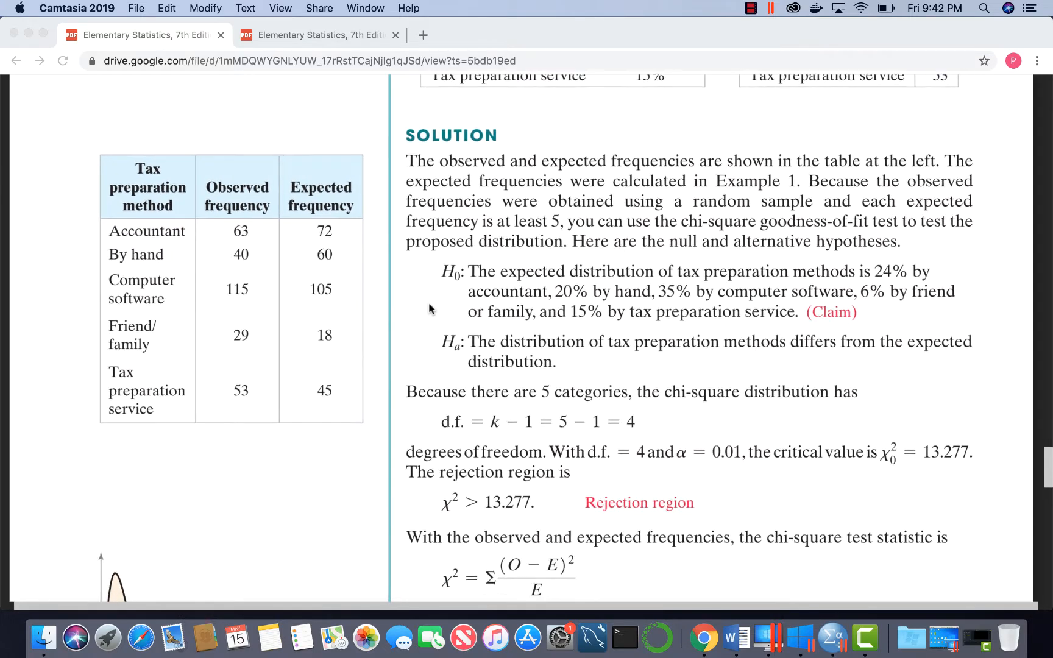
scroll("down", 3)
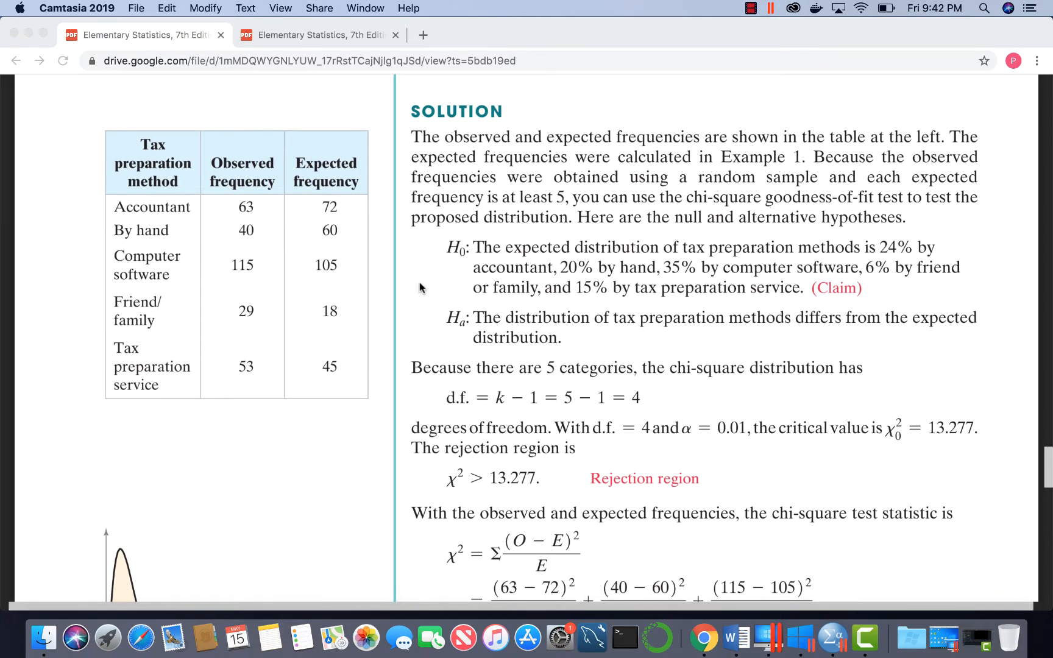
mouse_move(791, 269)
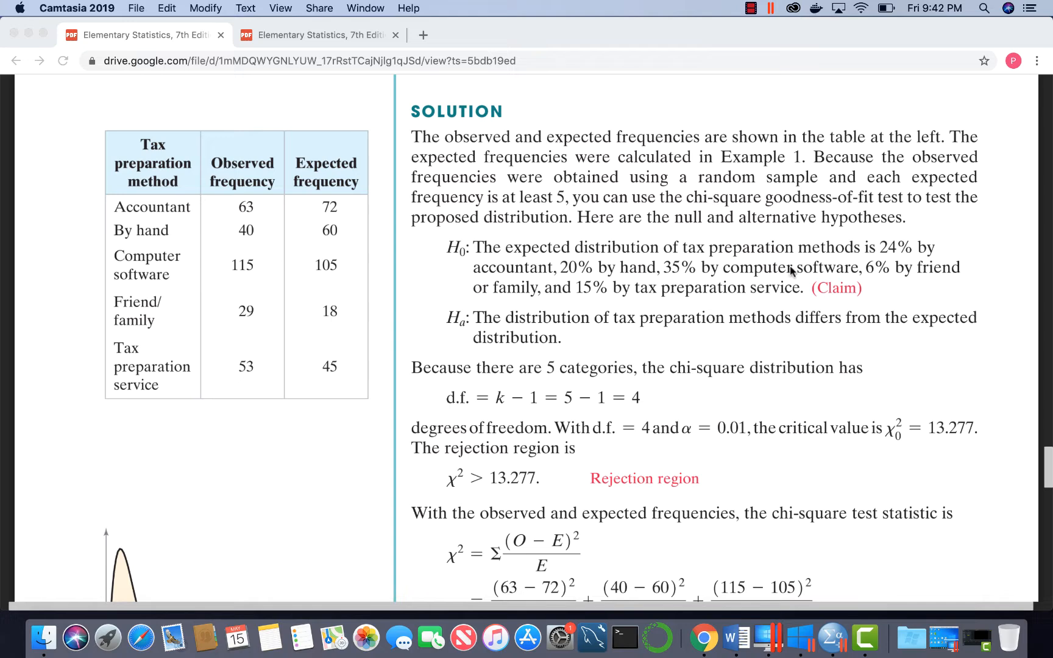
scroll("up", 3)
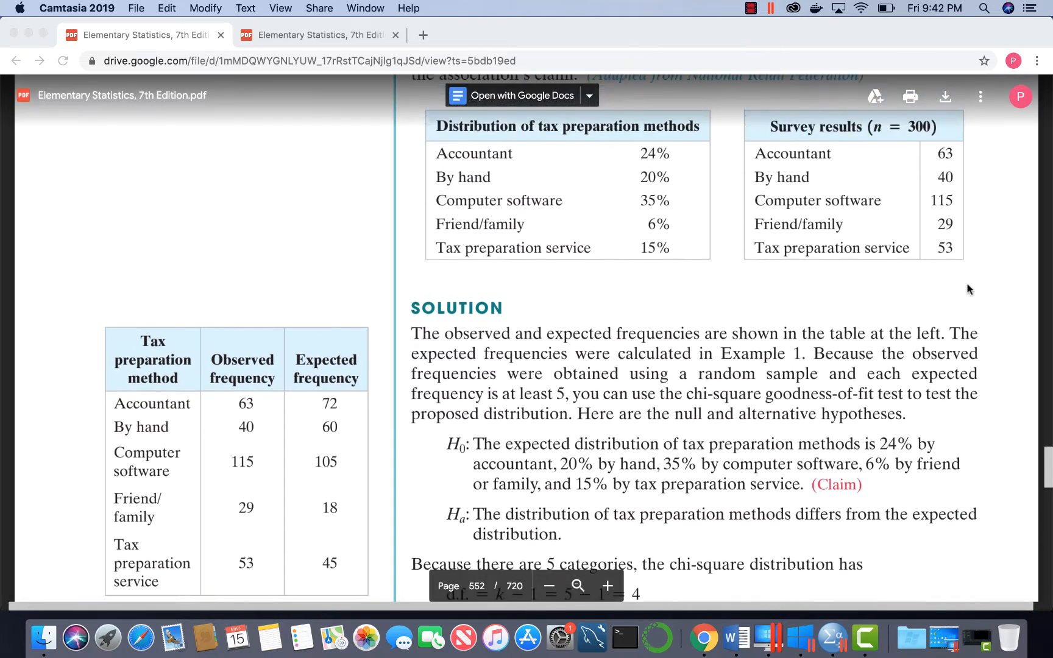
scroll("up", 3)
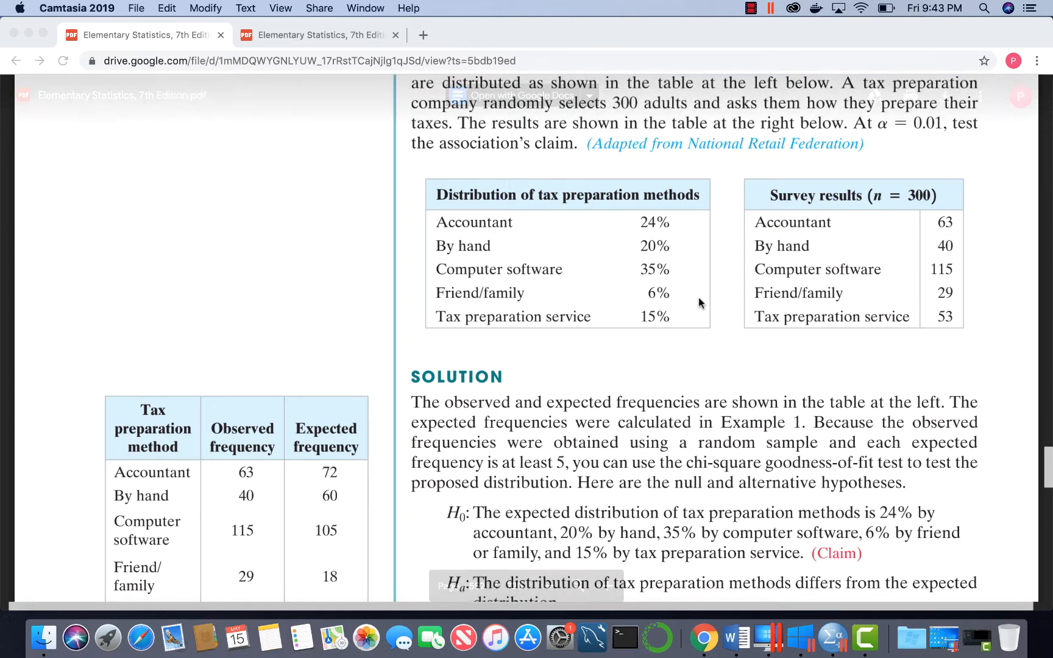
scroll("down", 3)
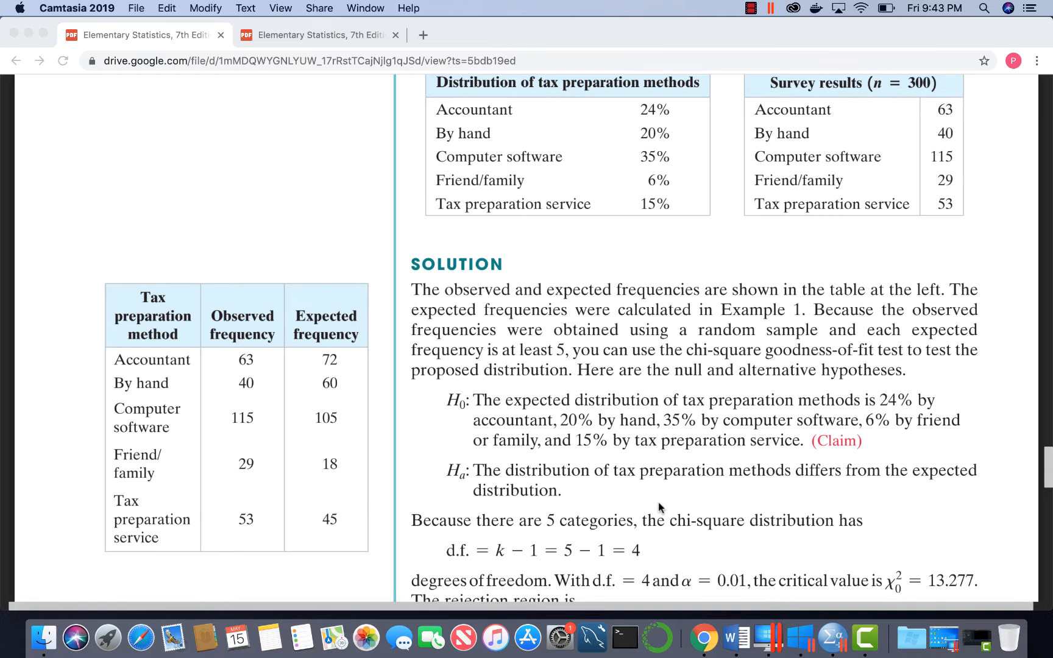
mouse_move(869, 469)
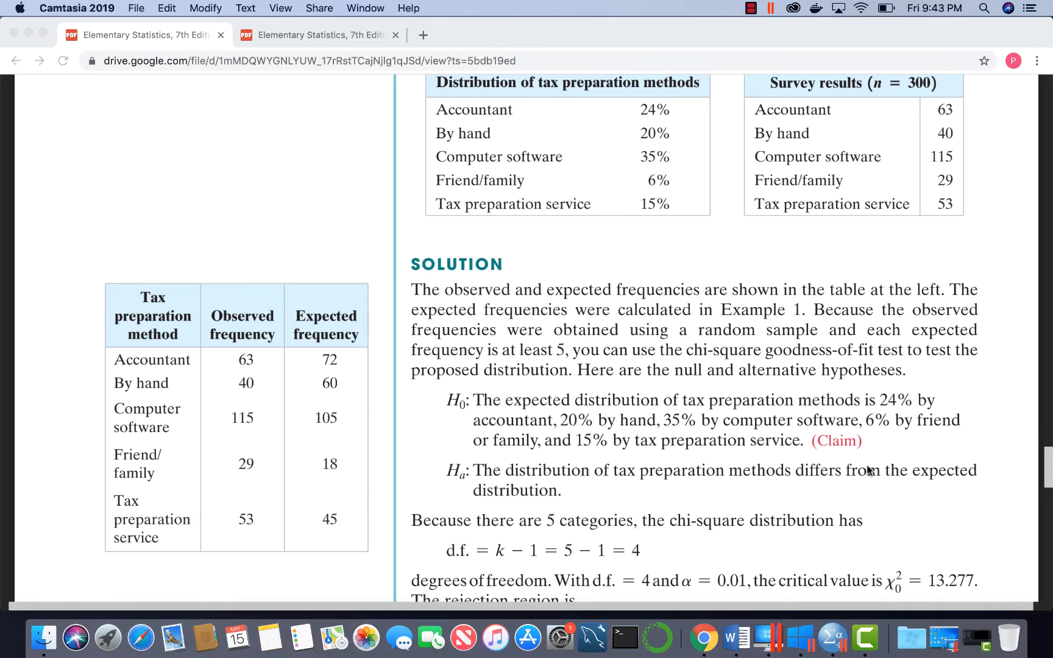
mouse_move(870, 465)
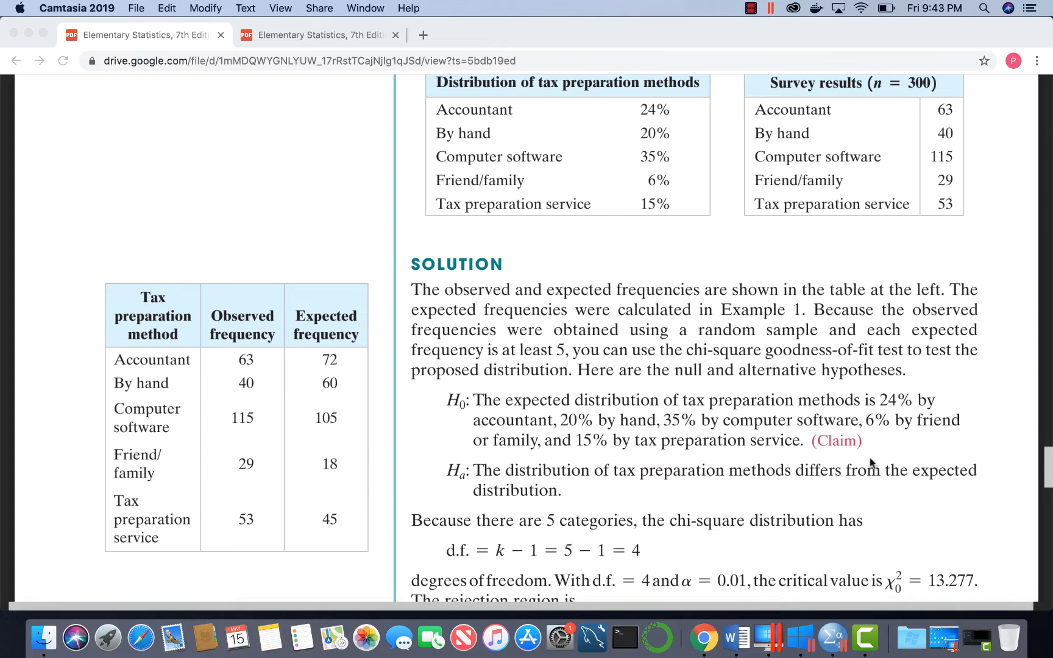
Scroll to the tax-preparation frequency table, hypotheses, four degrees of freedom and 13.277 critical value
scroll("down", 3)
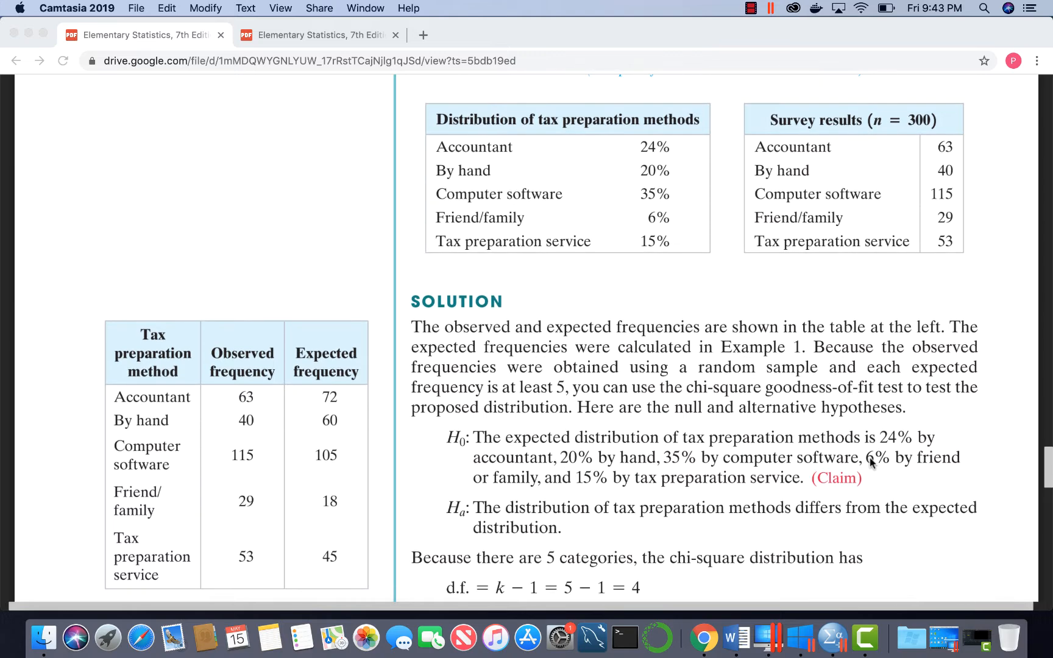
mouse_move(962, 200)
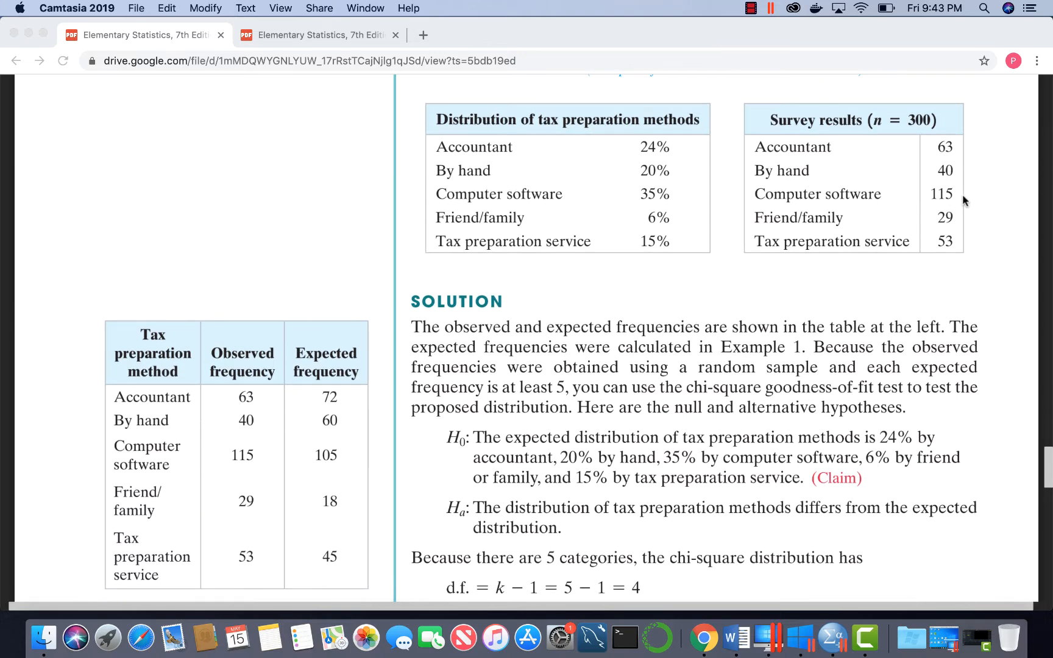
mouse_move(743, 294)
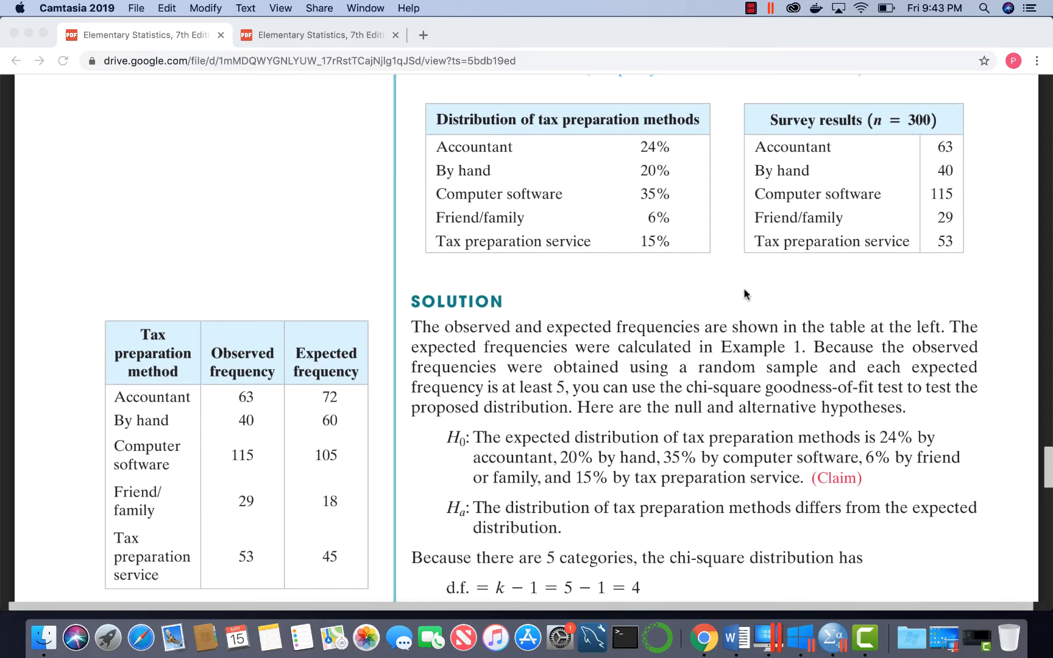
scroll("down", 3)
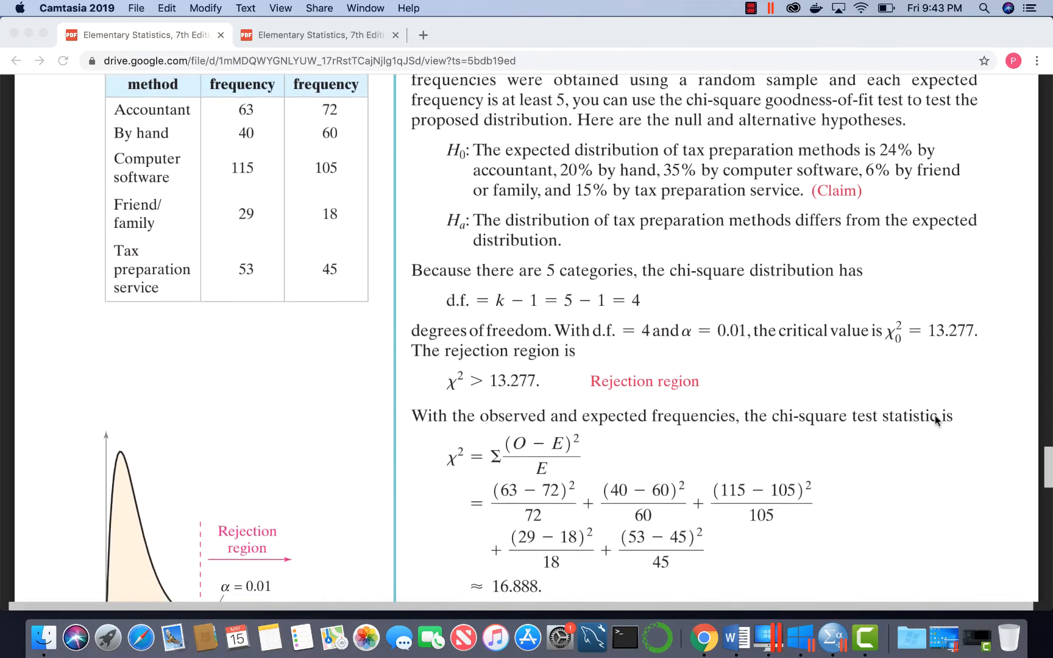
scroll("up", 3)
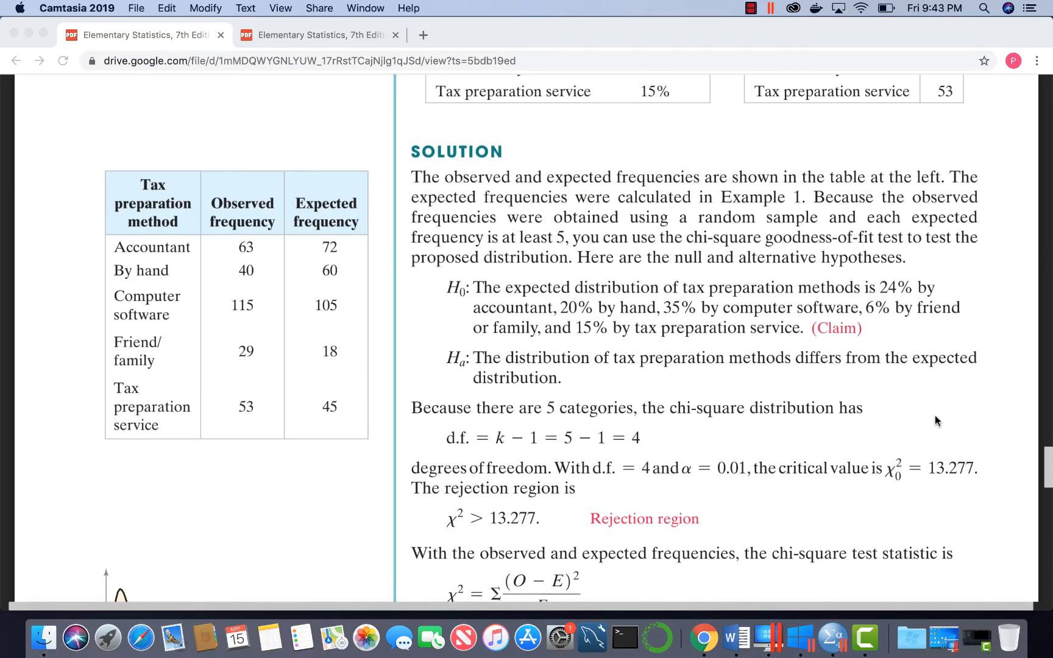
scroll("up", 3)
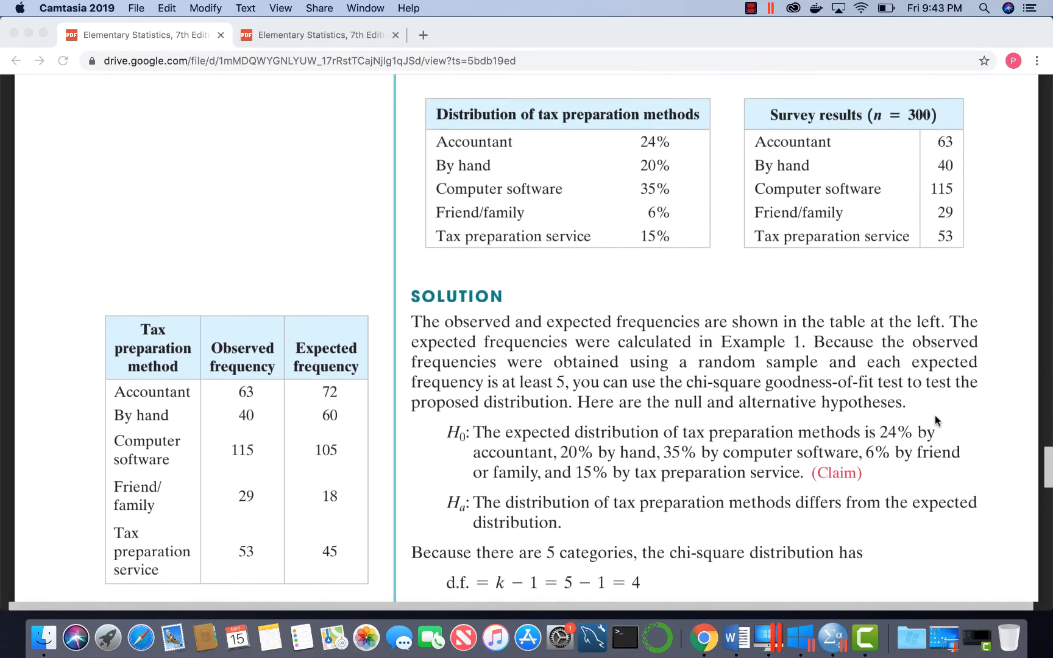
scroll("up", 3)
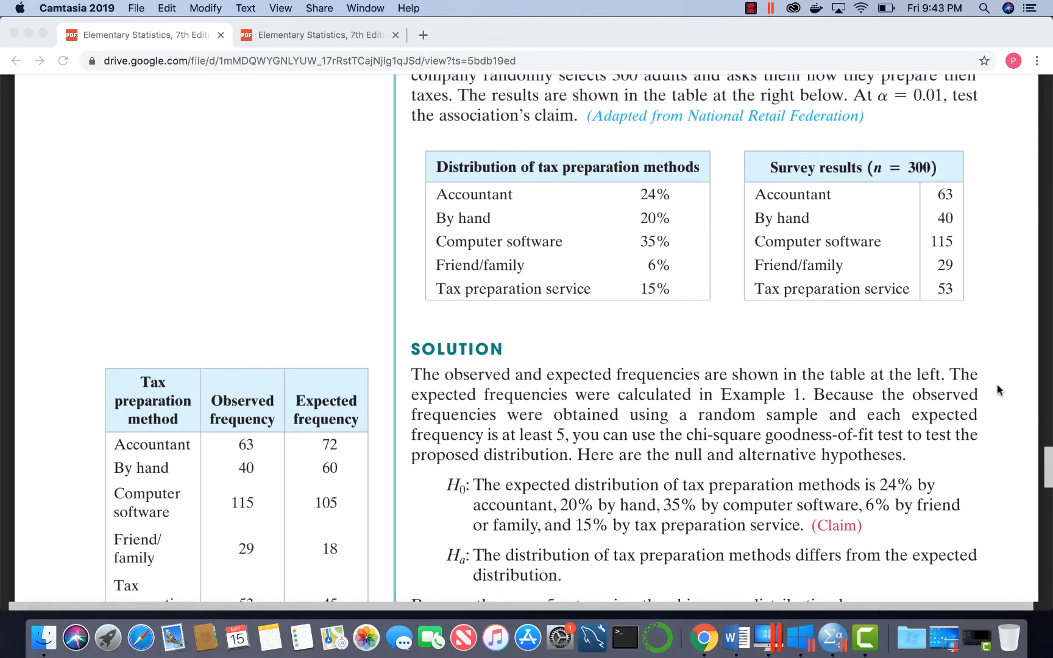
scroll("down", 3)
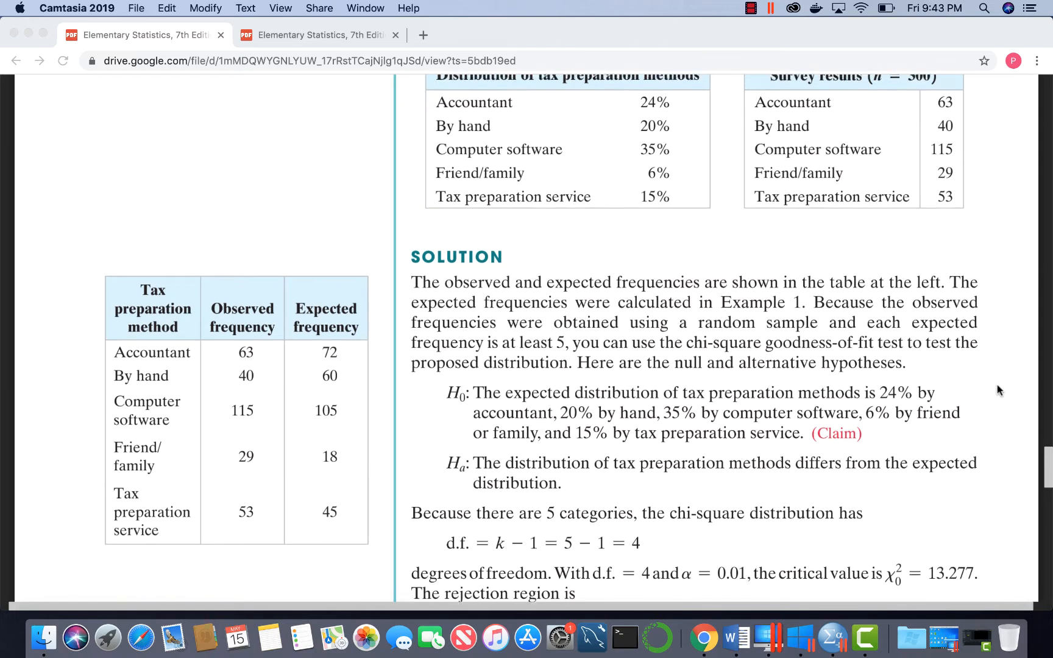
Scroll back up to Example 2's claimed percentages and 300-adult survey counts
scroll("up", 3)
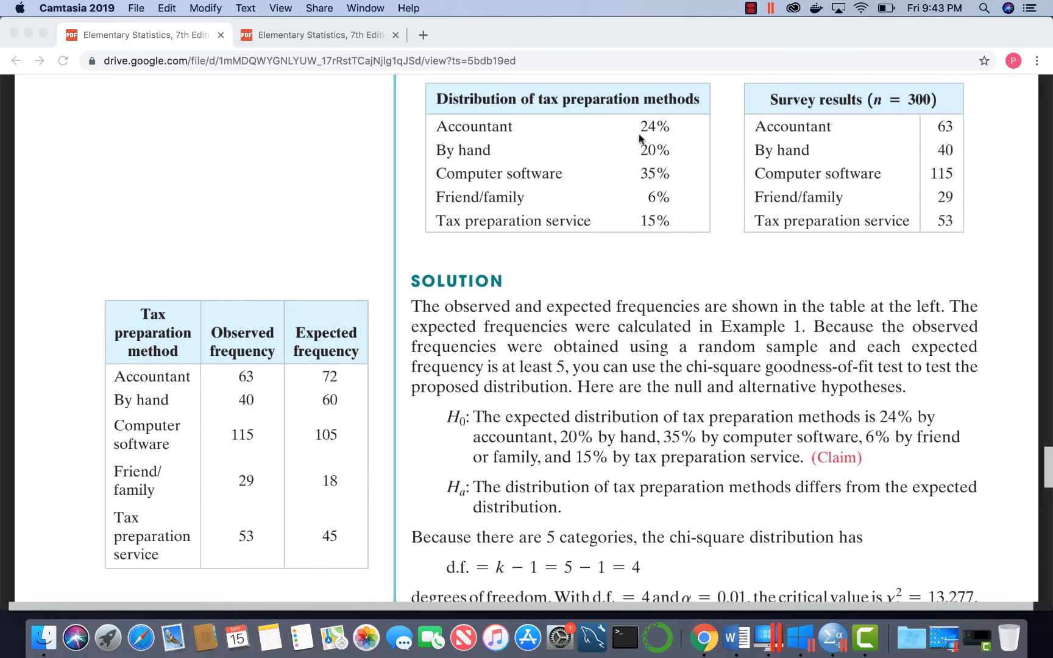
mouse_move(667, 132)
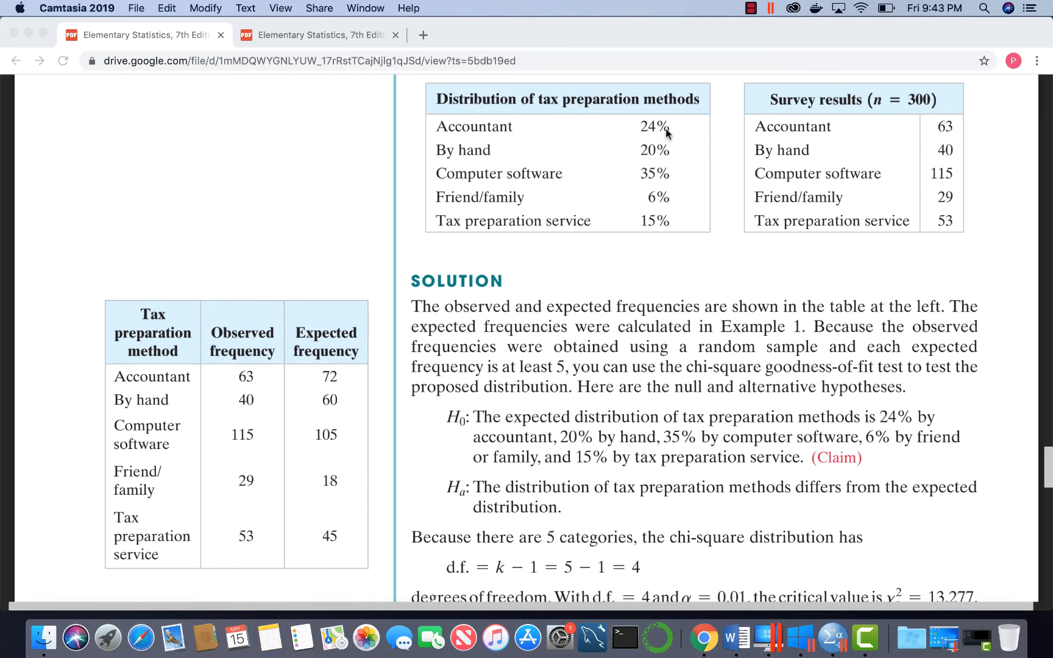
mouse_move(705, 100)
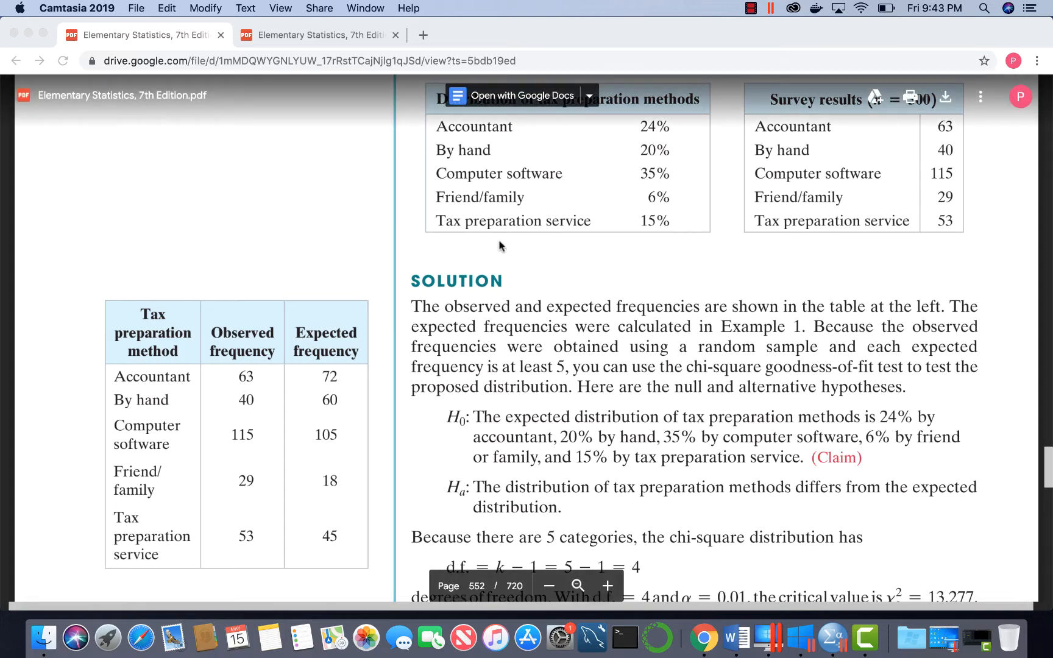
mouse_move(341, 385)
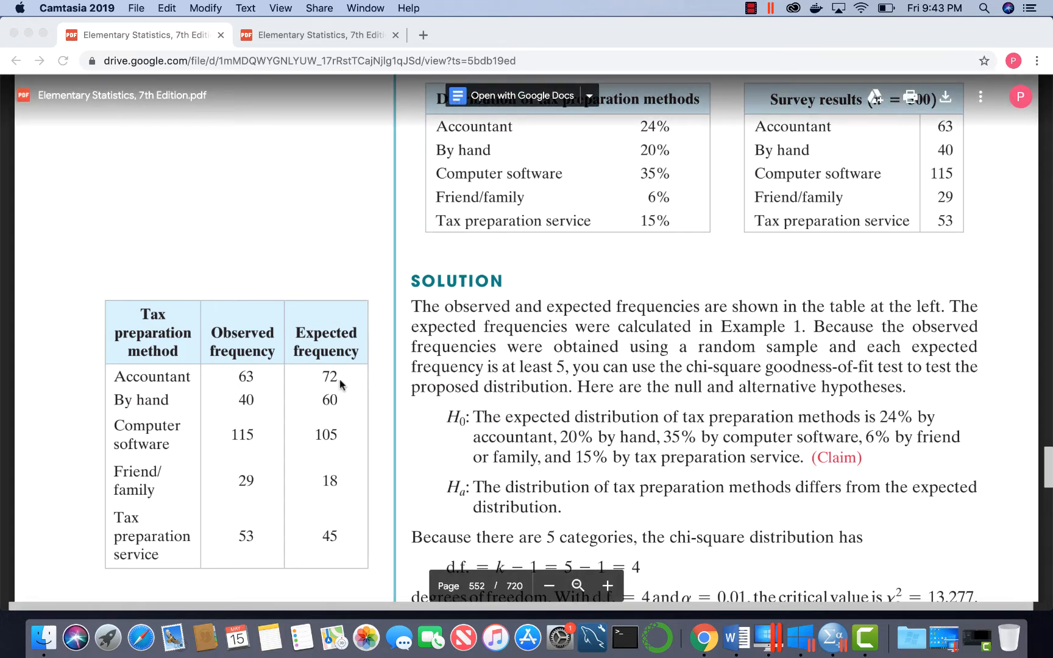
mouse_move(651, 223)
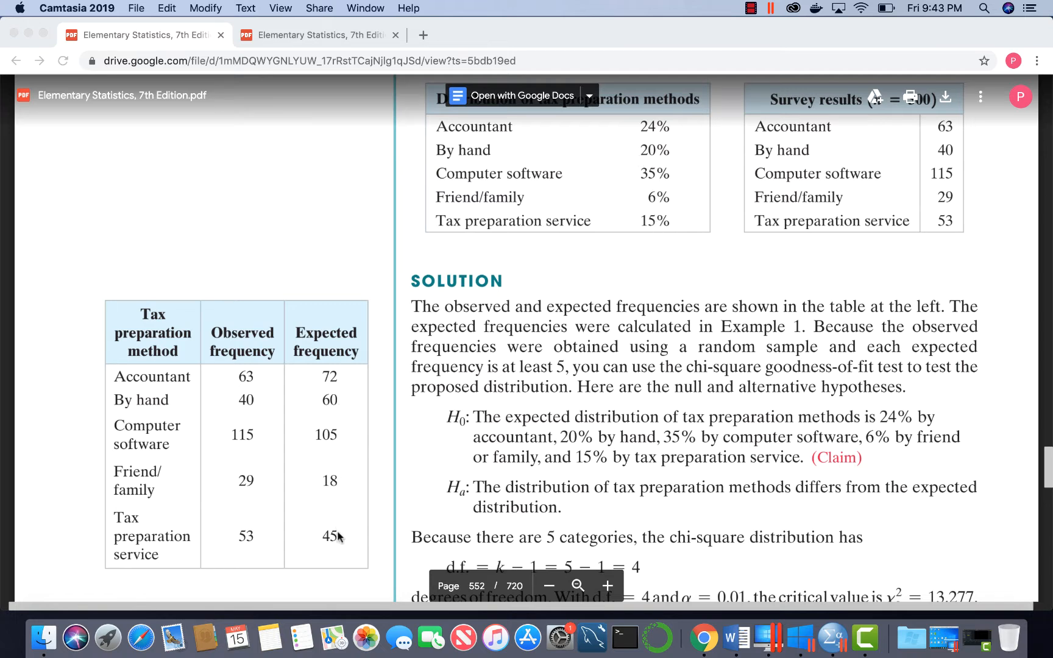
mouse_move(664, 161)
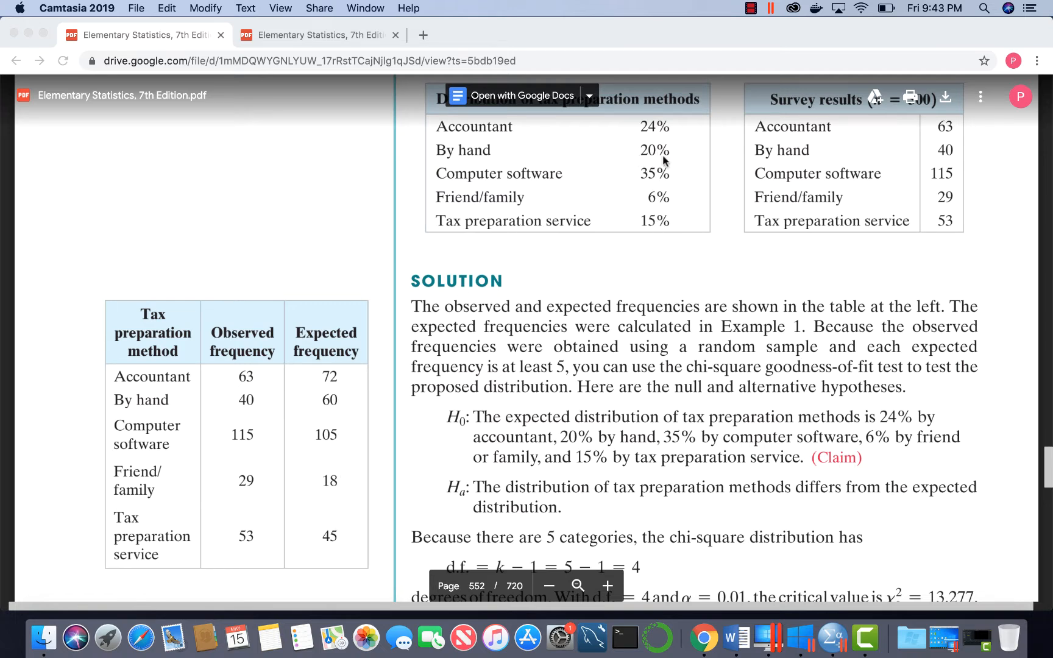
mouse_move(678, 211)
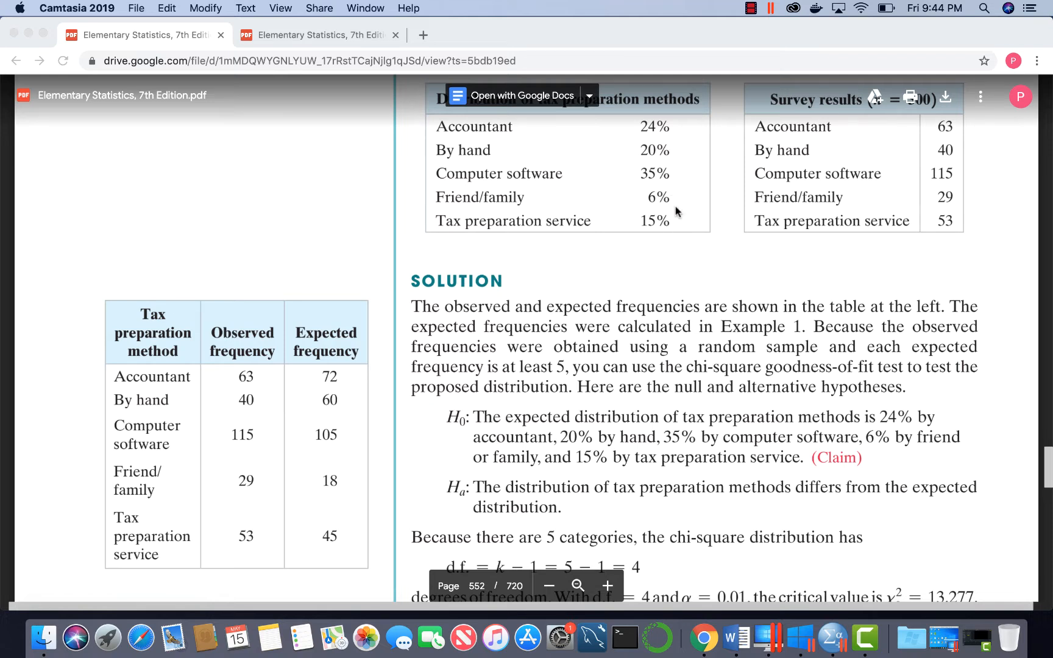
mouse_move(348, 507)
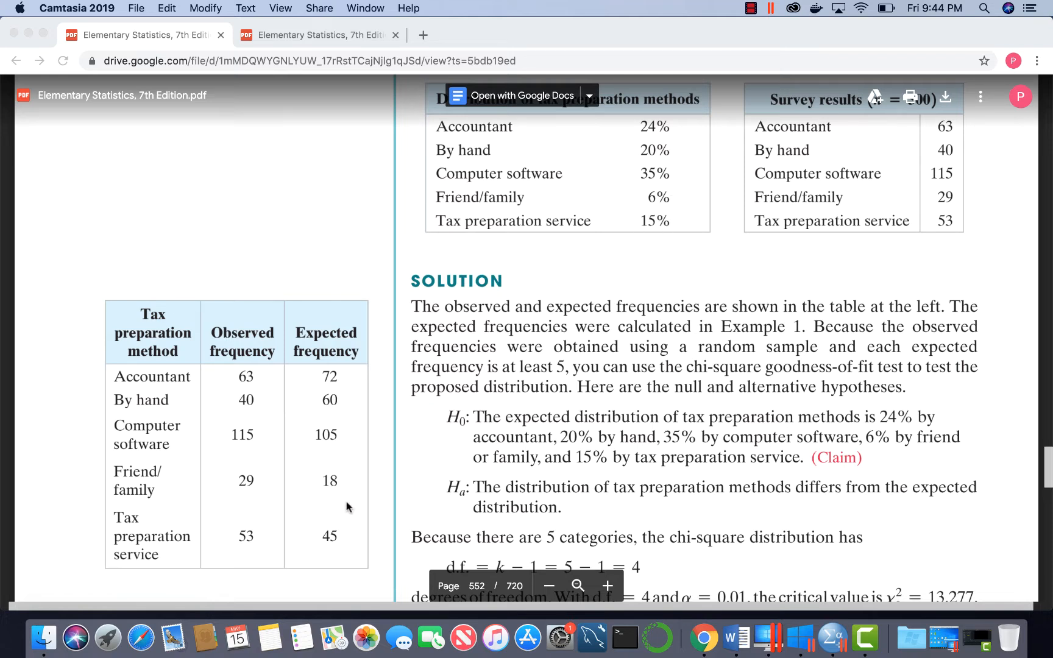
mouse_move(909, 546)
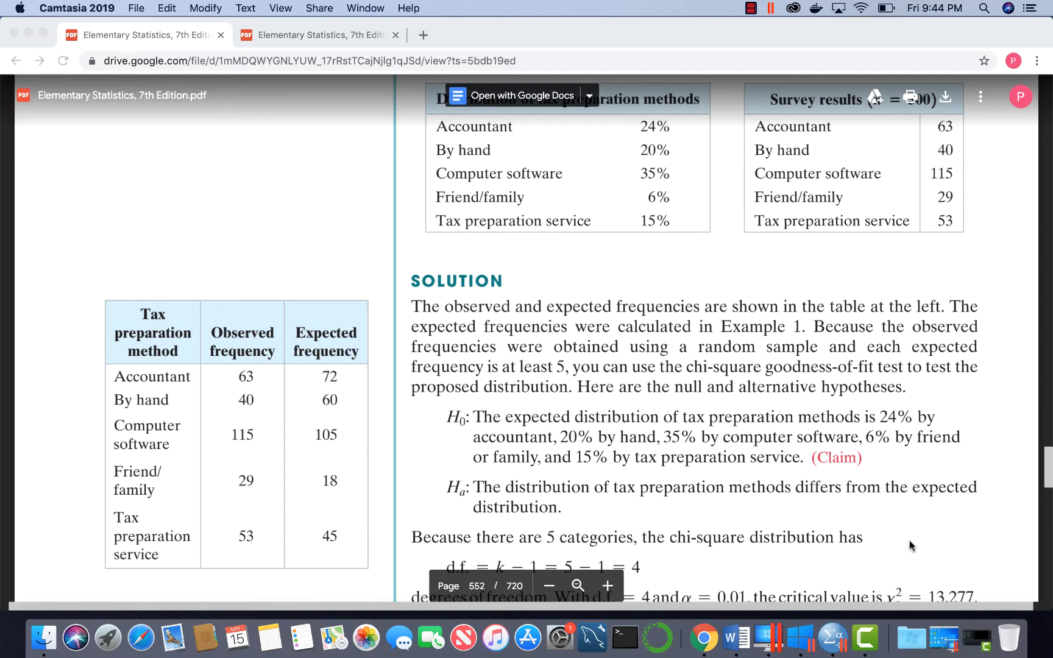
scroll("up", 3)
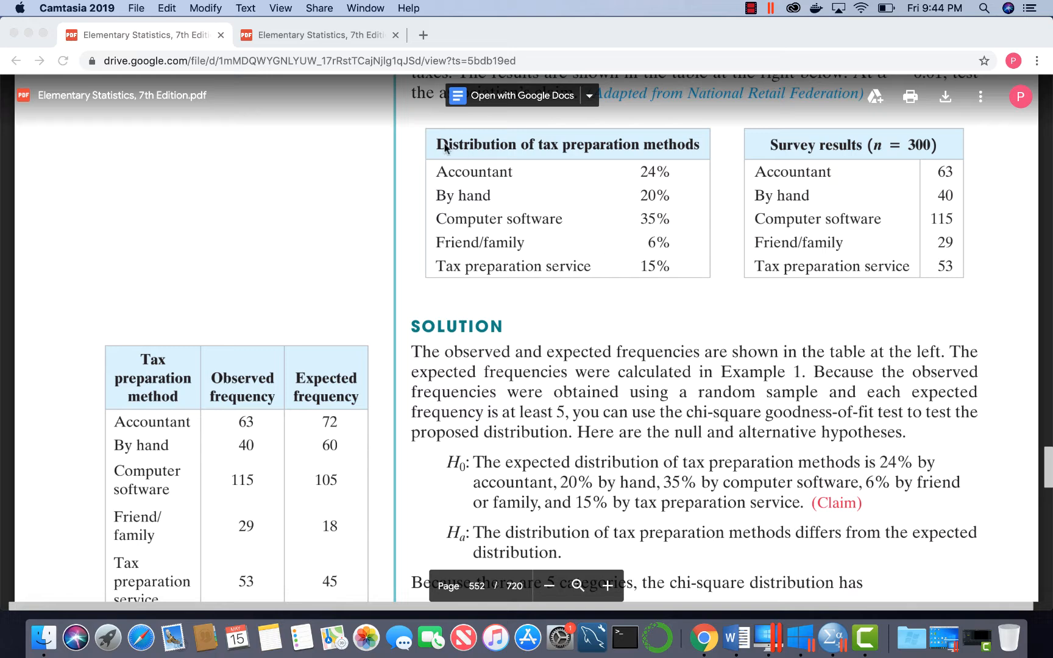
mouse_move(975, 471)
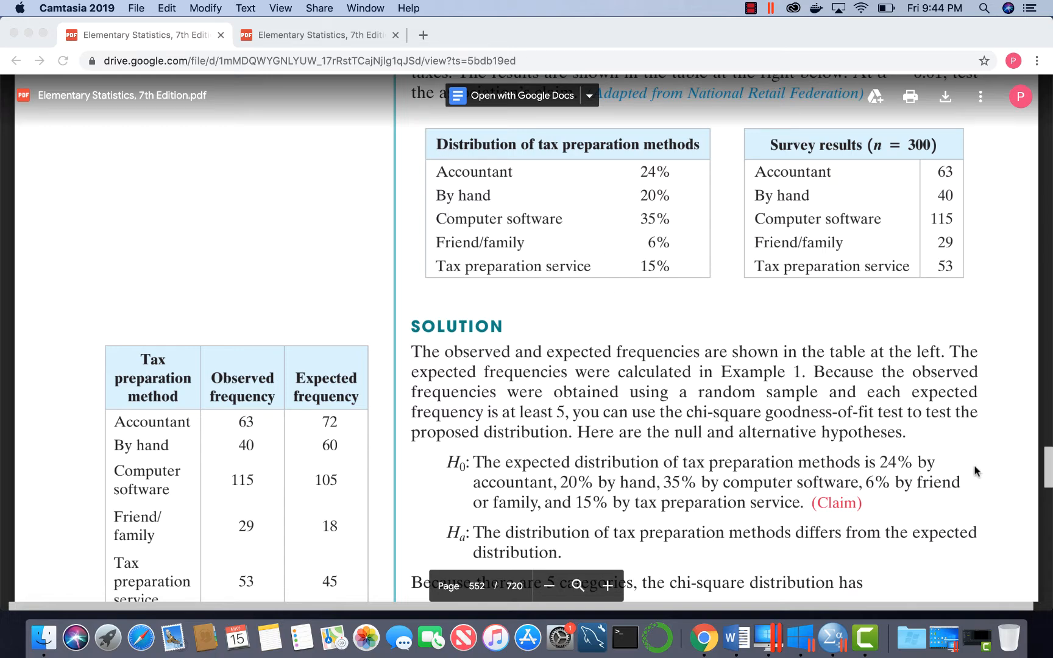
scroll("down", 3)
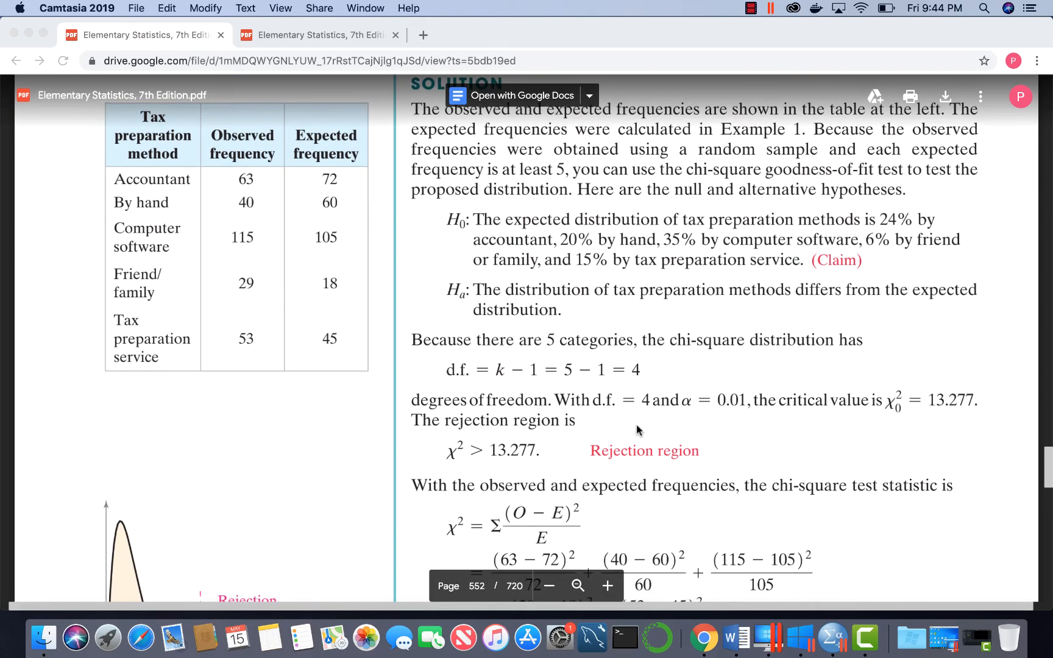
mouse_move(637, 388)
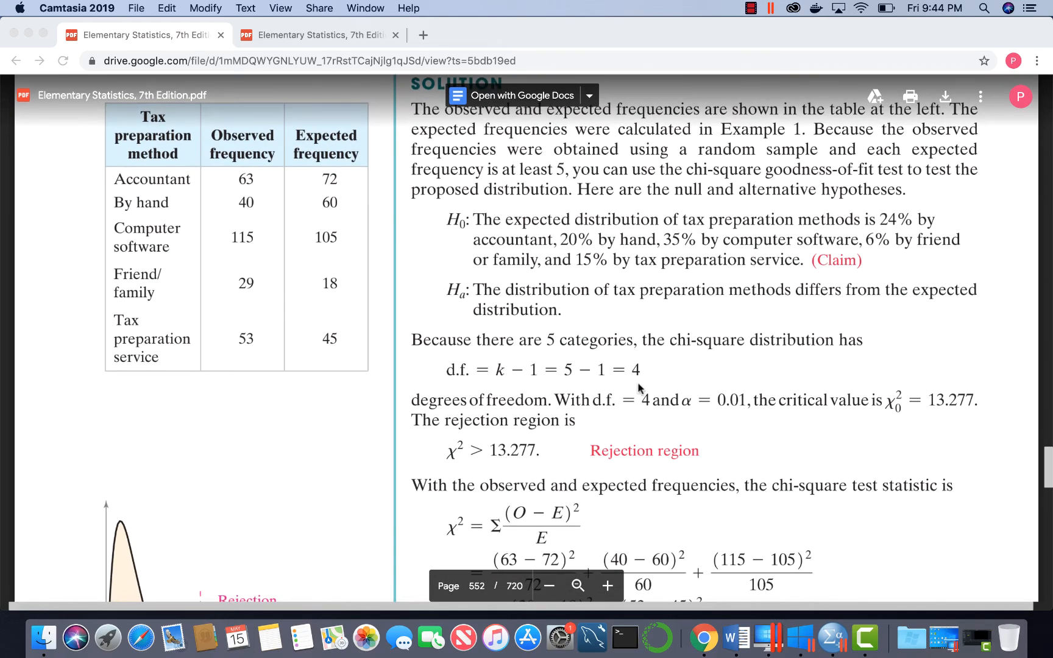
scroll("up", 3)
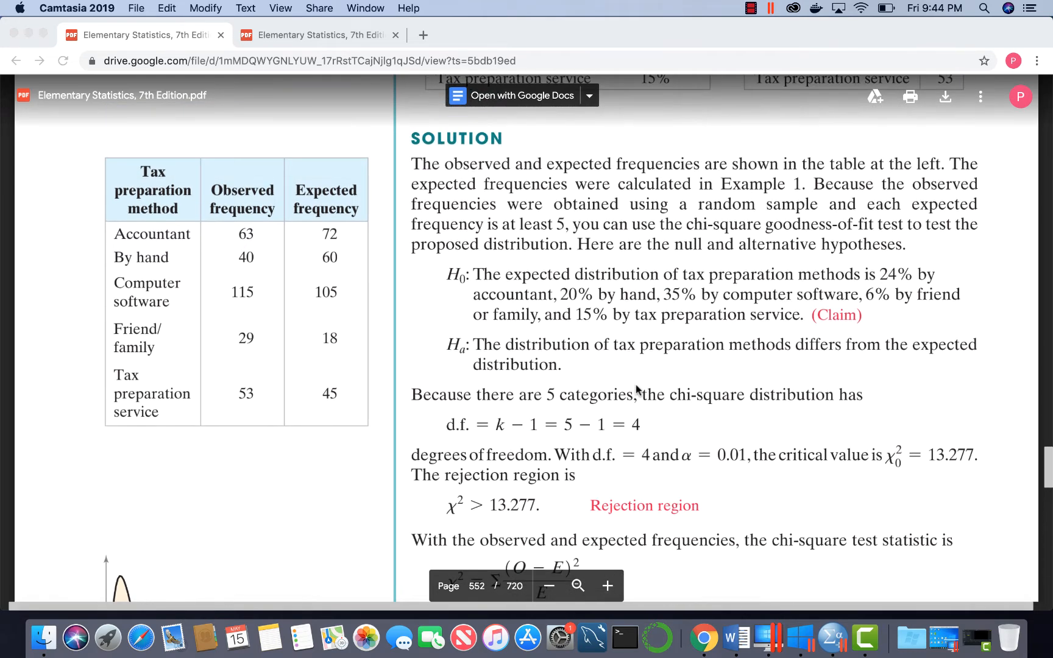
scroll("up", 3)
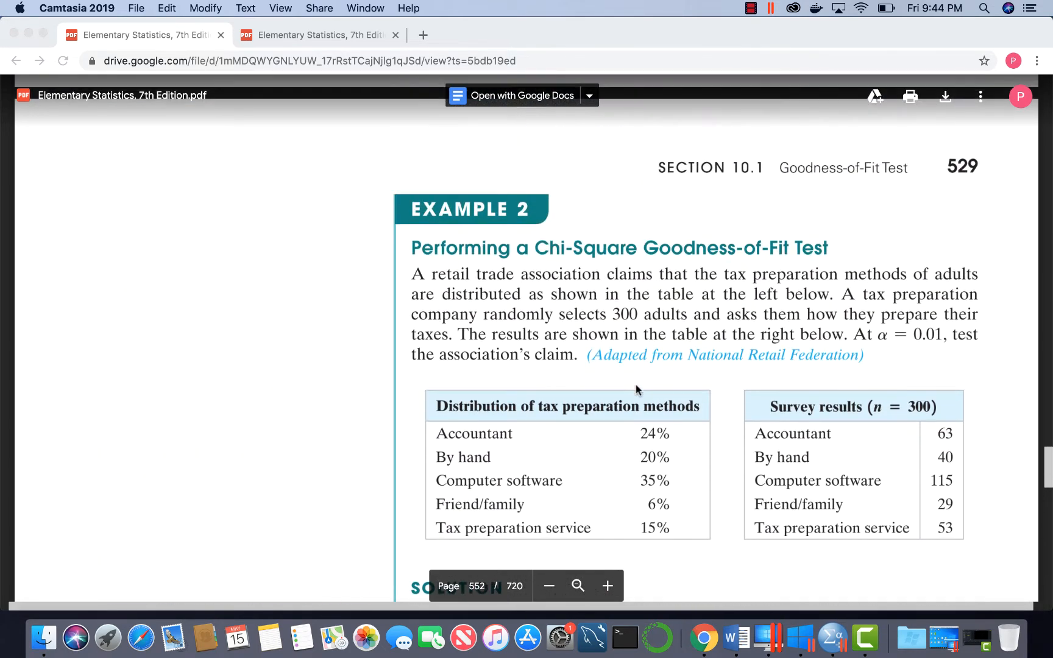
scroll("up", 3)
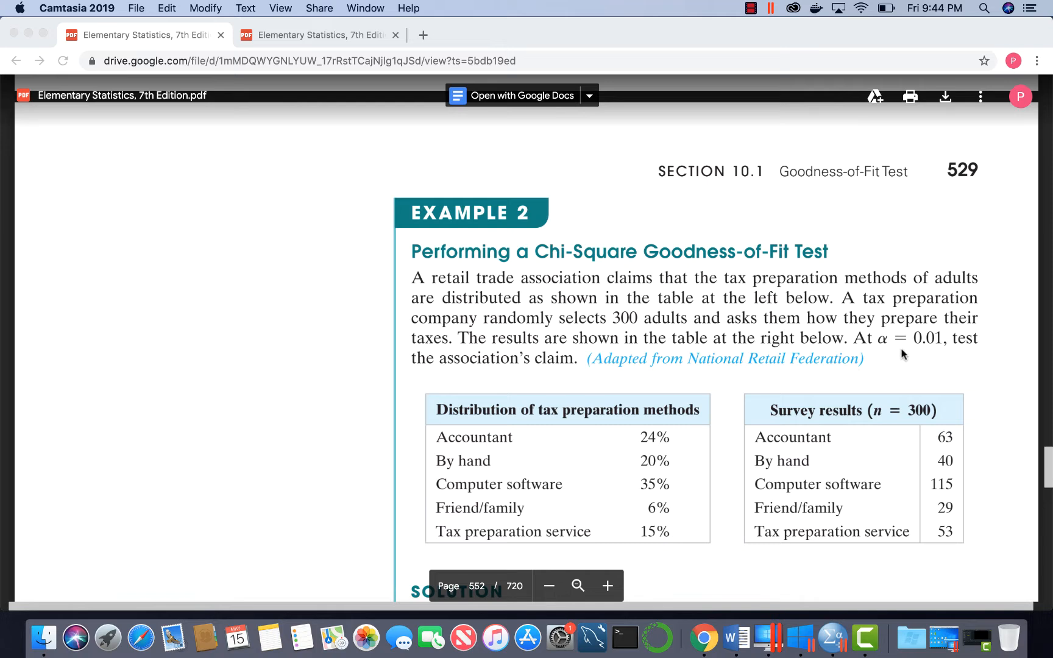
mouse_move(925, 355)
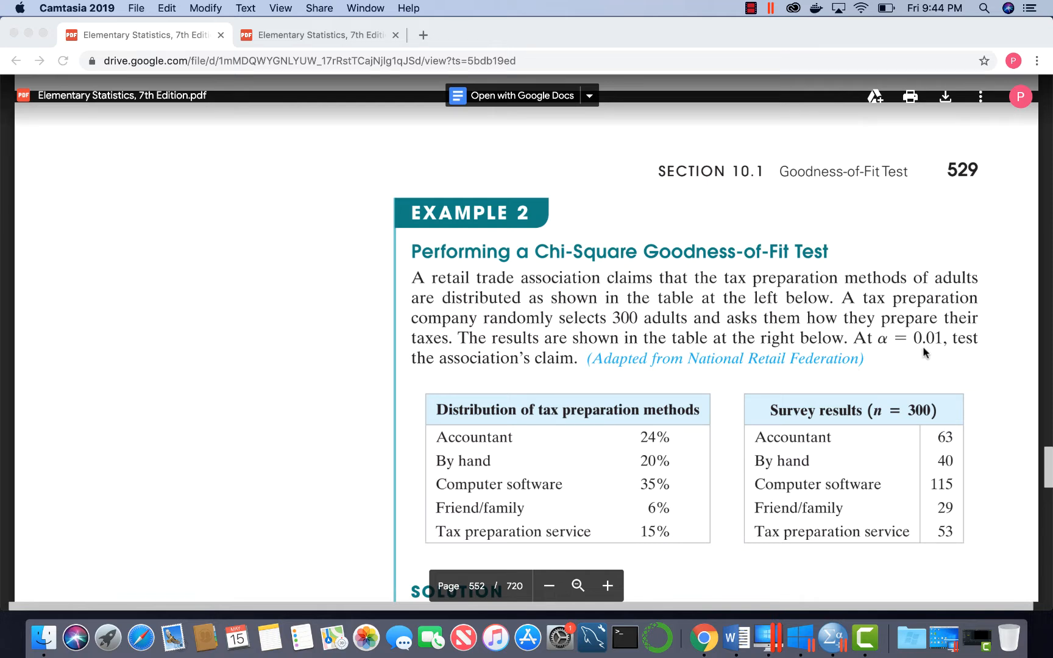
mouse_move(685, 153)
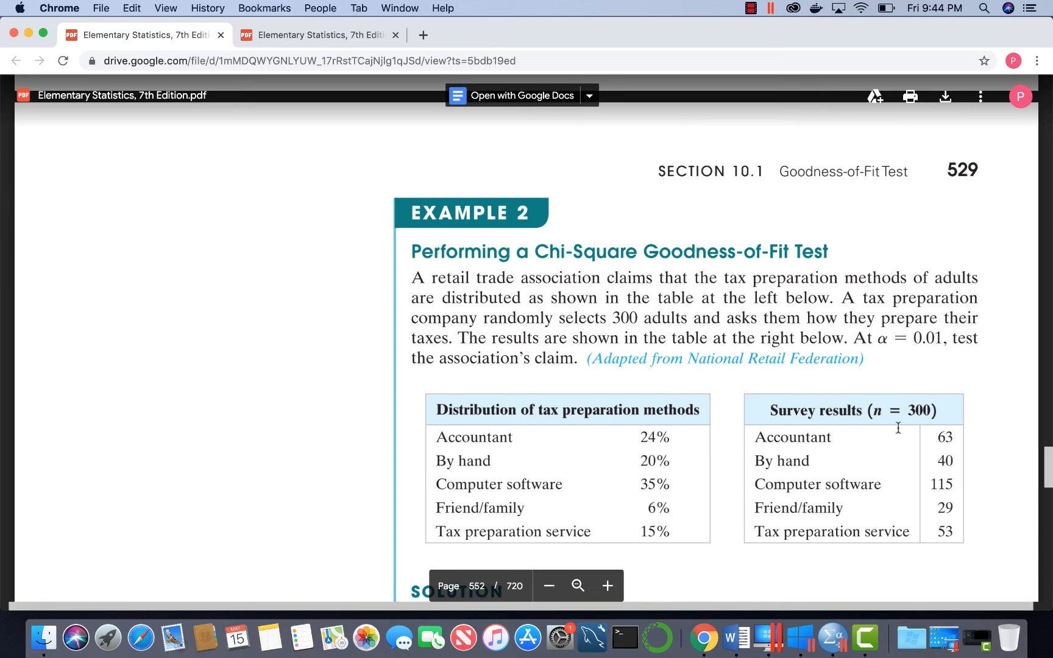
Scroll down through Example 2's solution toward the chi-square computation and rejection region
scroll("down", 3)
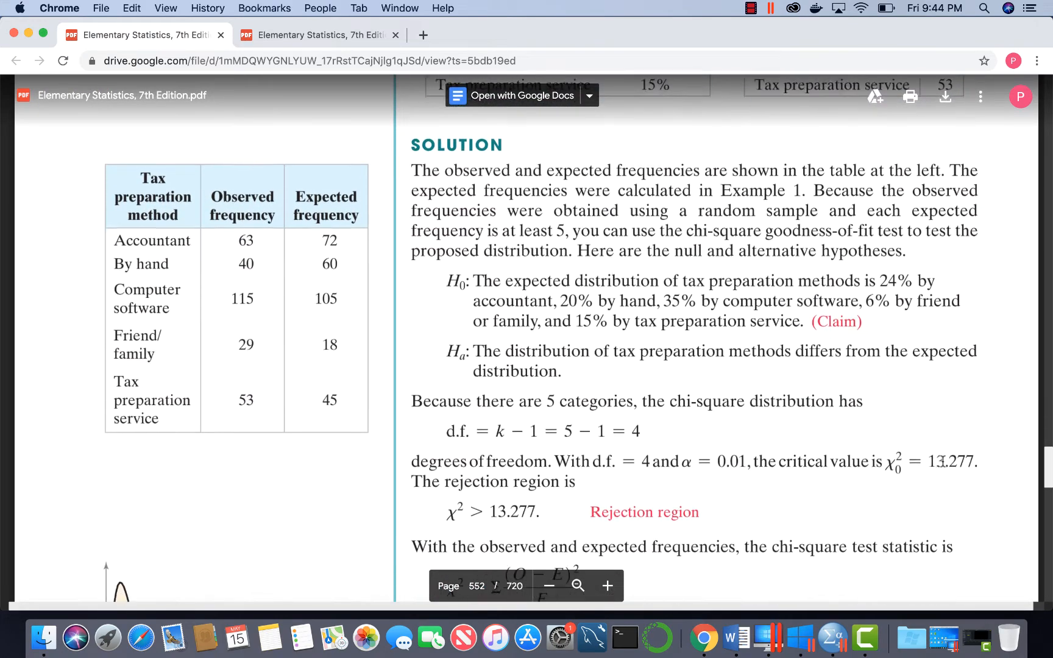
scroll("down", 3)
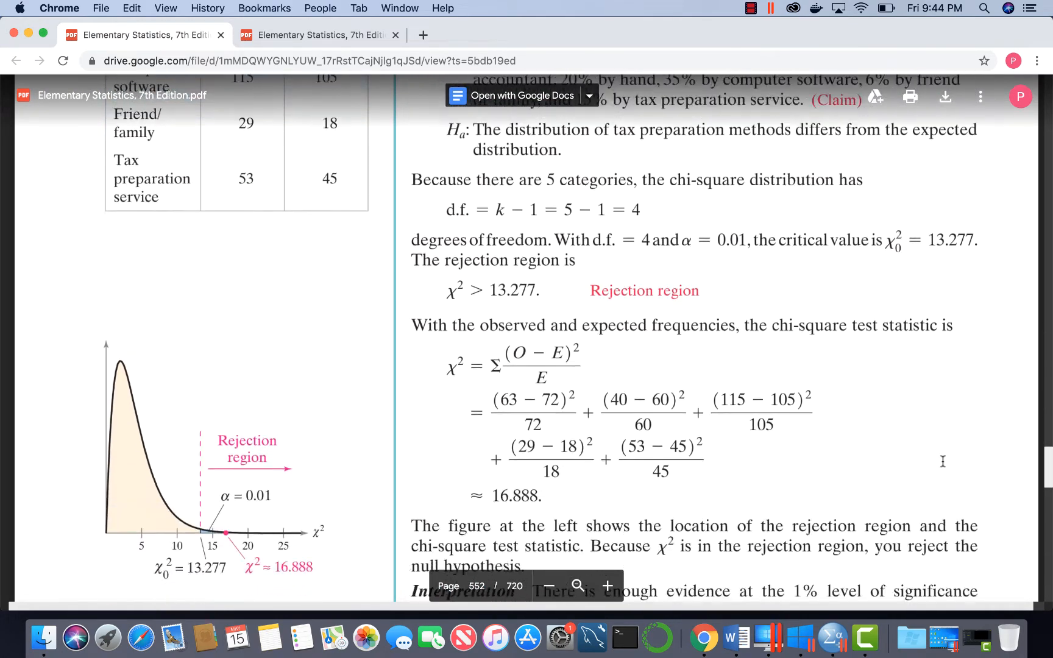
scroll("down", 3)
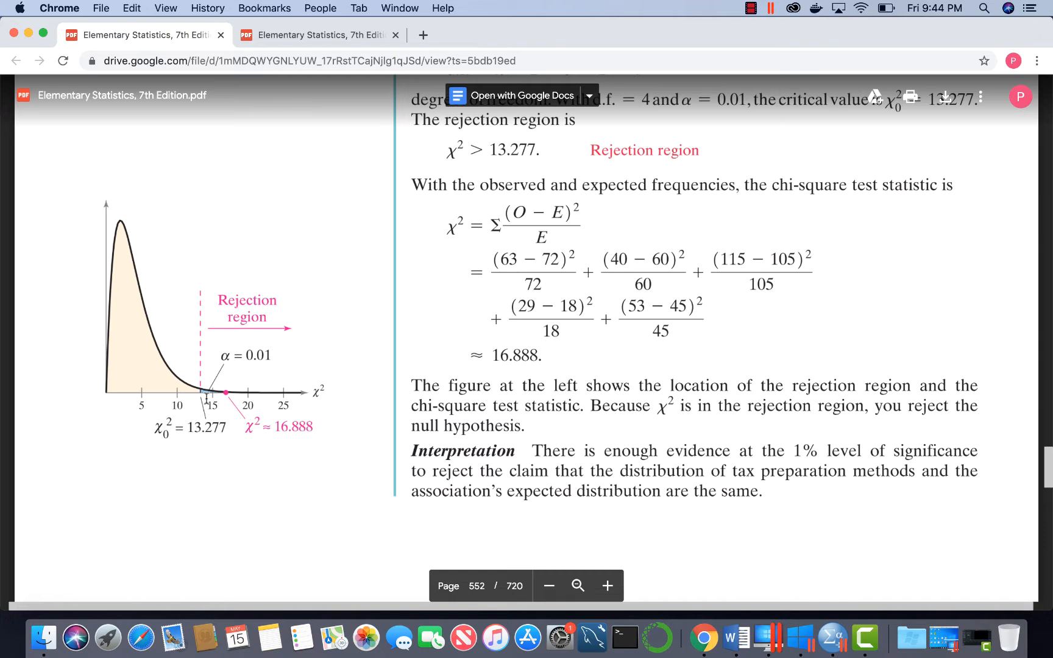
mouse_move(226, 401)
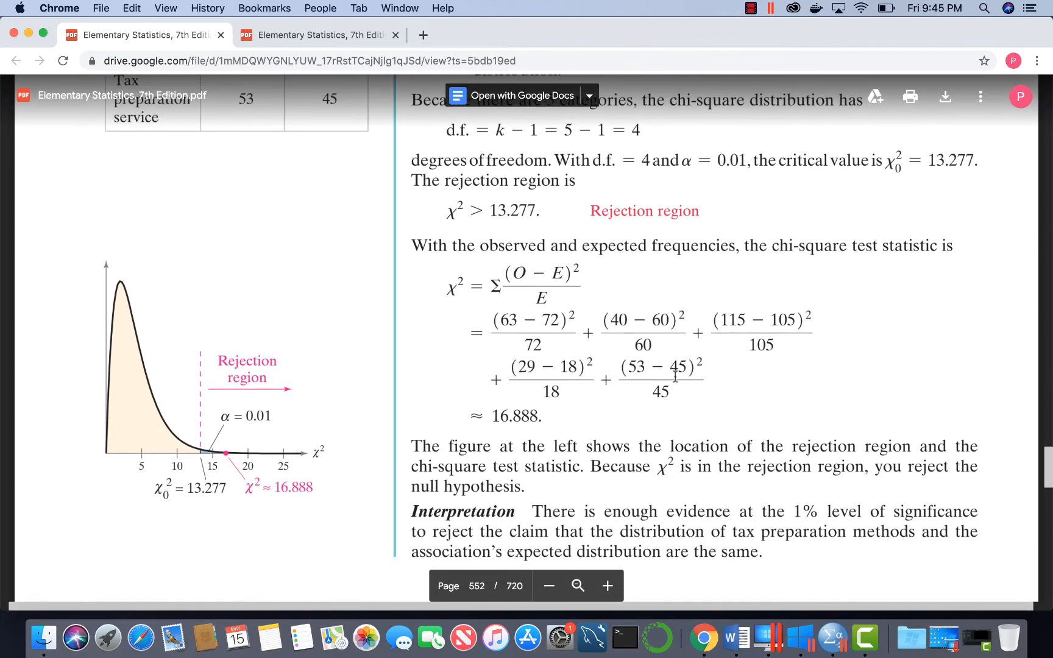
scroll("down", 3)
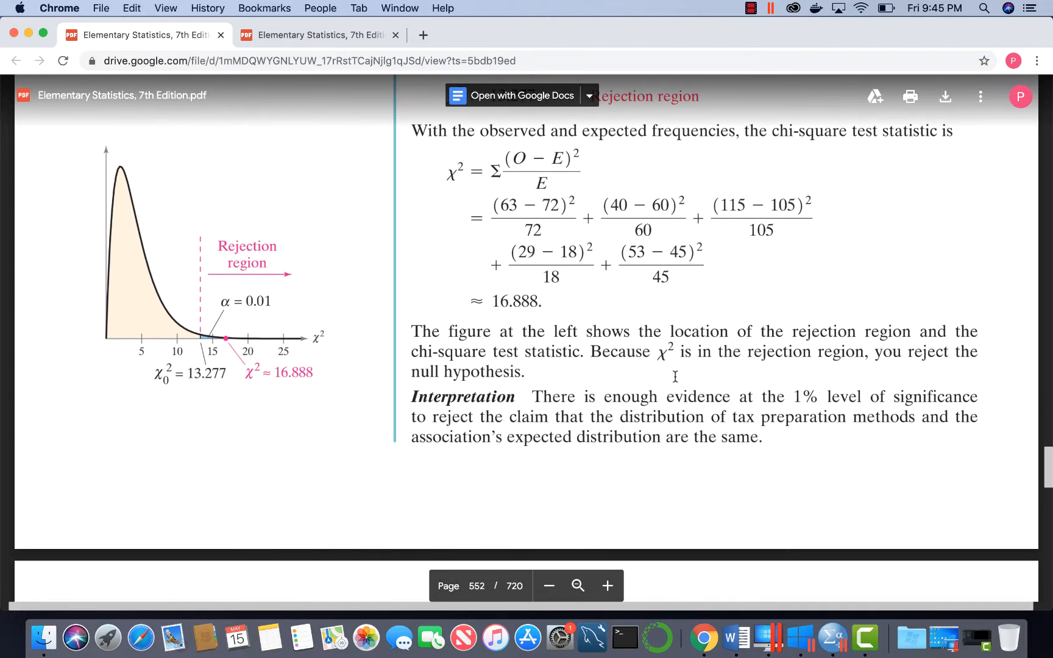
scroll("up", 3)
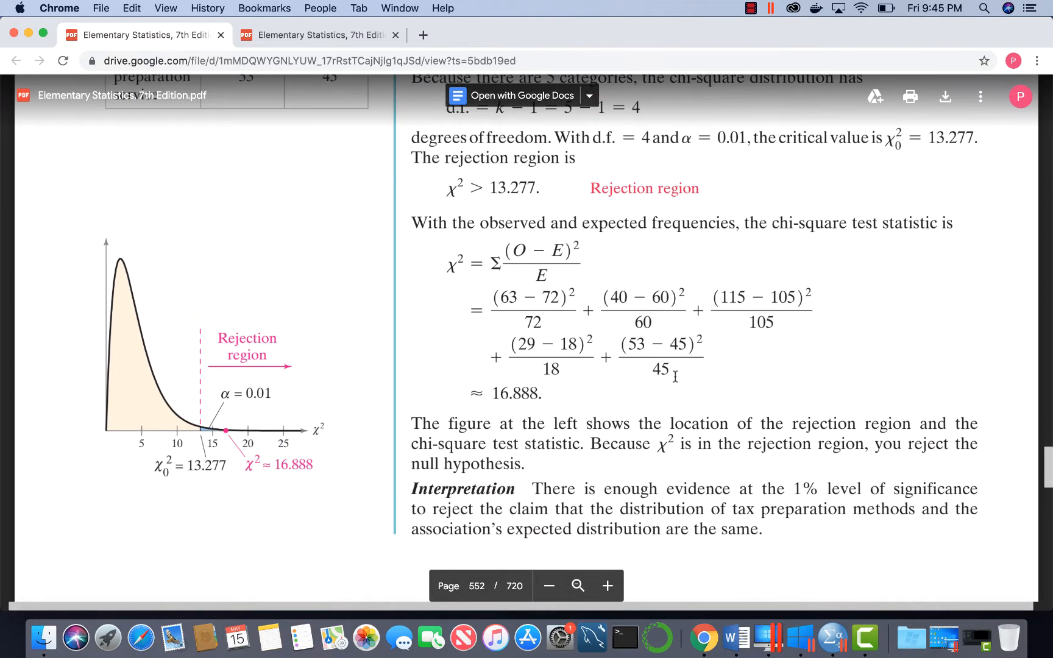
scroll("up", 3)
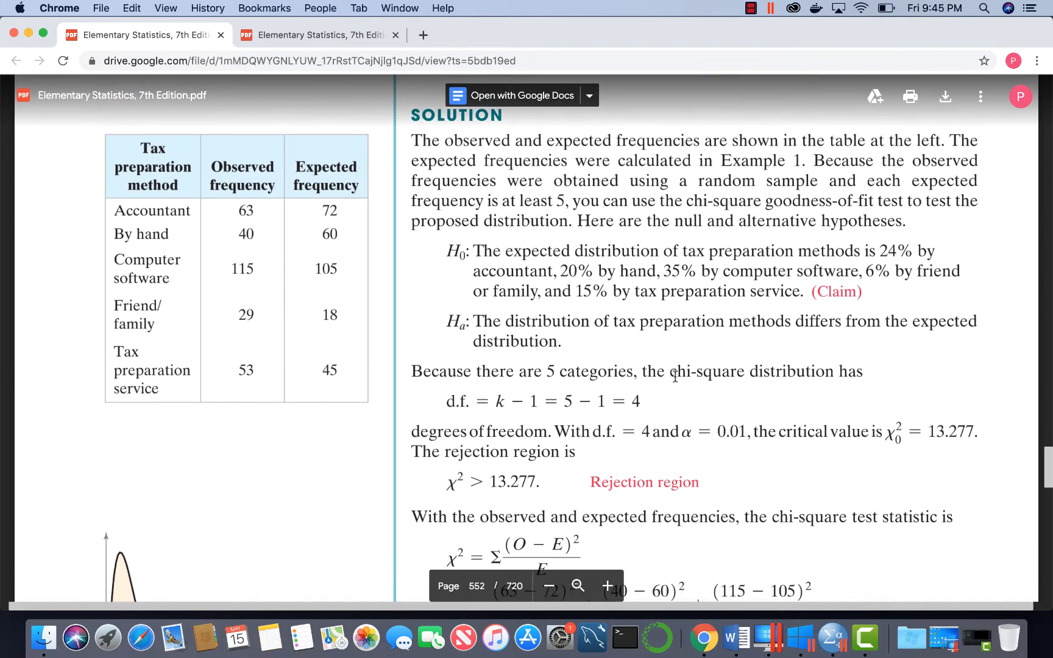
scroll("down", 3)
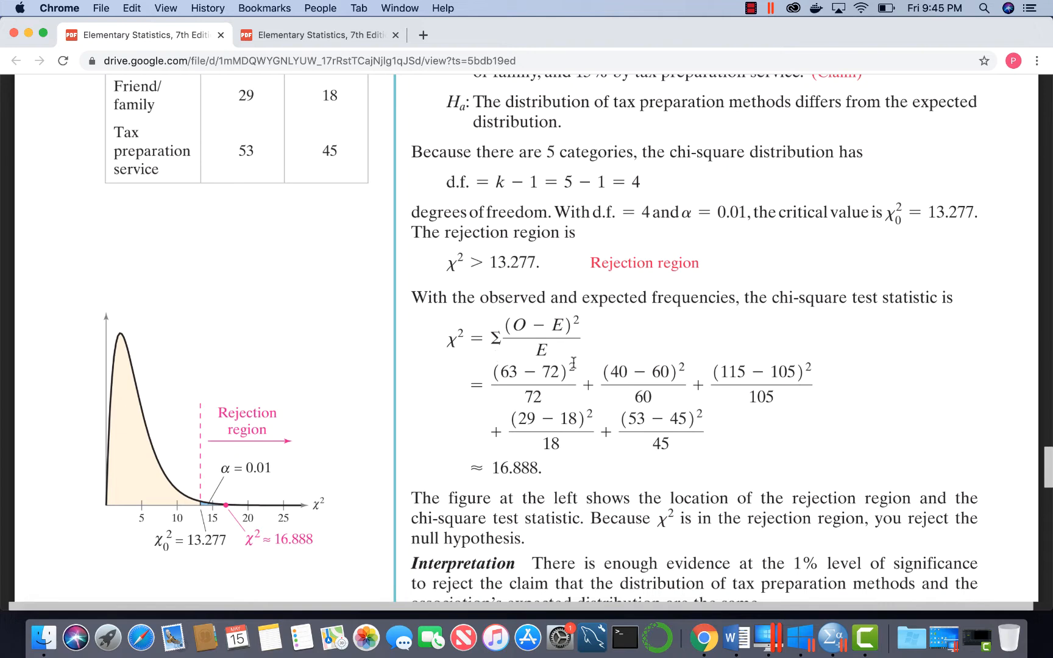
scroll("up", 3)
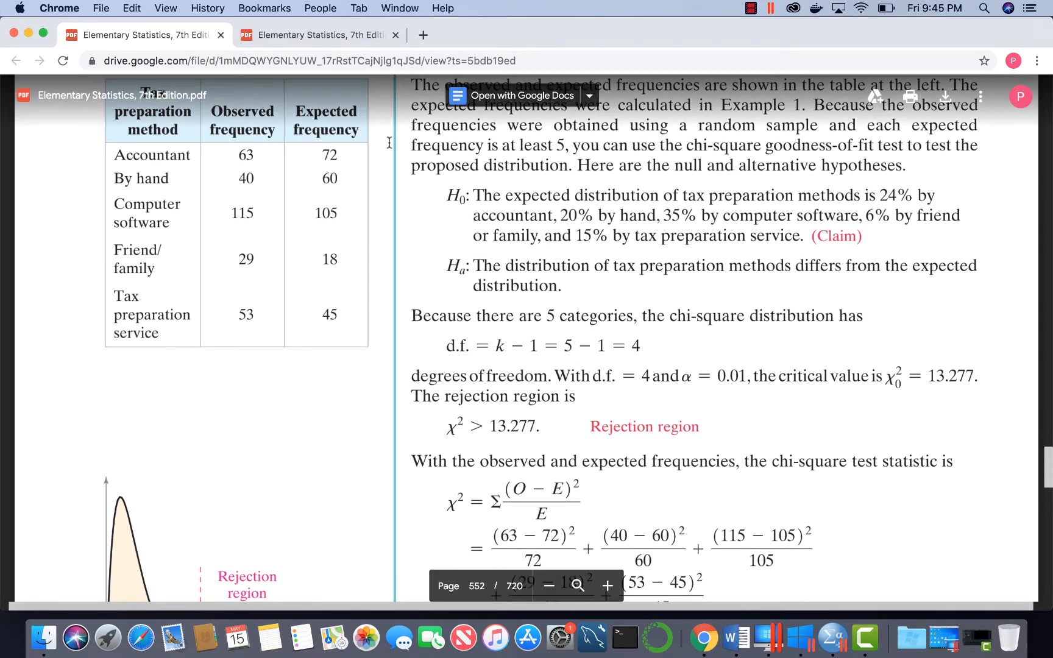
scroll("up", 3)
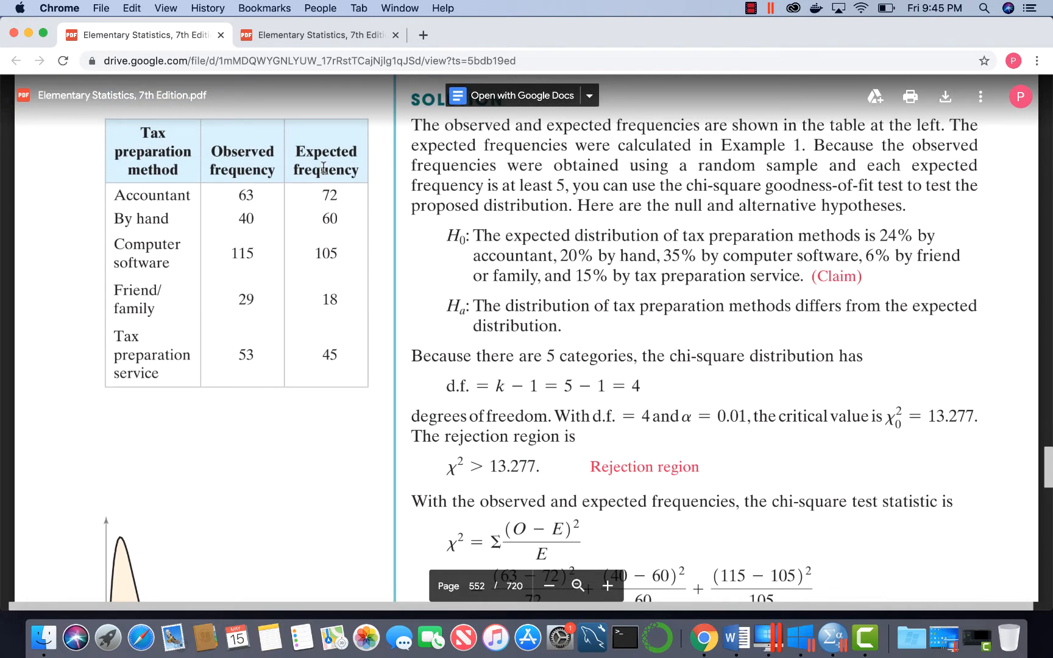
mouse_move(599, 376)
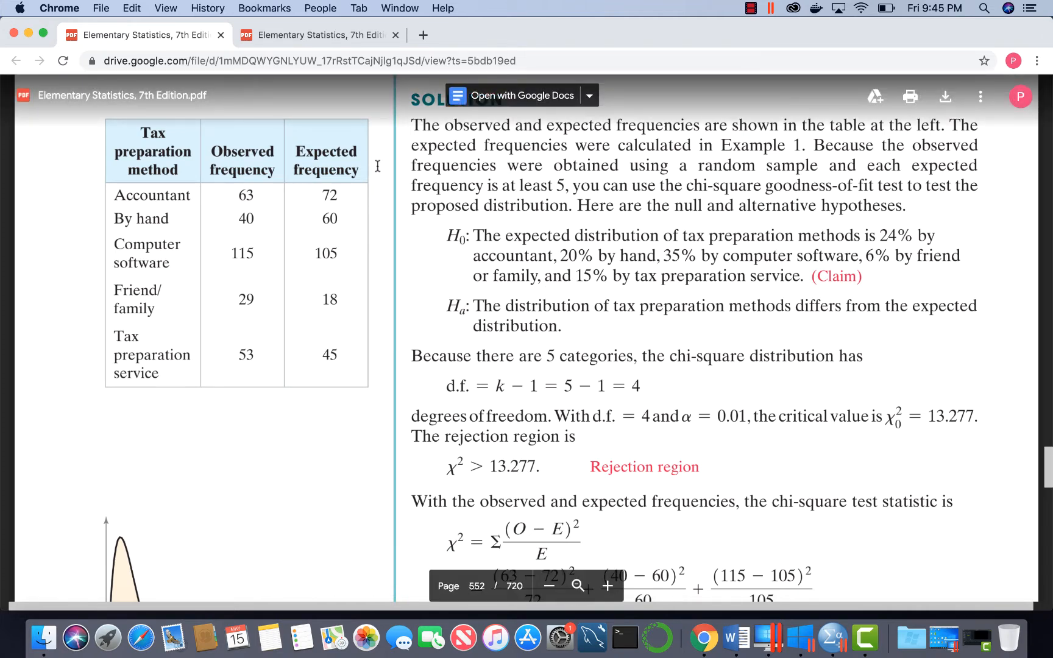
mouse_move(426, 165)
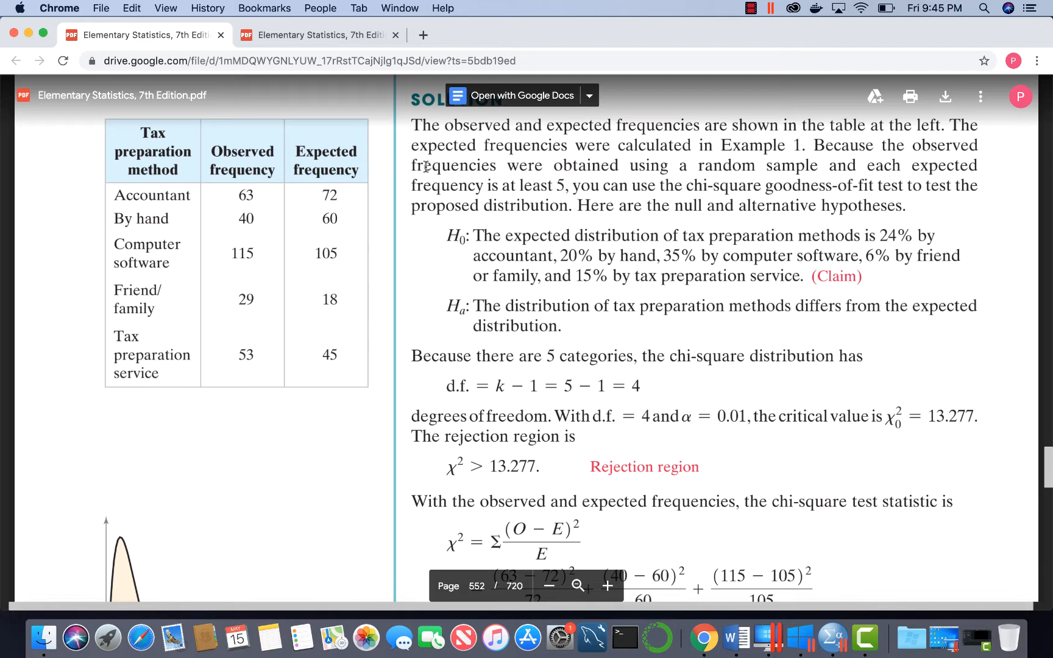
mouse_move(580, 555)
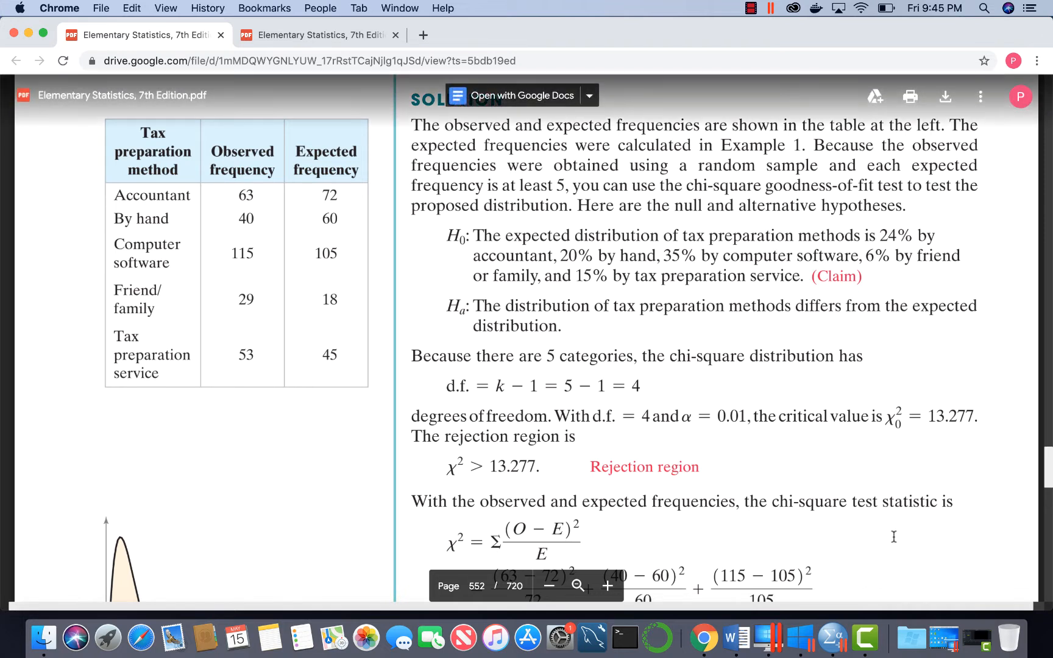
Scroll page 552 to the 16.888 chi-square statistic, rejection-region figure and interpretation
scroll("down", 3)
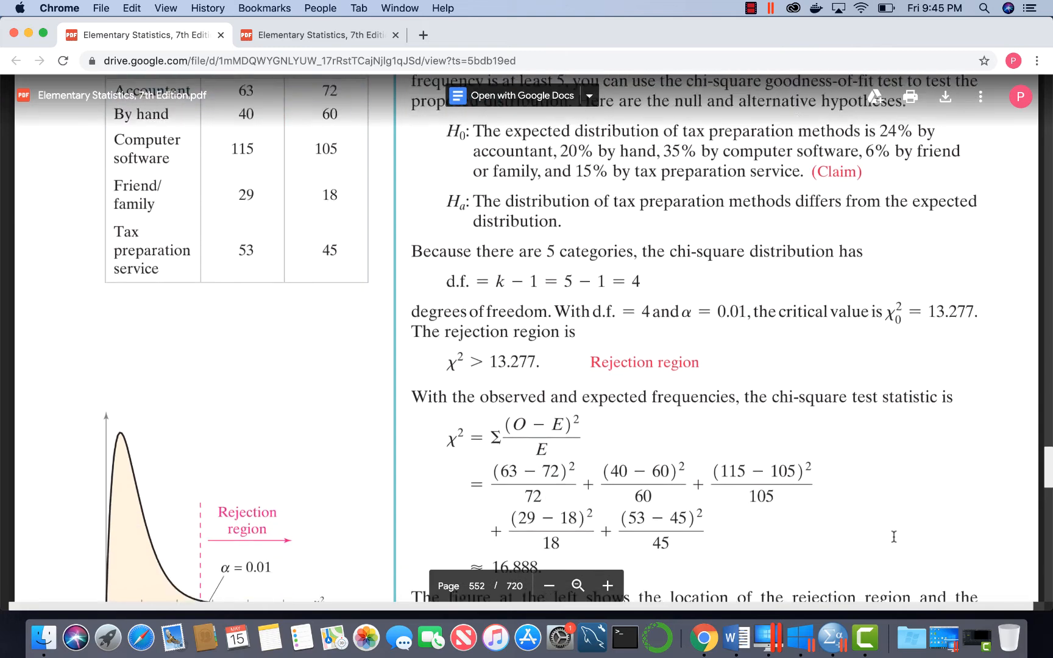
scroll("down", 3)
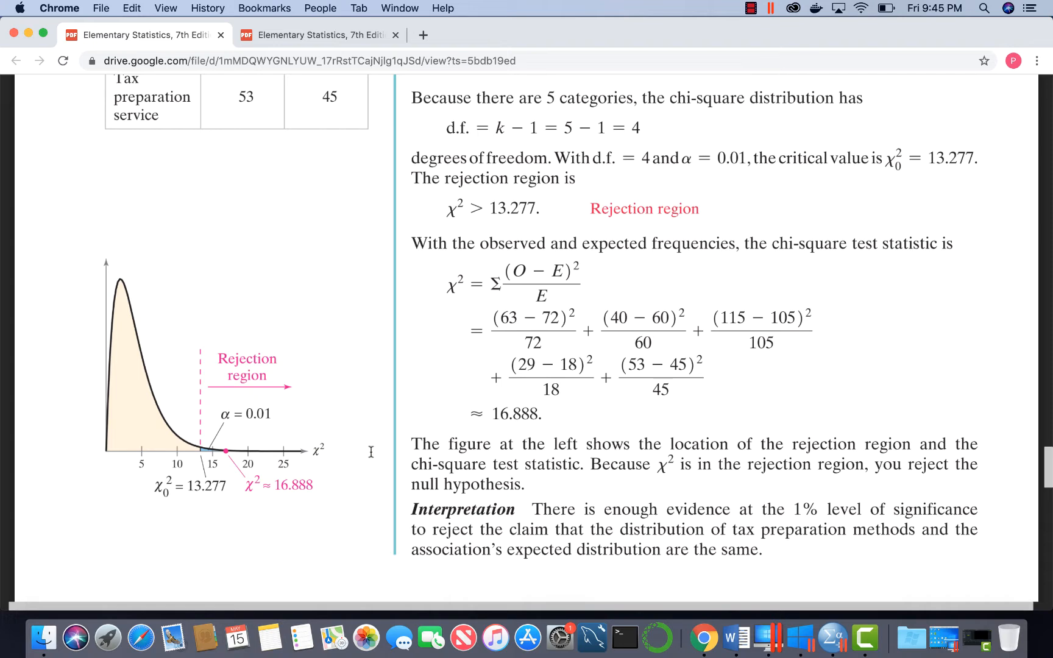
mouse_move(279, 484)
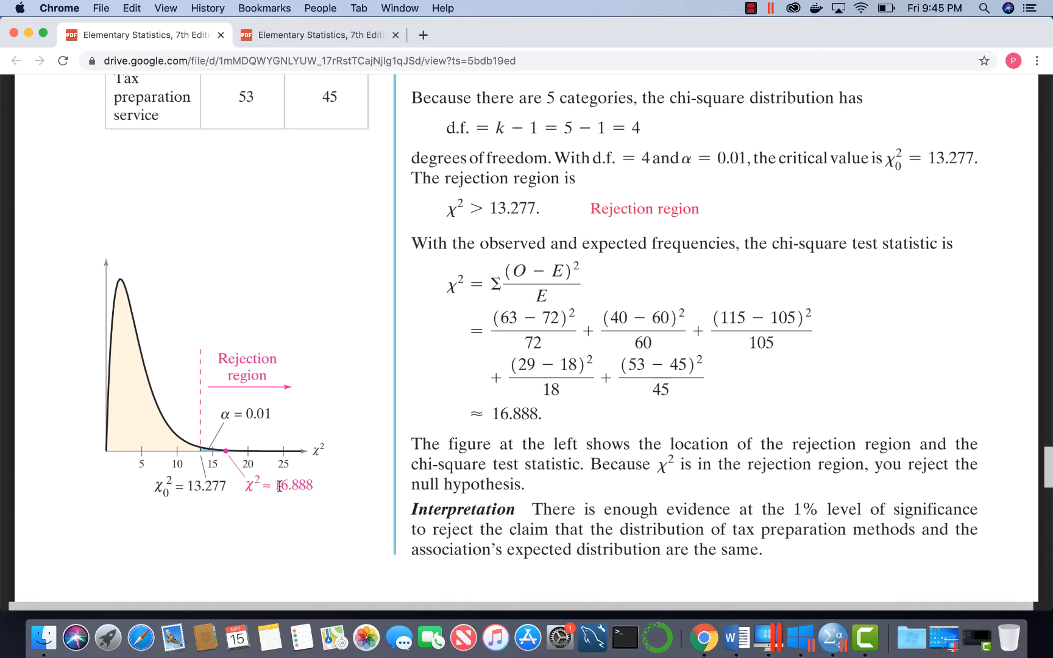
mouse_move(280, 503)
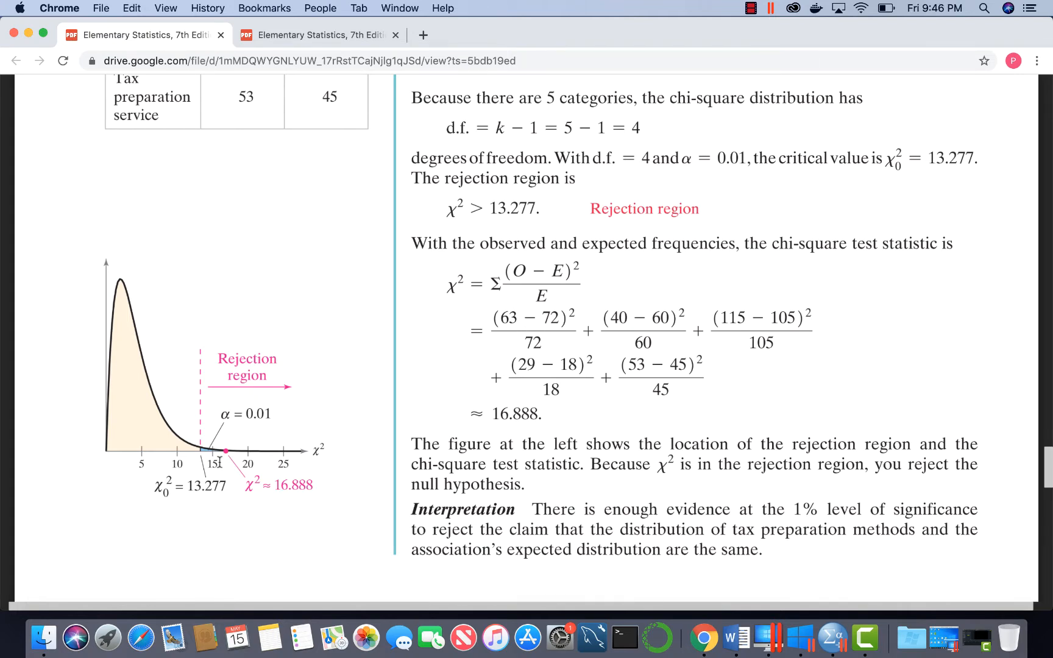
scroll("down", 3)
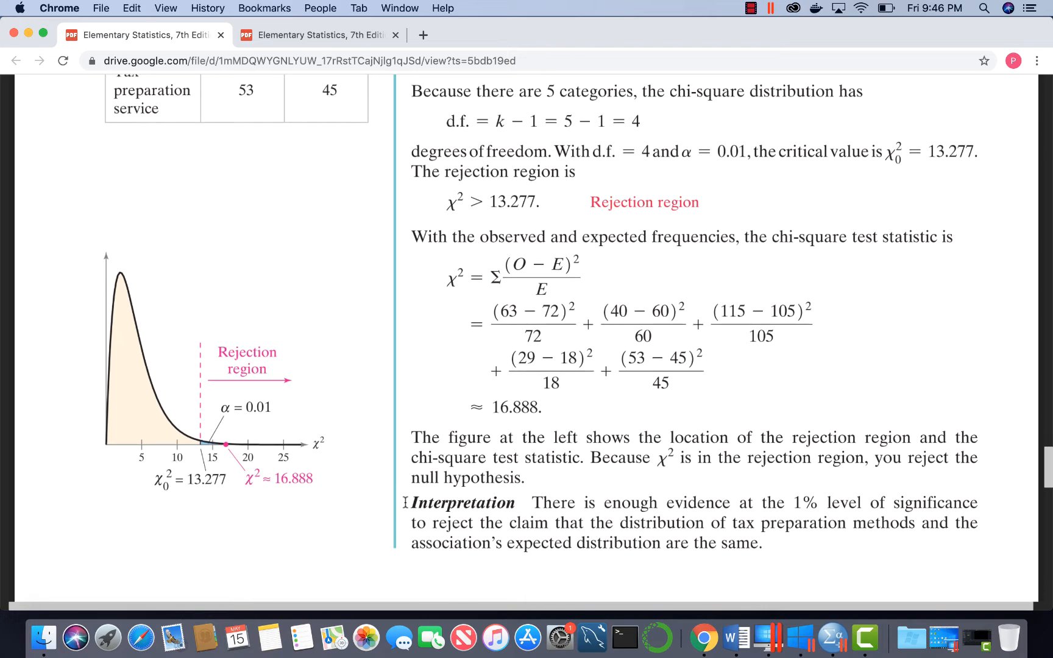
scroll("down", 3)
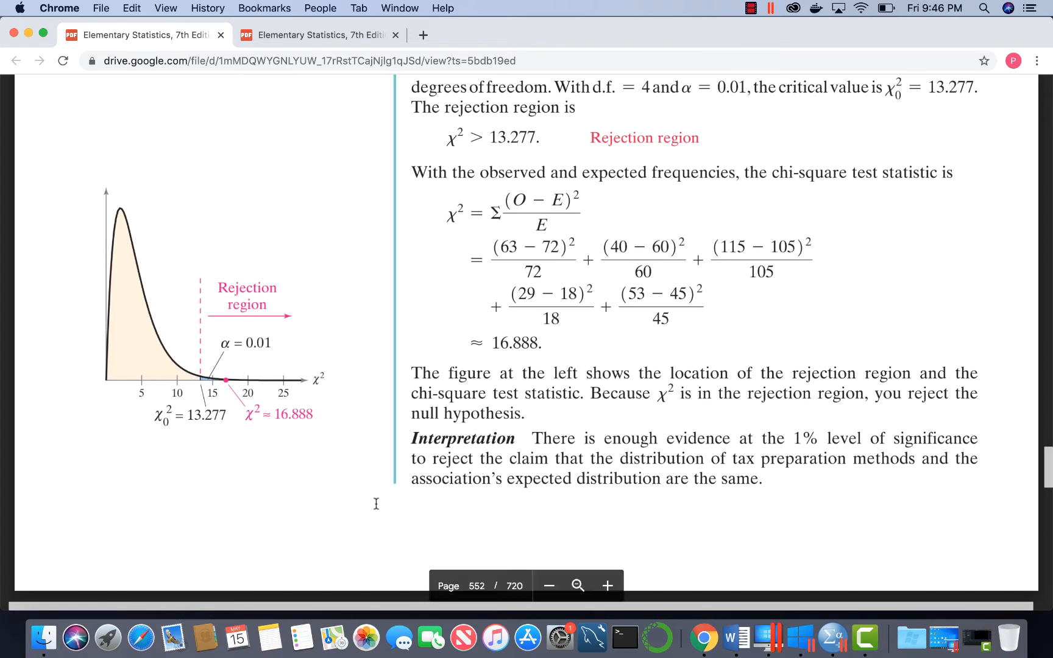
scroll("up", 3)
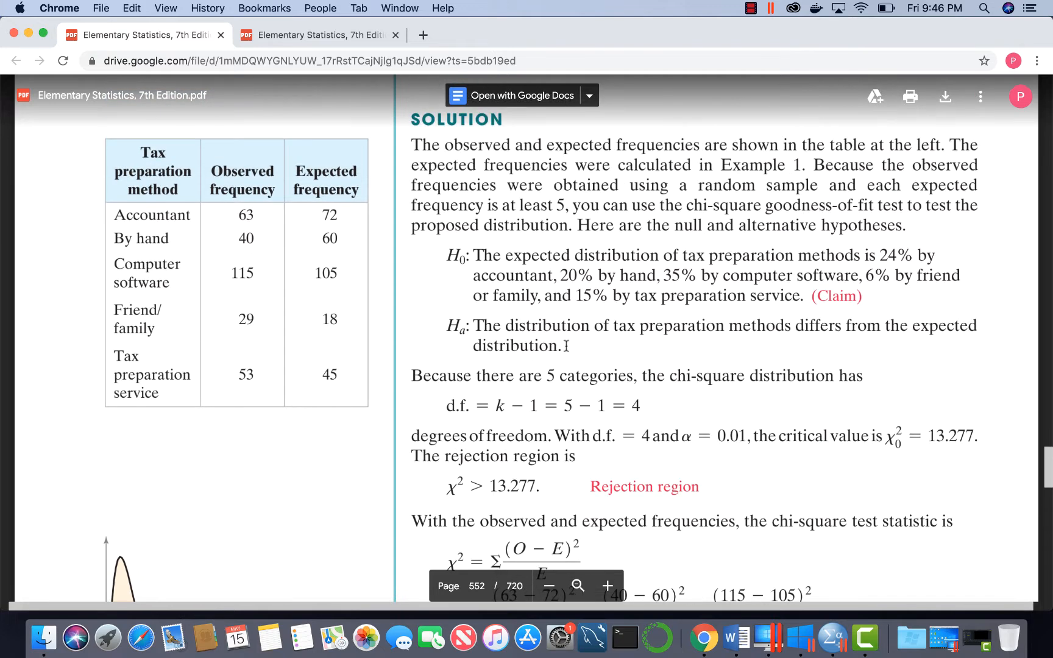
mouse_move(851, 396)
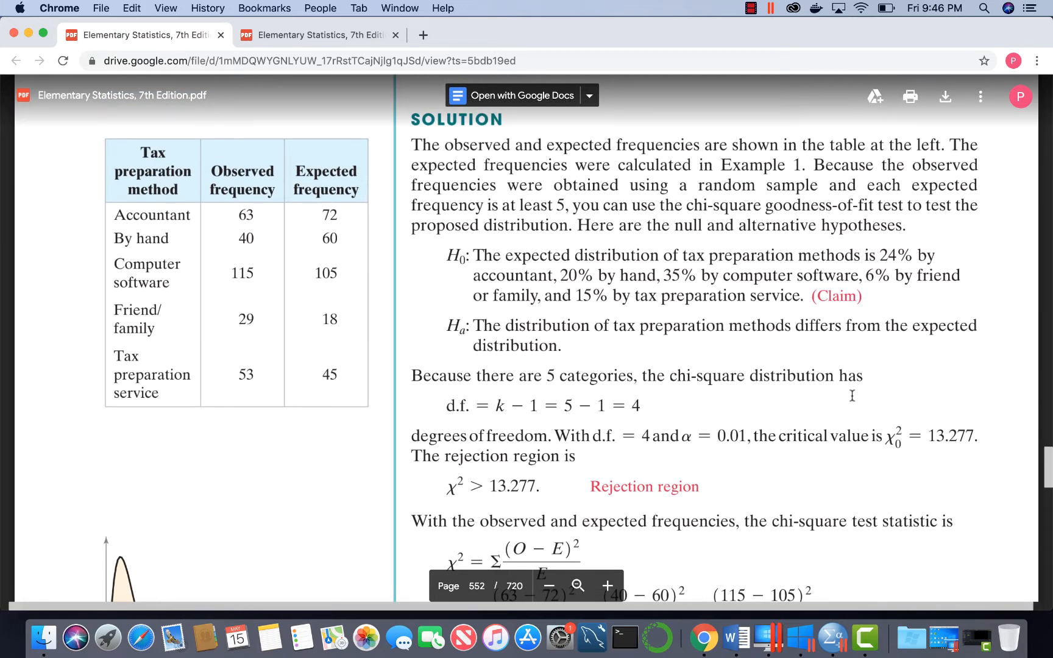
scroll("down", 3)
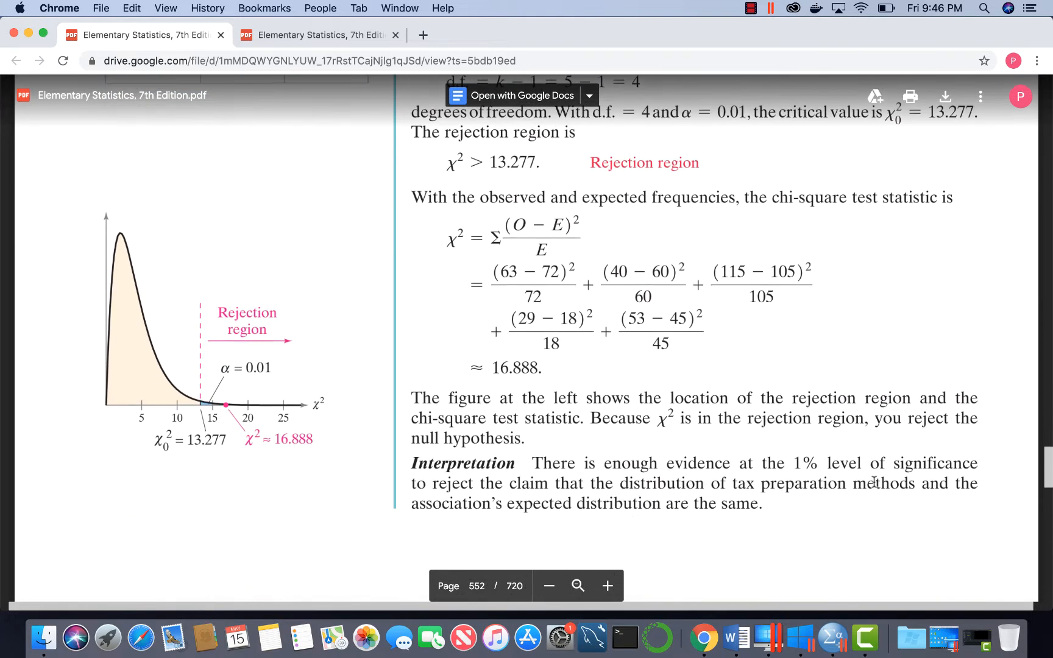
scroll("down", 3)
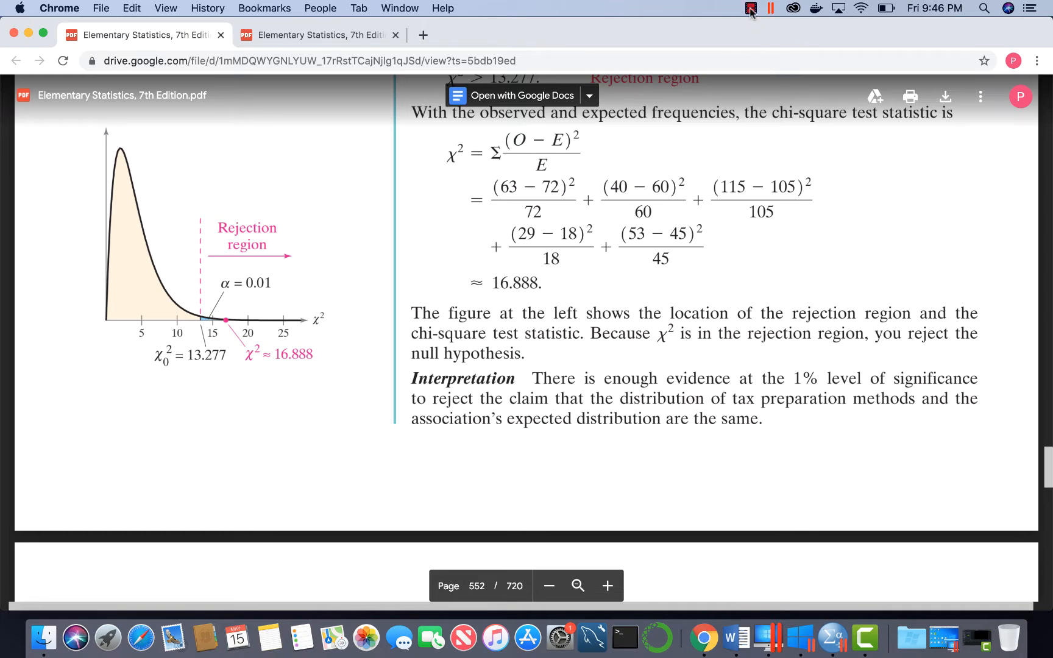
Switch to the Windows virtual machine and bring IBM SPSS Statistics to the front
left_click(750, 7)
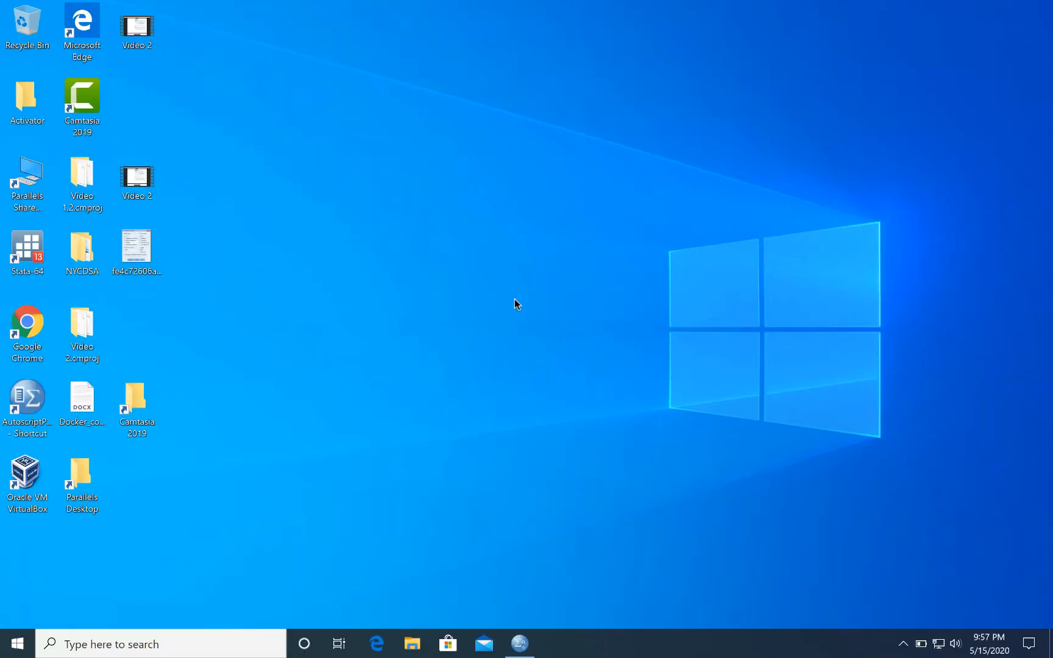
mouse_move(534, 558)
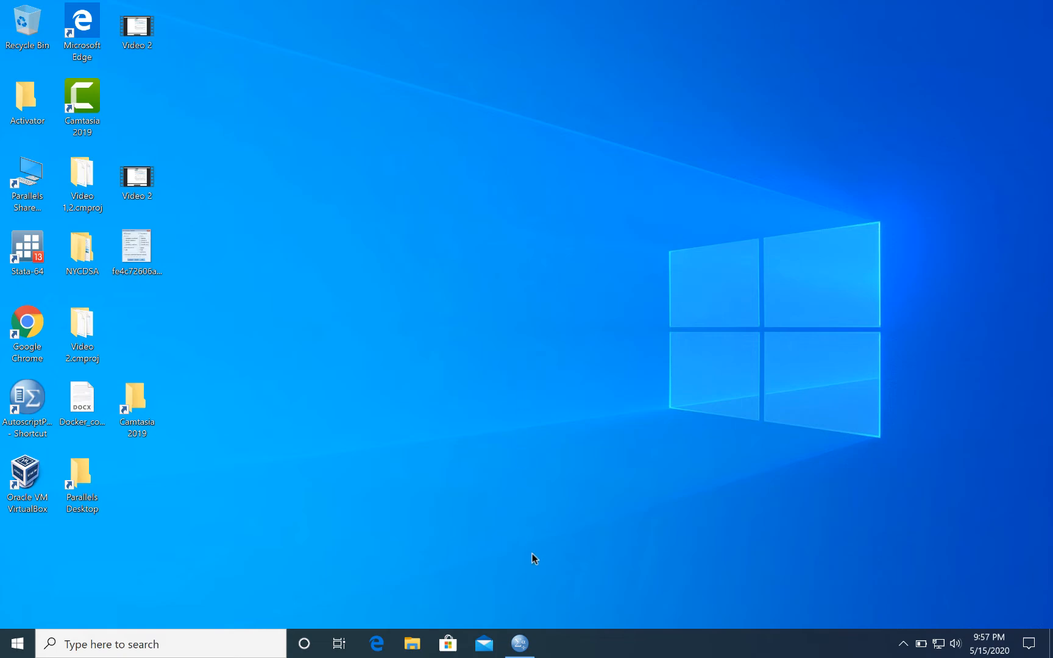
mouse_move(520, 643)
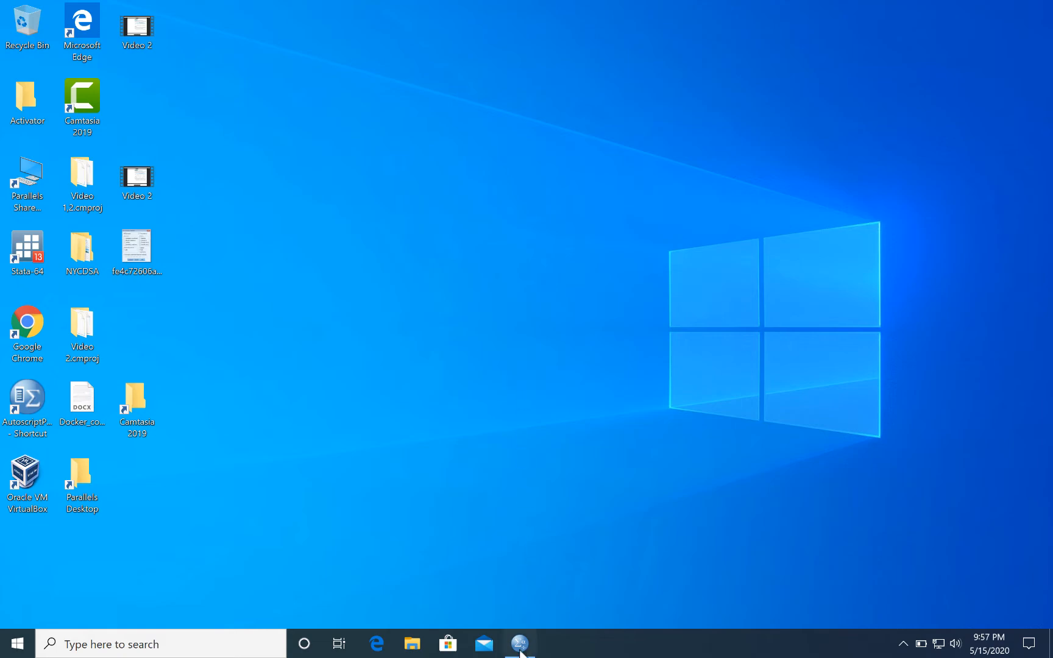
left_click(519, 643)
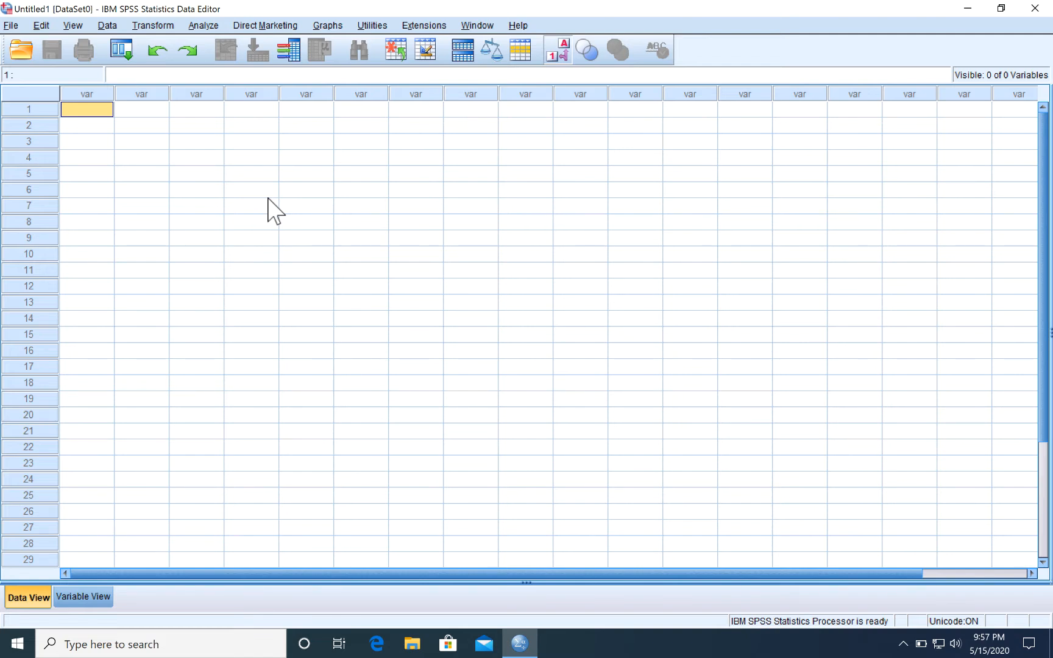
Enter the category codes 1 through 5 in the first Data View column
type("1.00")
left_click(86, 125)
type("2")
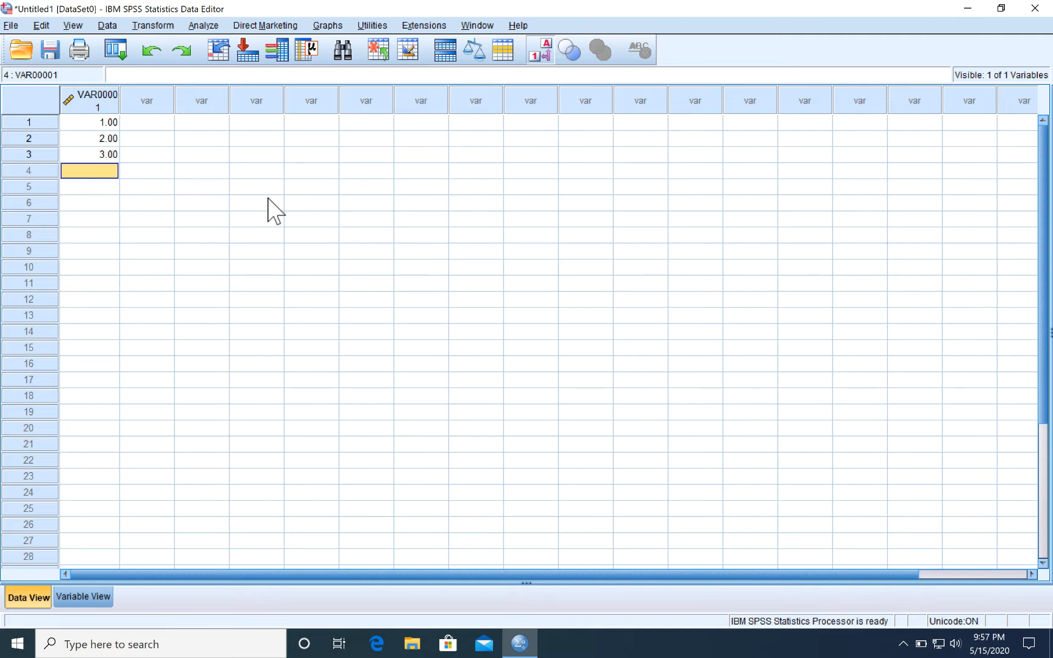
type("4.00")
left_click(89, 187)
type("5")
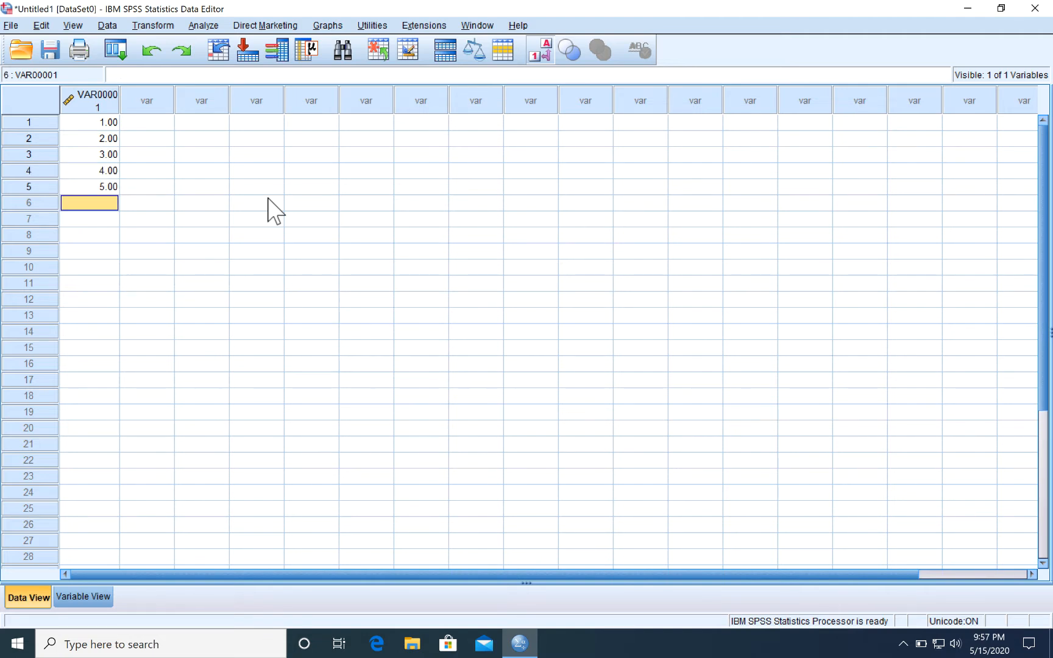
mouse_move(161, 128)
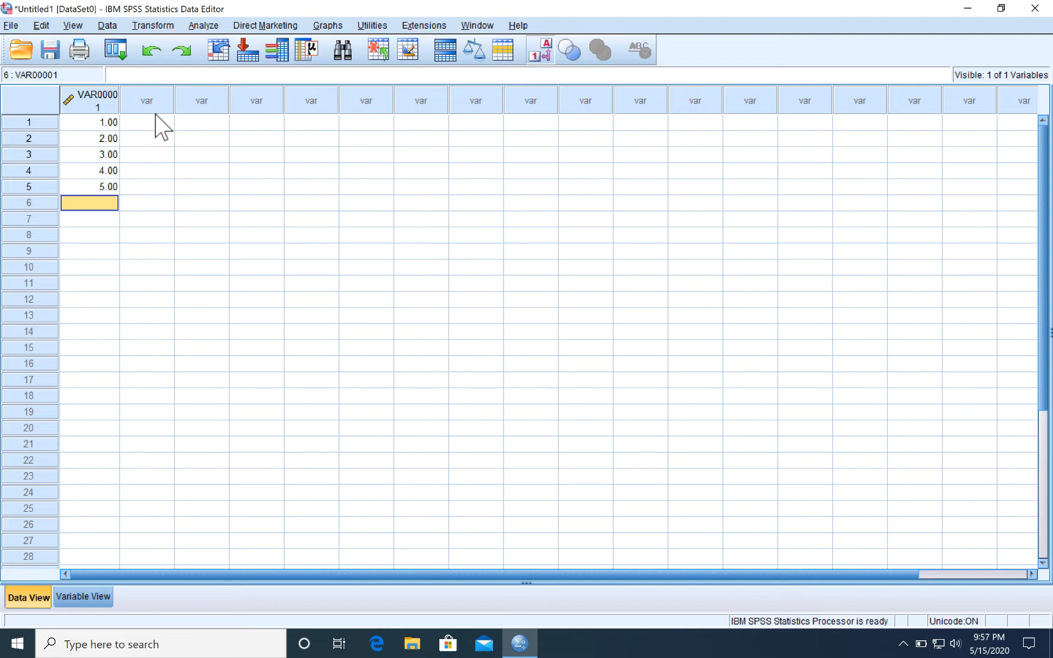
Enter the observed counts 63, 40, 115, 29 and 53 down the second column
left_click(147, 99)
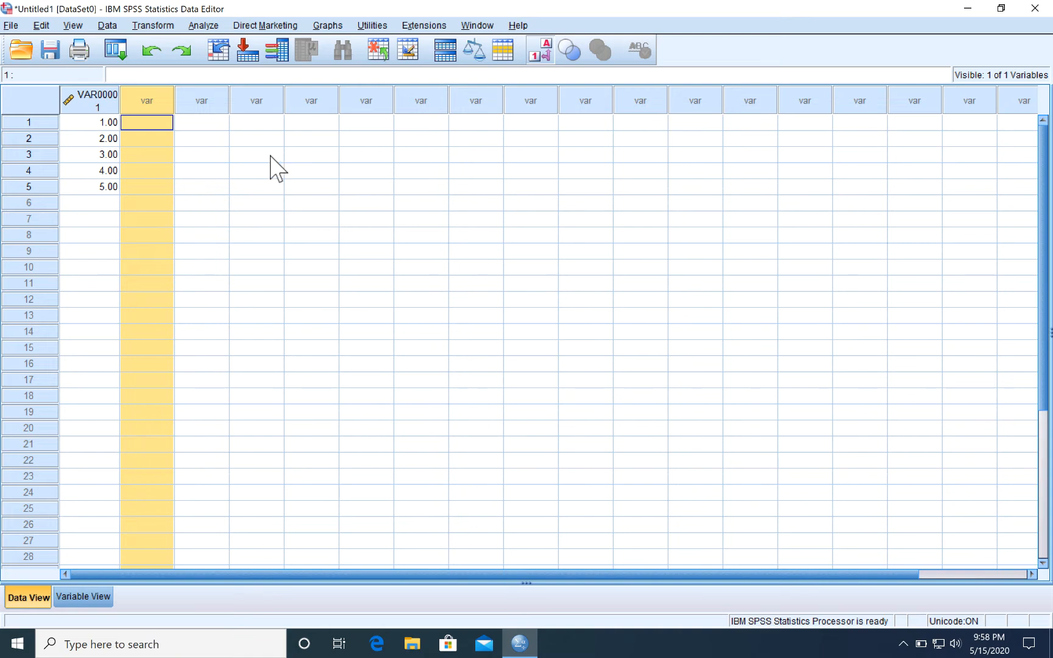
left_click(146, 123)
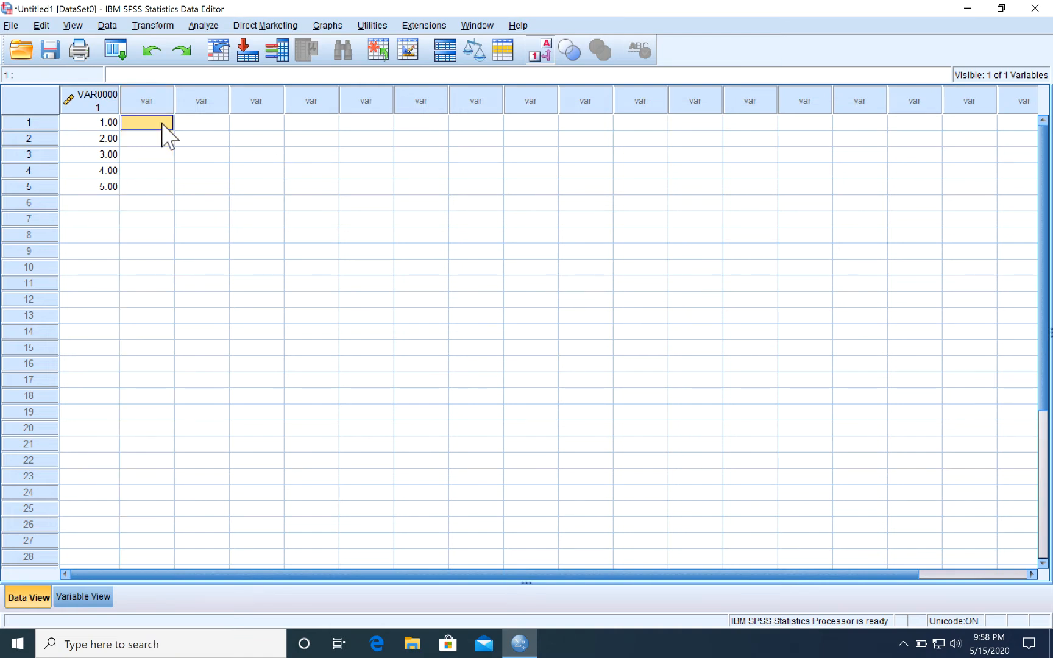
type("63")
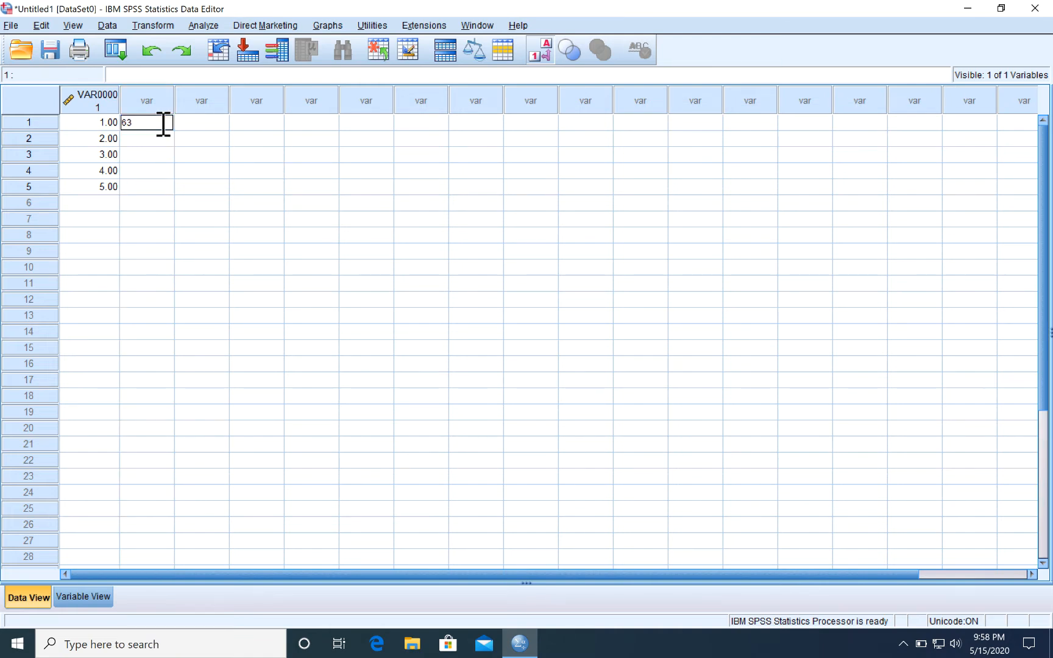
key("Return")
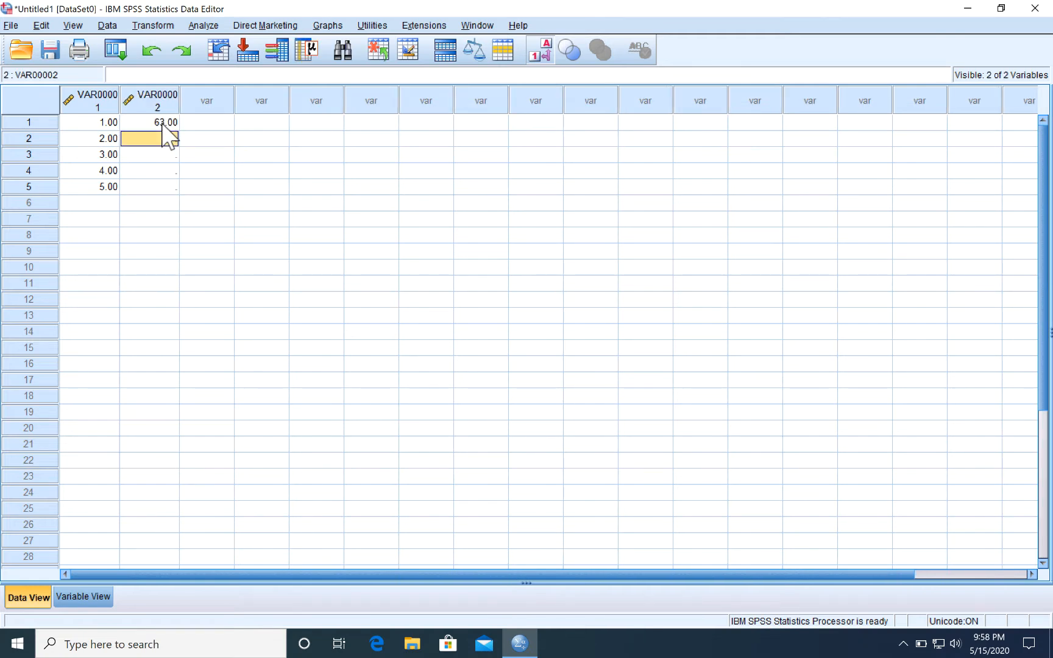
mouse_move(254, 143)
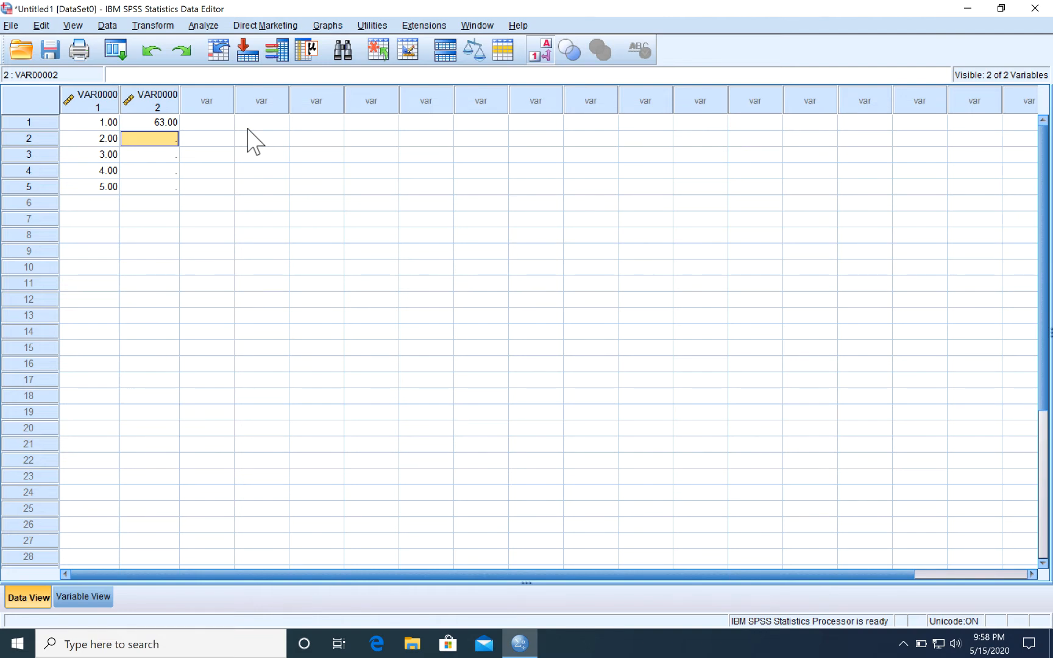
type("40115.00")
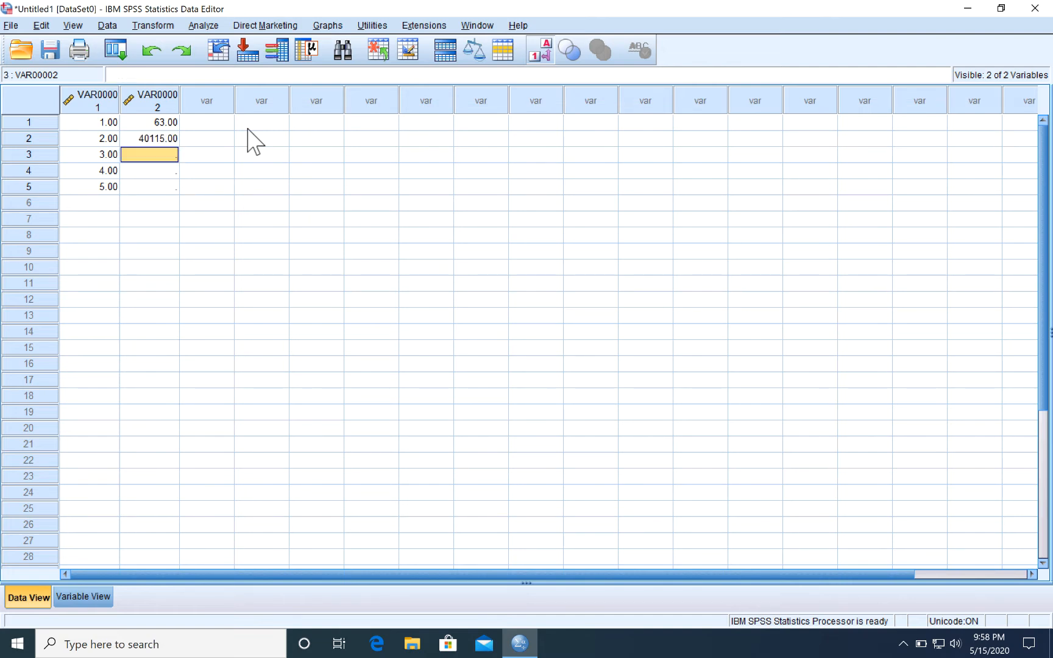
mouse_move(169, 139)
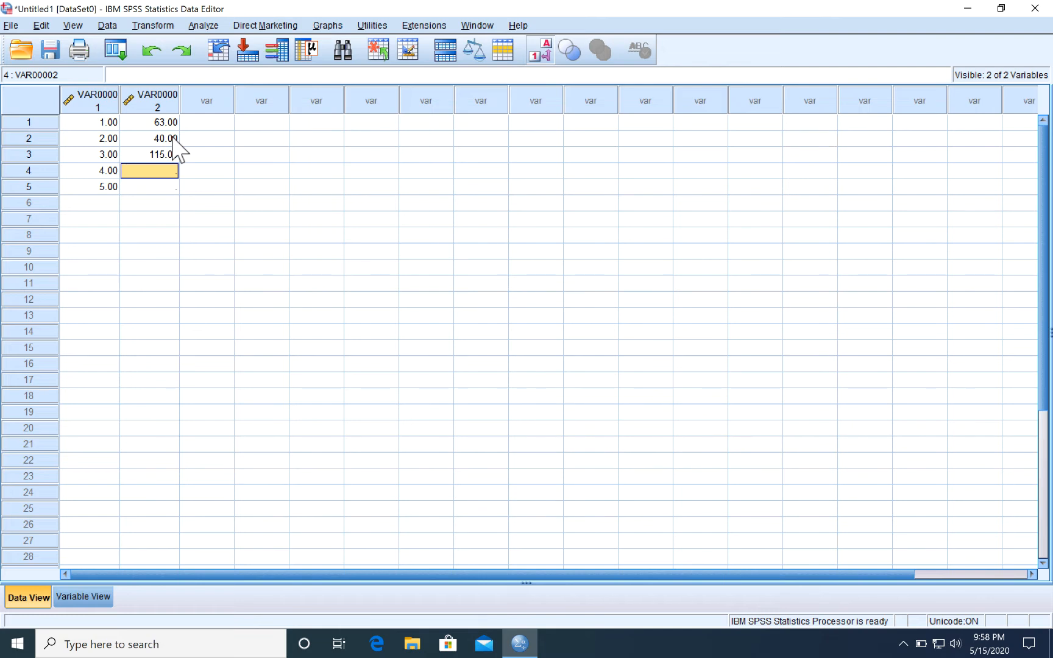
type("29")
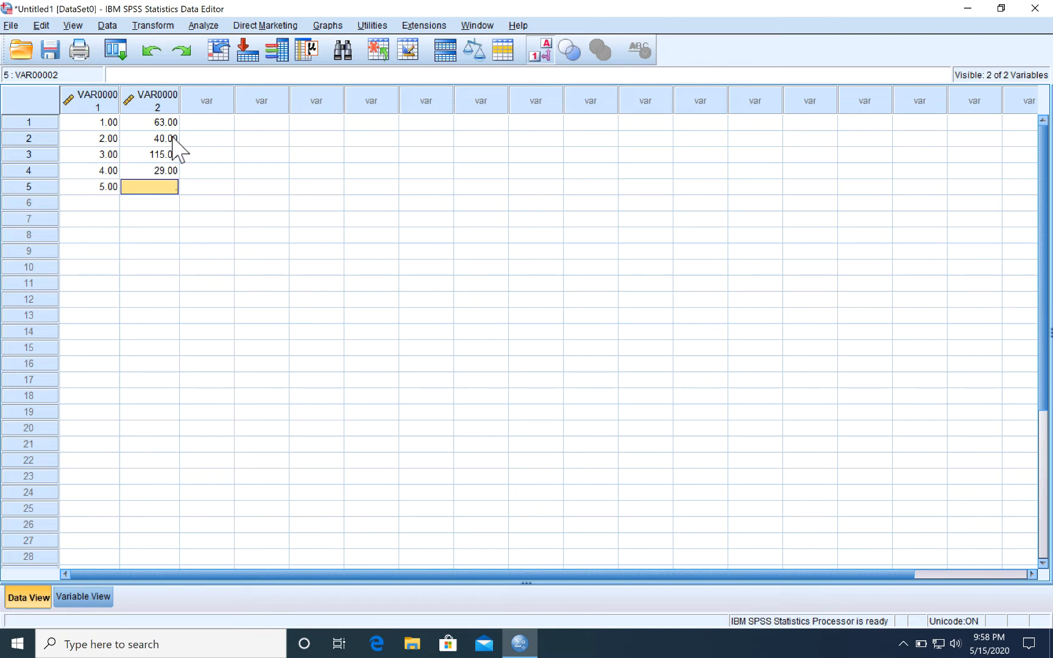
type("53")
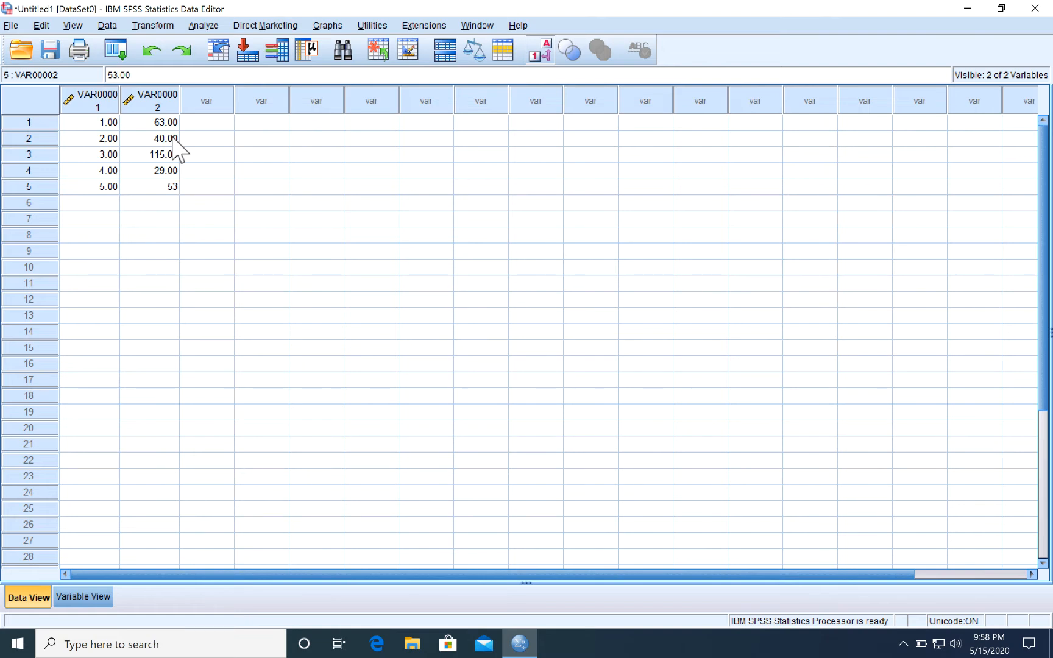
key("Return")
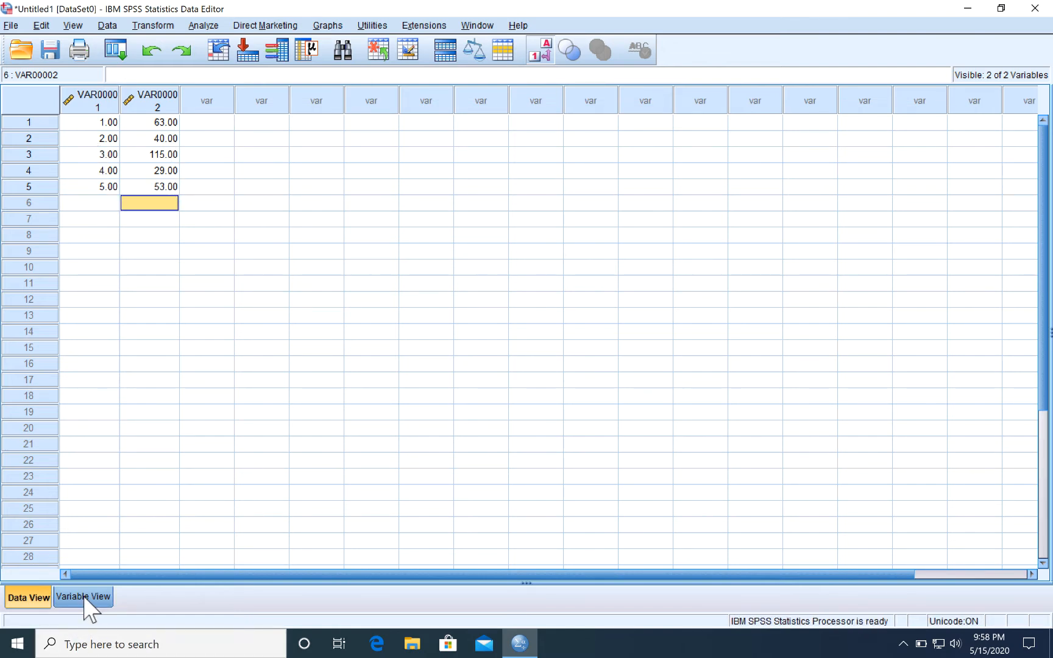
In Variable View, set VAR00001's measurement level to Nominal
left_click(84, 597)
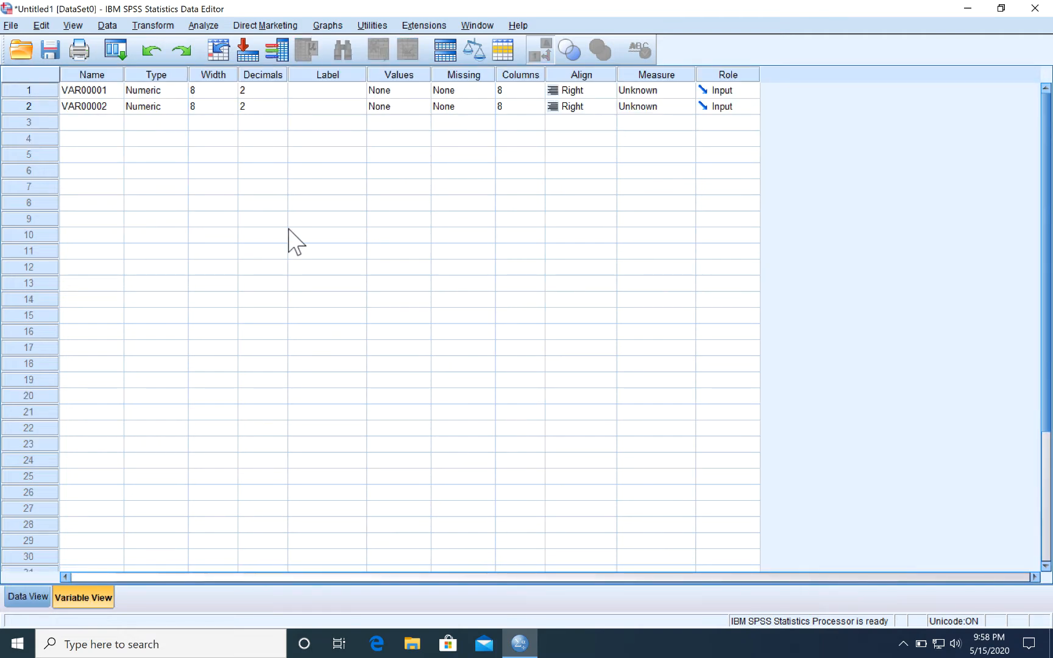
mouse_move(668, 94)
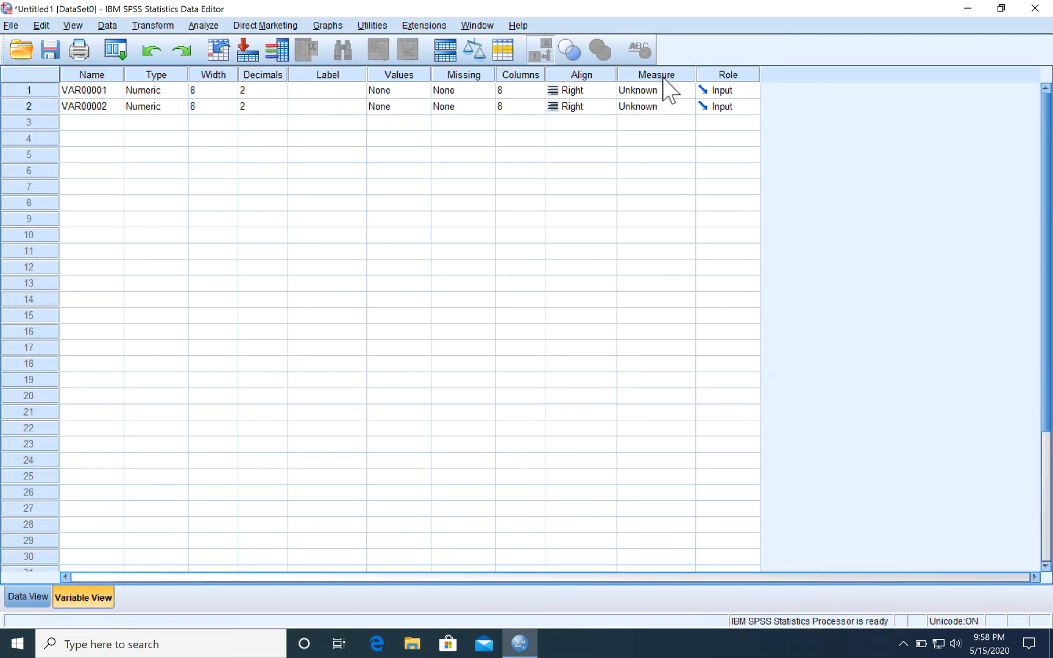
left_click(684, 90)
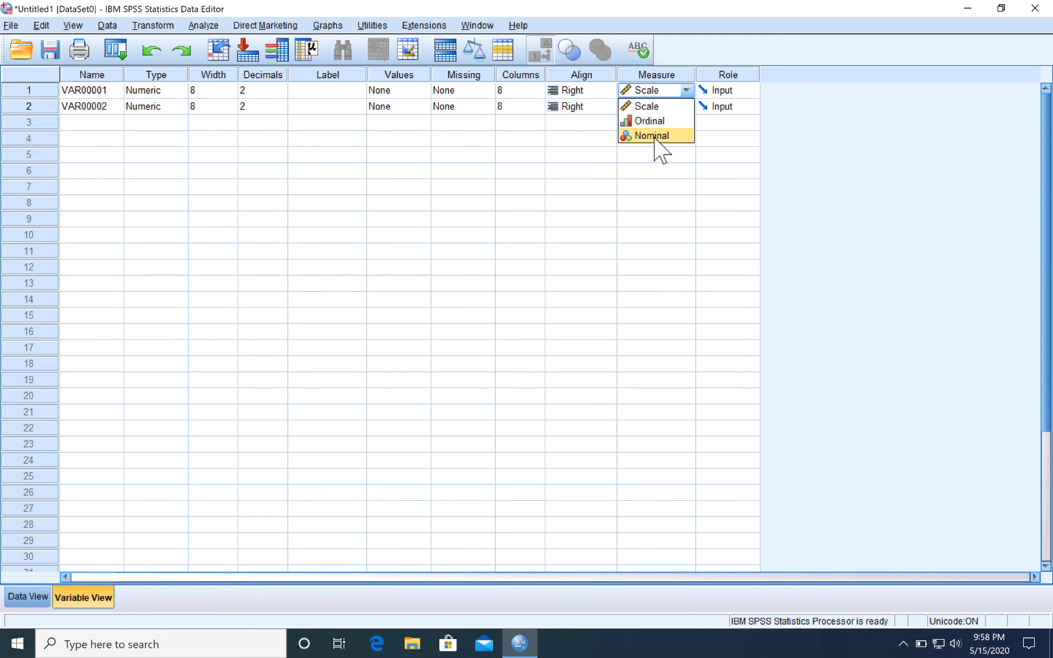
left_click(650, 136)
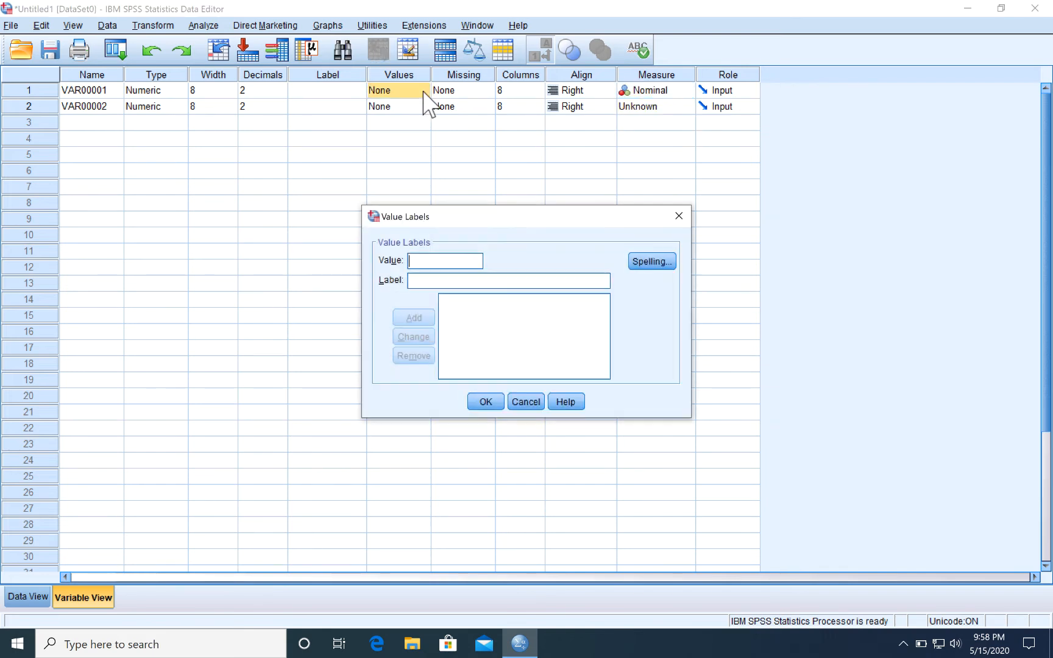
mouse_move(923, 261)
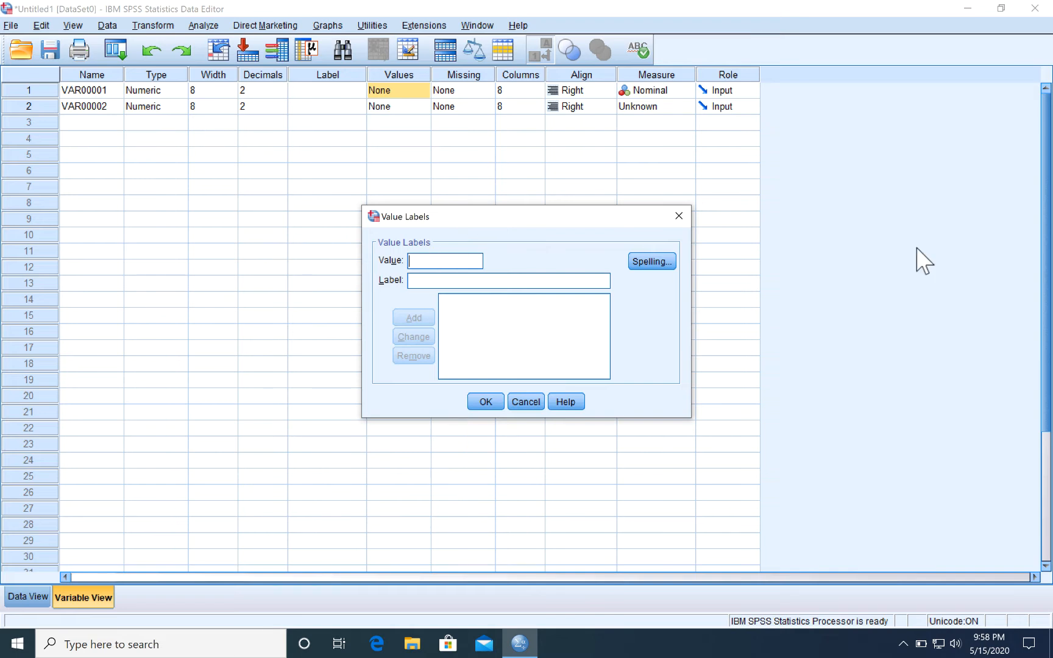
Add value labels 1 = 'accountant' and 2 = 'by hand' to VAR00001
type("1")
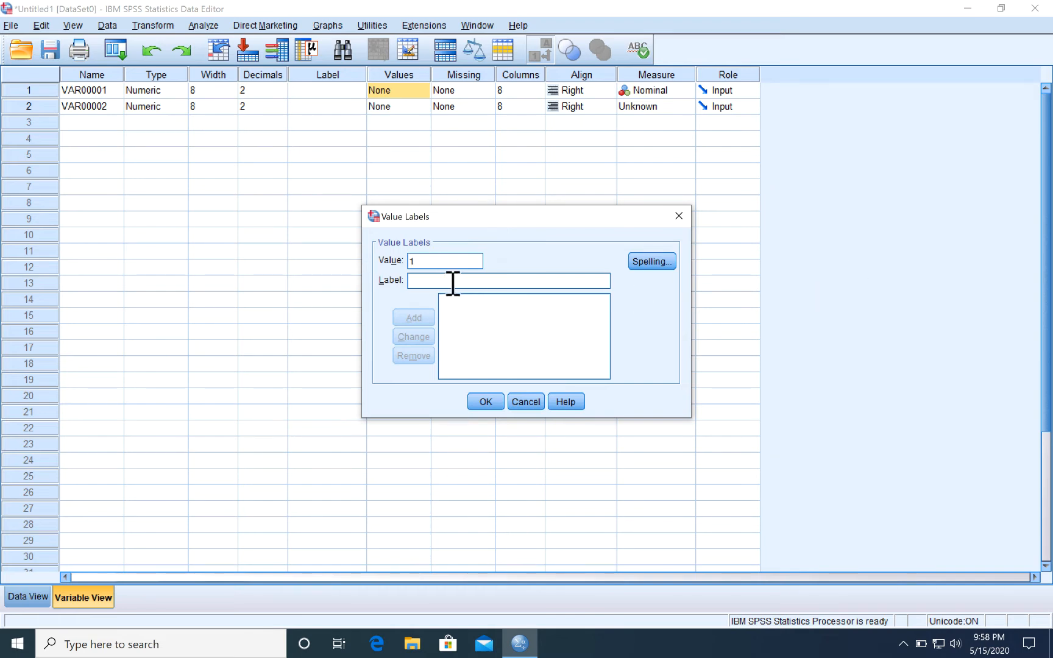
mouse_move(856, 236)
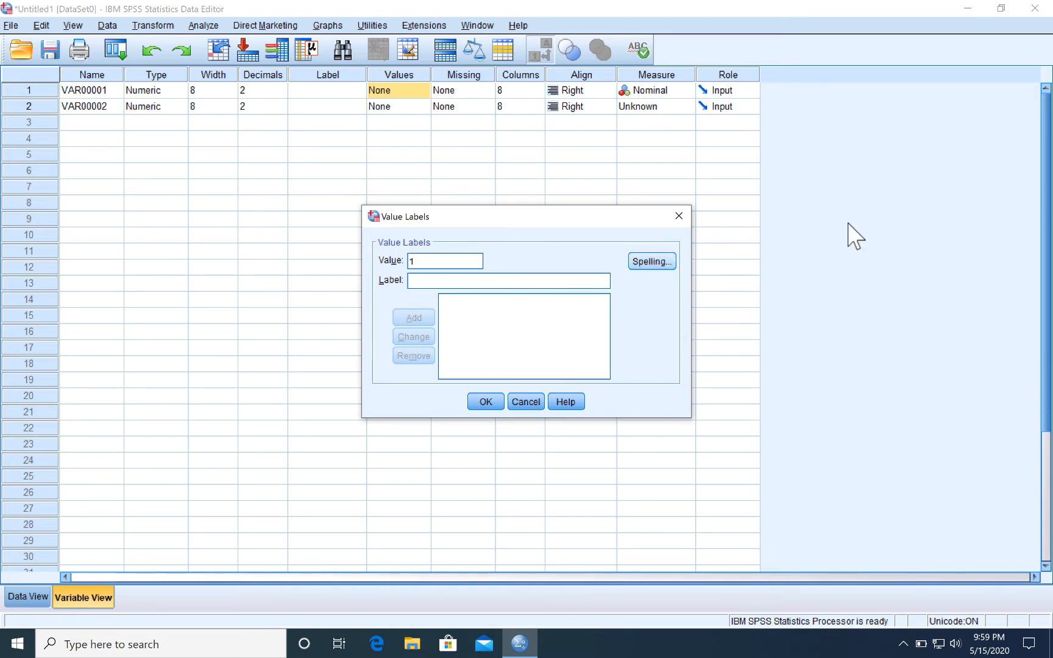
type("accou")
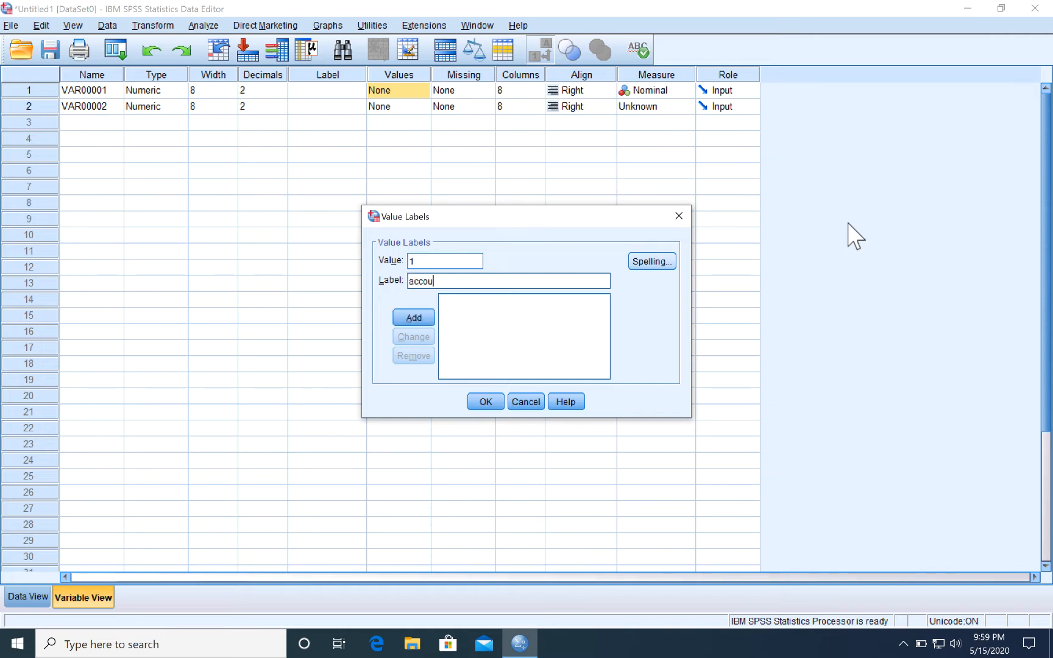
type("n")
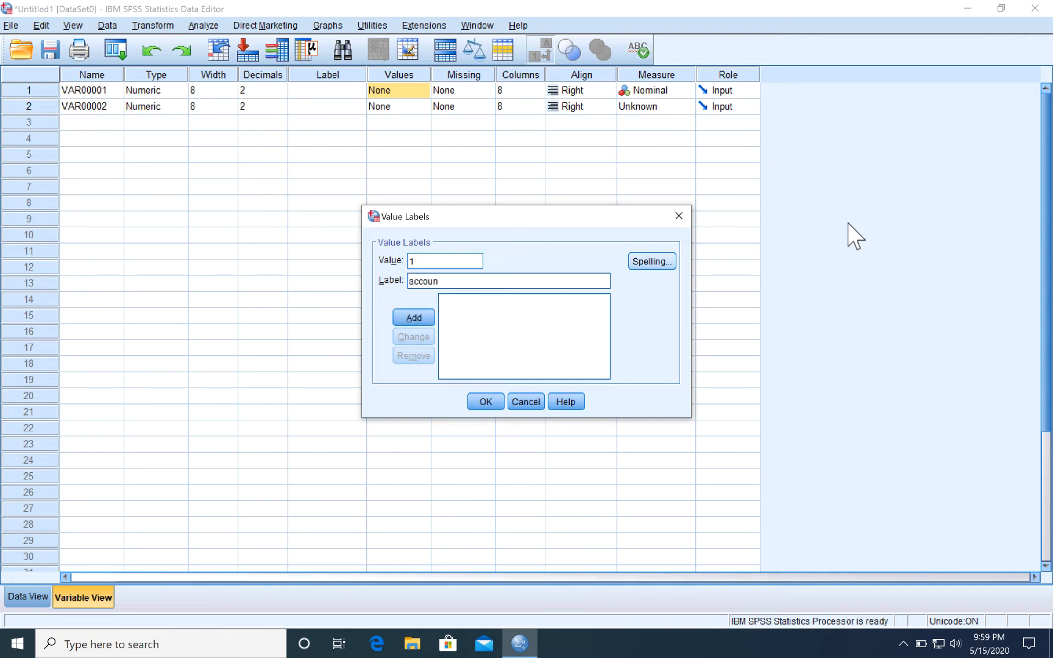
type("tant")
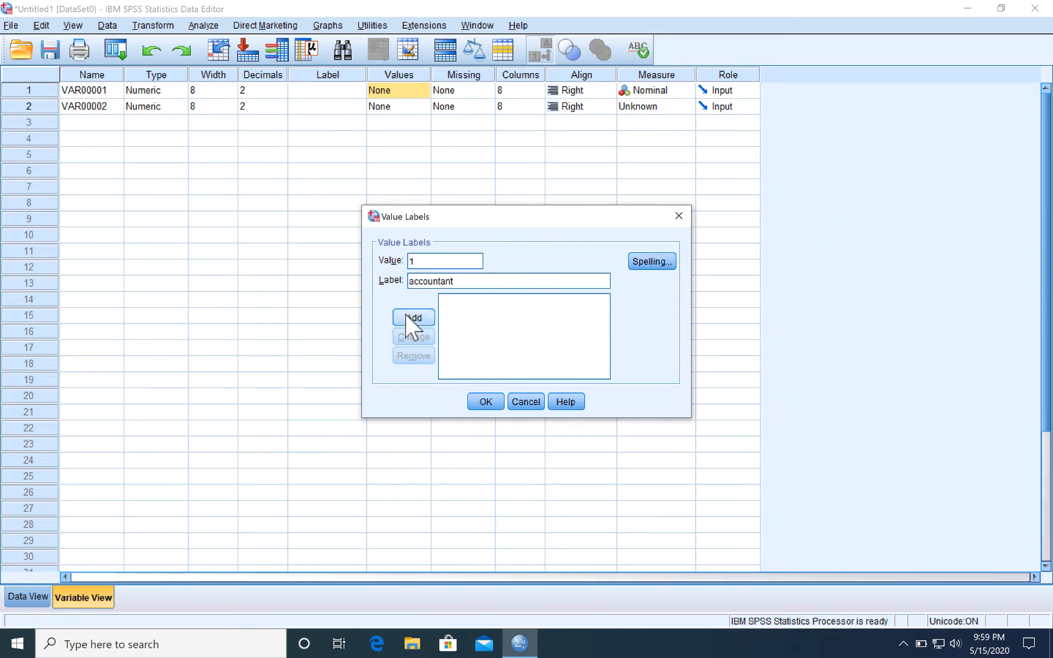
left_click(413, 321)
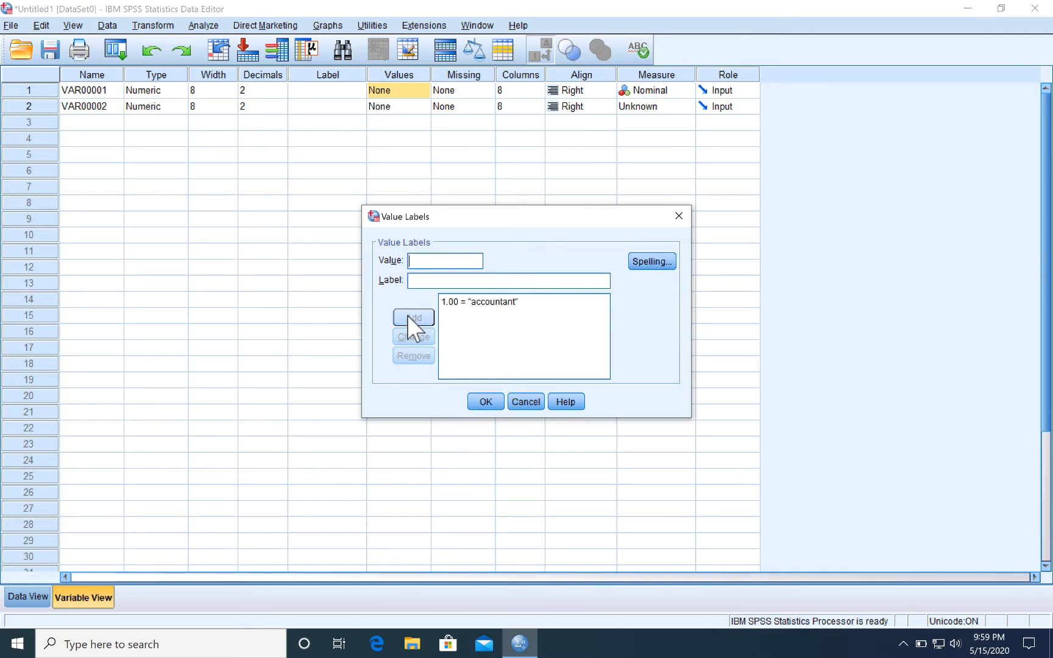
mouse_move(821, 294)
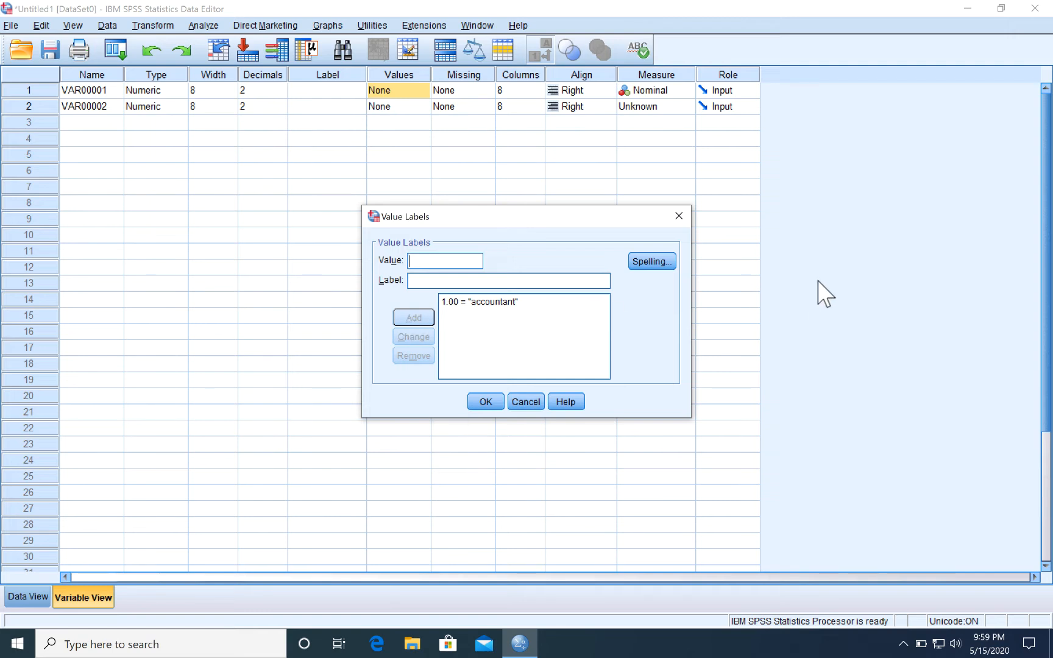
type("2")
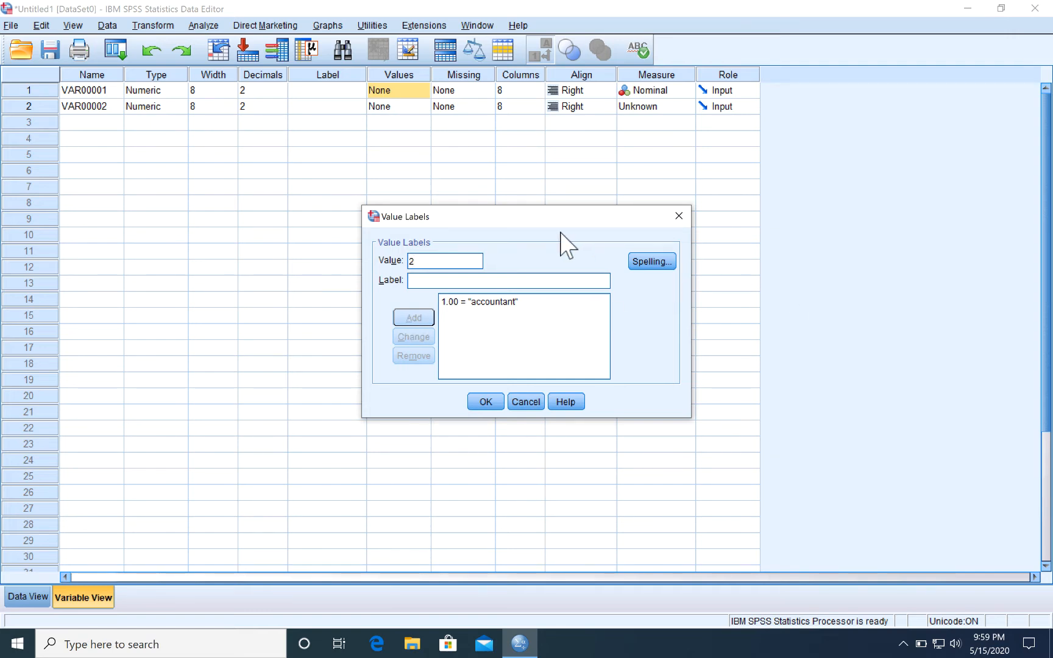
mouse_move(794, 271)
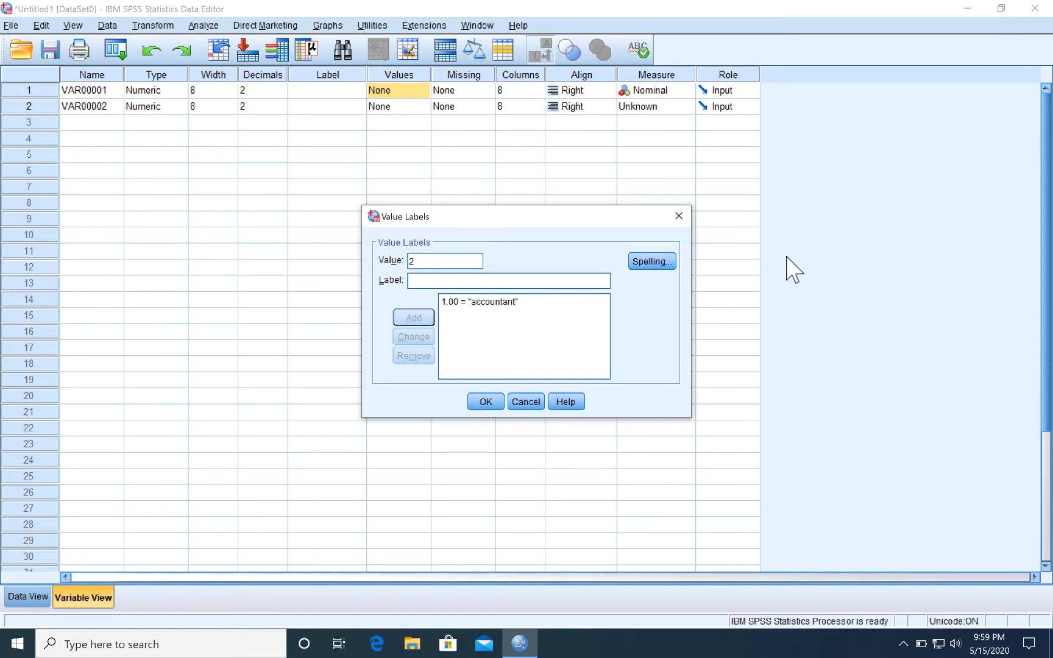
type("by ha")
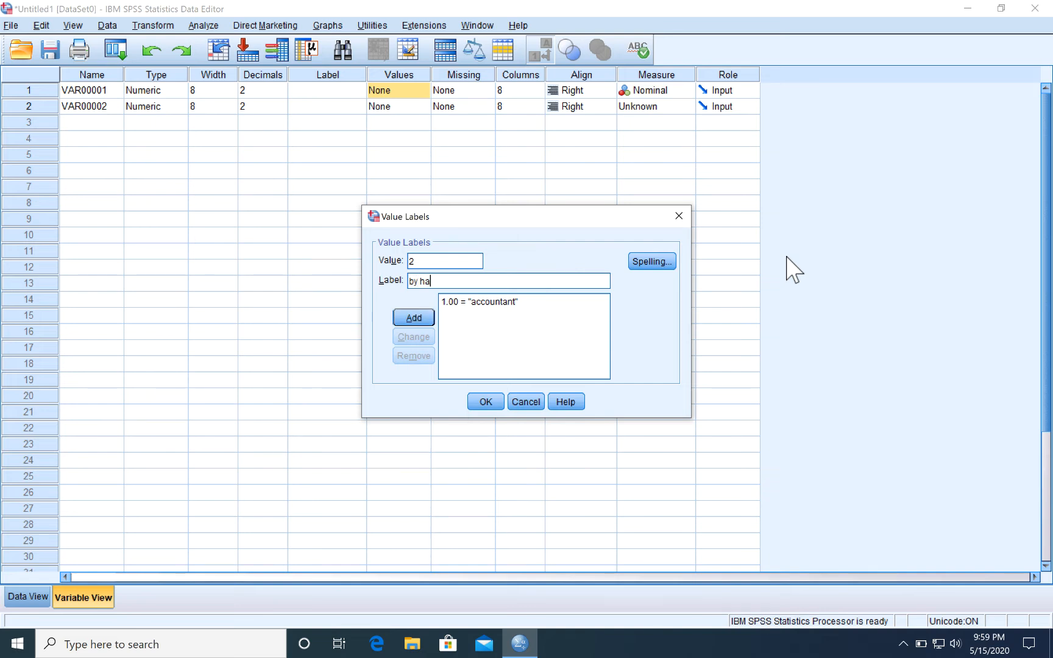
type("nd")
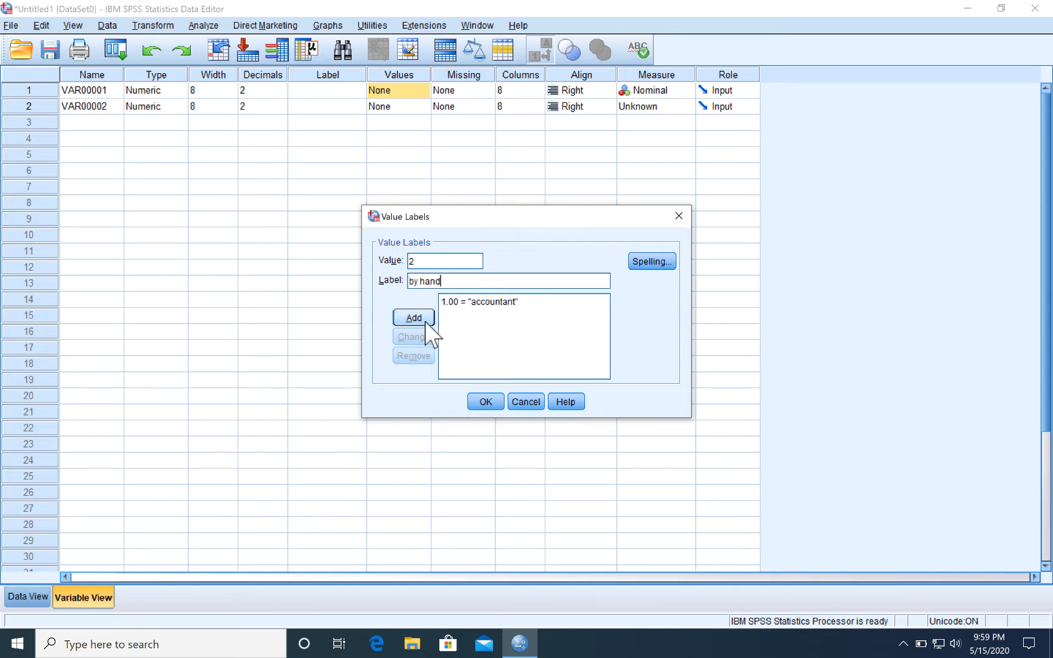
left_click(413, 317)
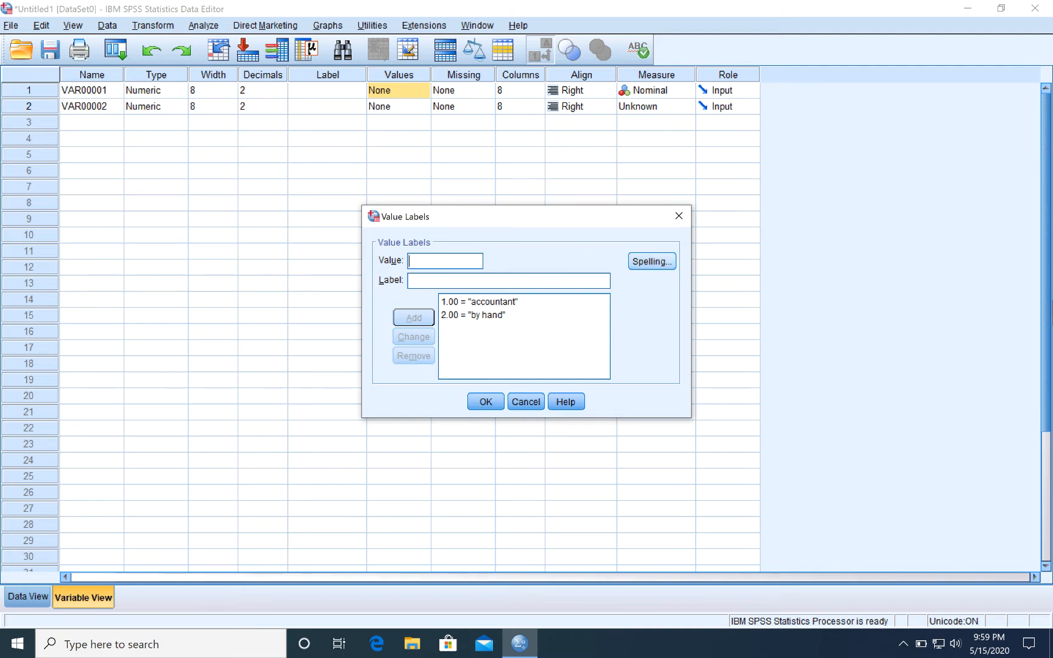
Discard the unadded 3 = 'computer software' label, close the dialog, and reopen Value Labels
type("3")
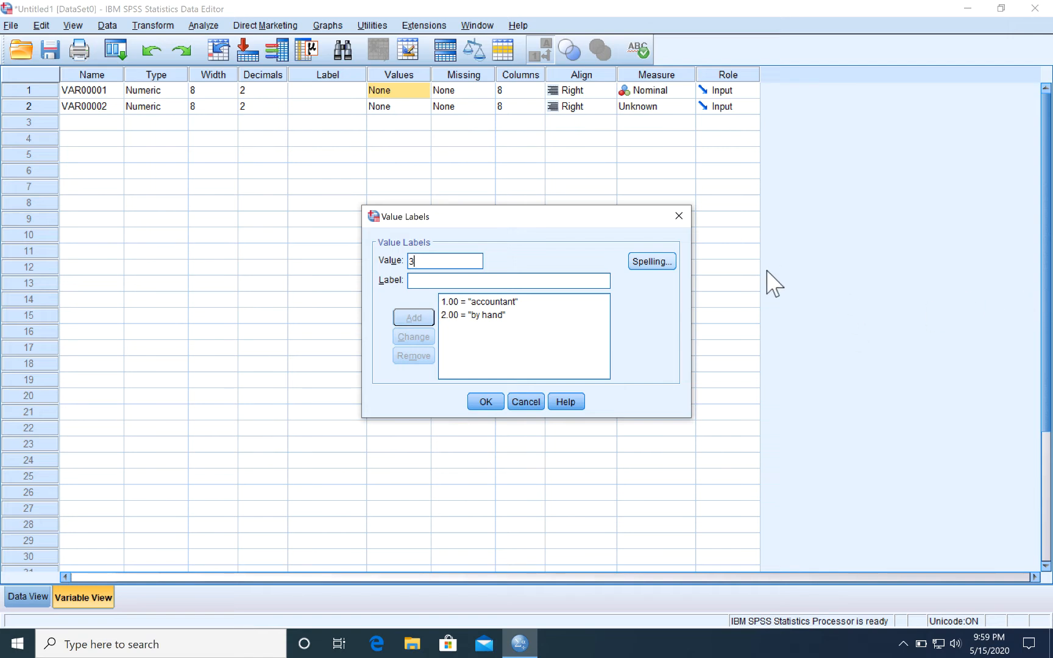
mouse_move(991, 242)
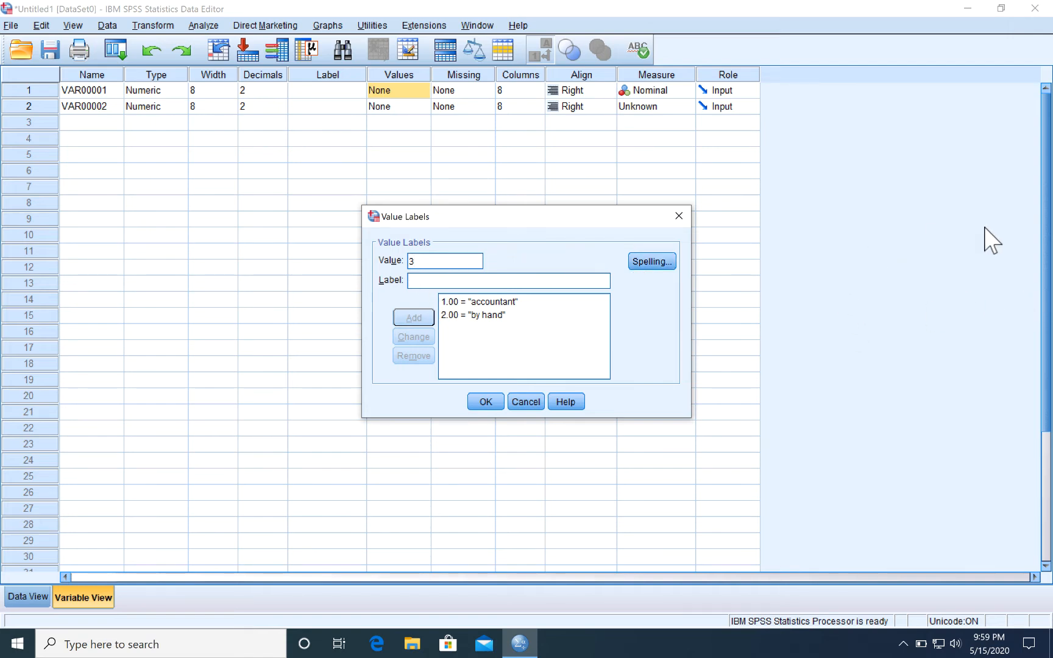
type("comp")
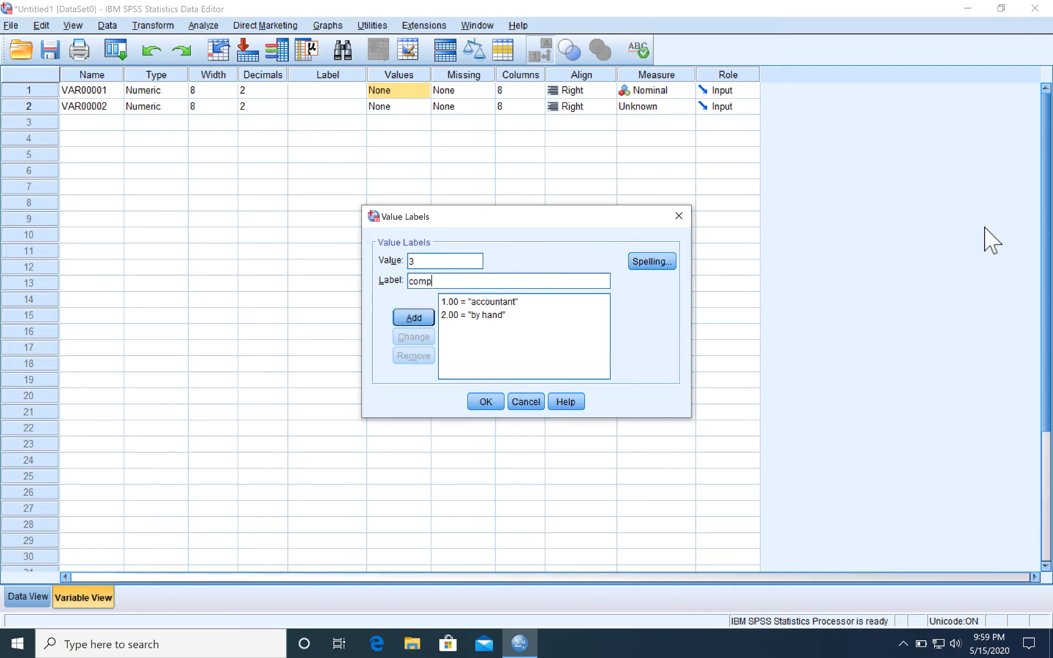
type("uter")
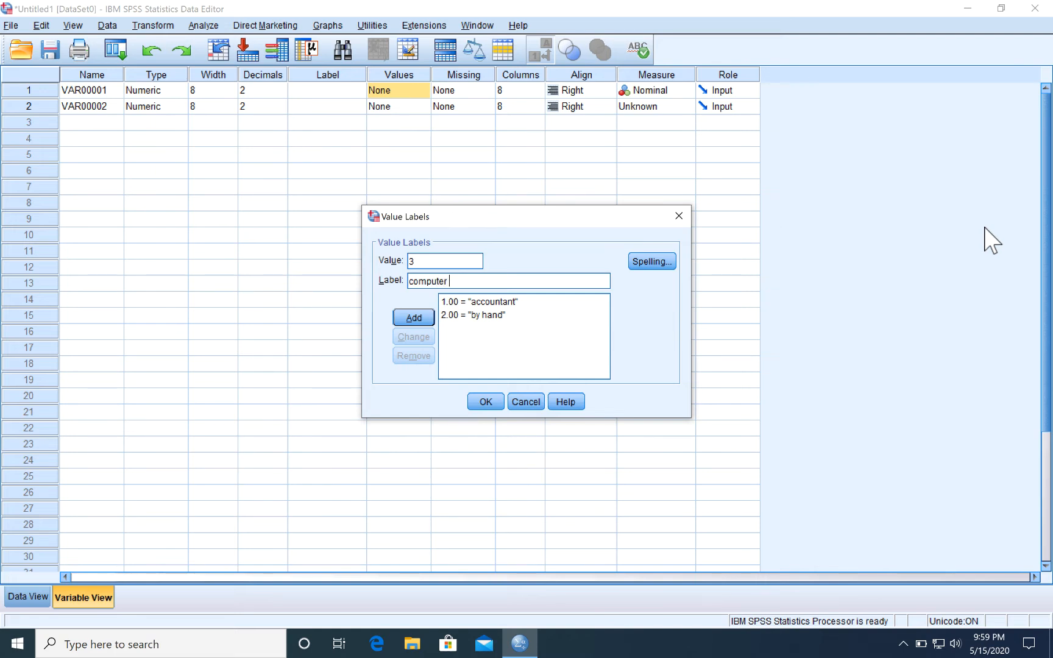
type("sof")
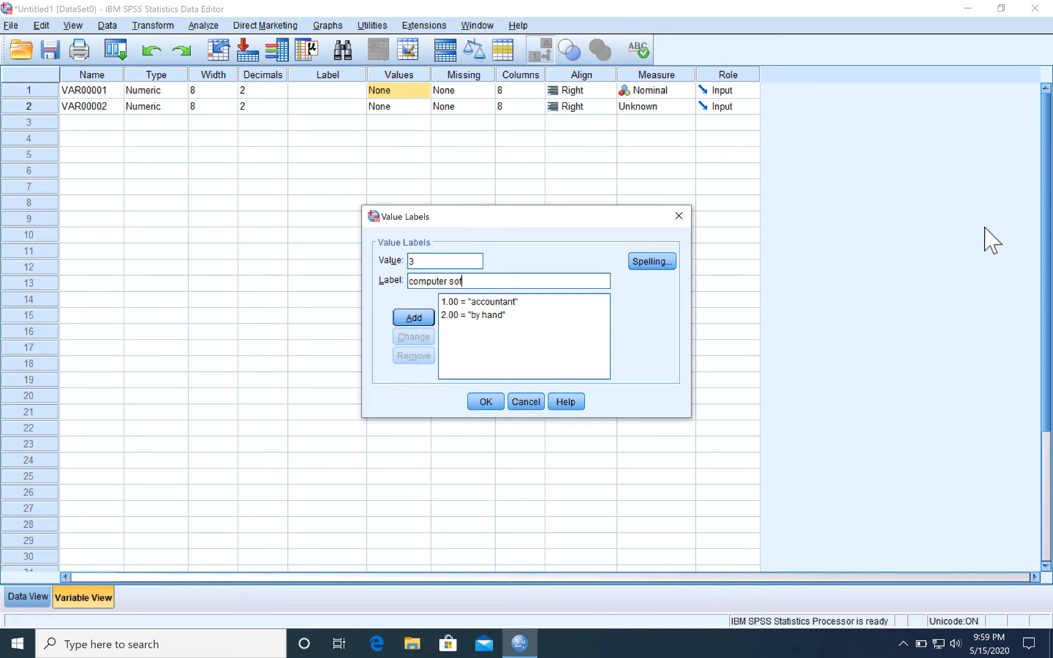
type("tware")
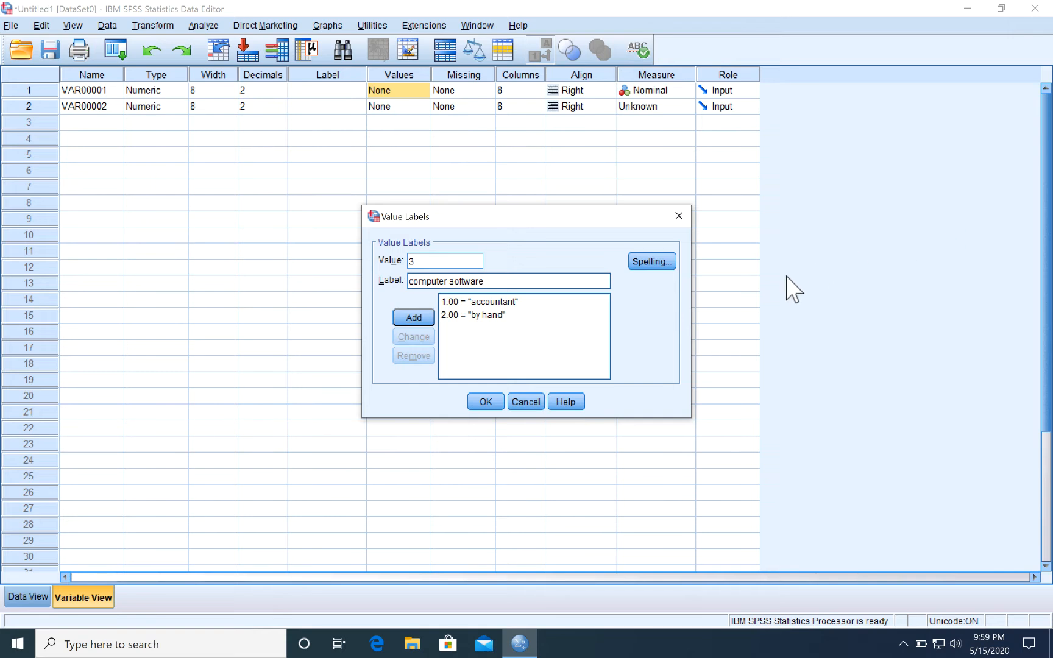
left_click(484, 401)
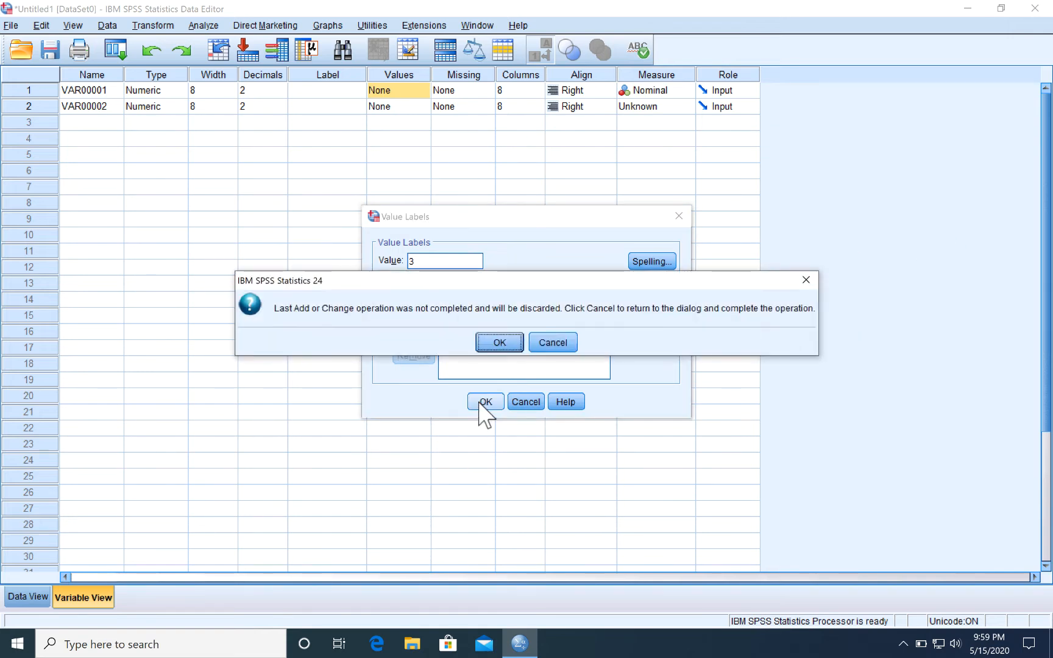
left_click(498, 342)
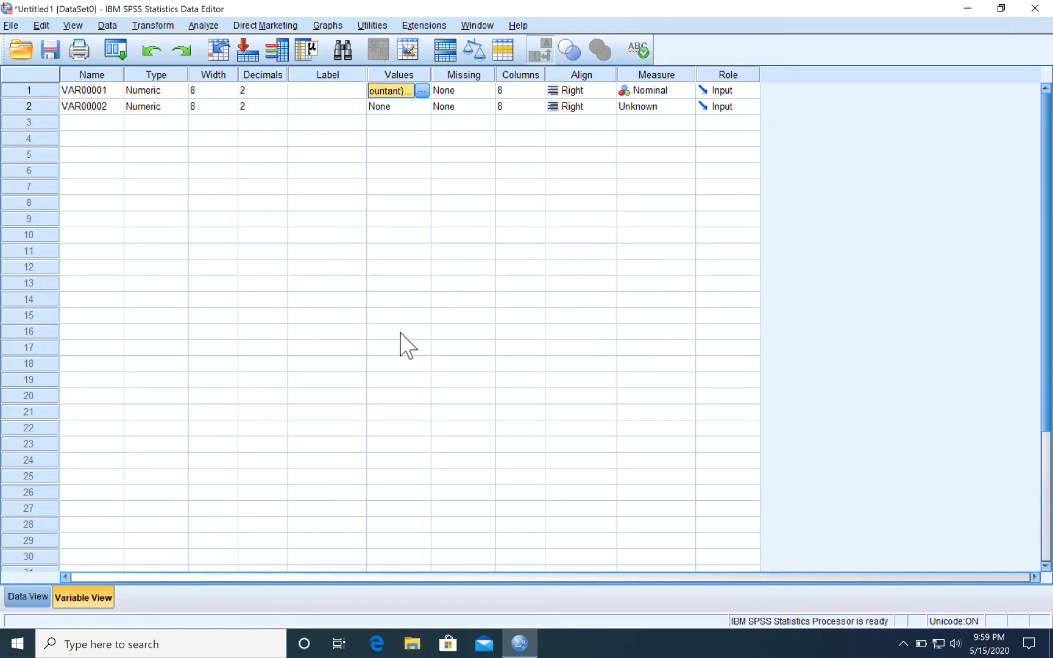
left_click(422, 90)
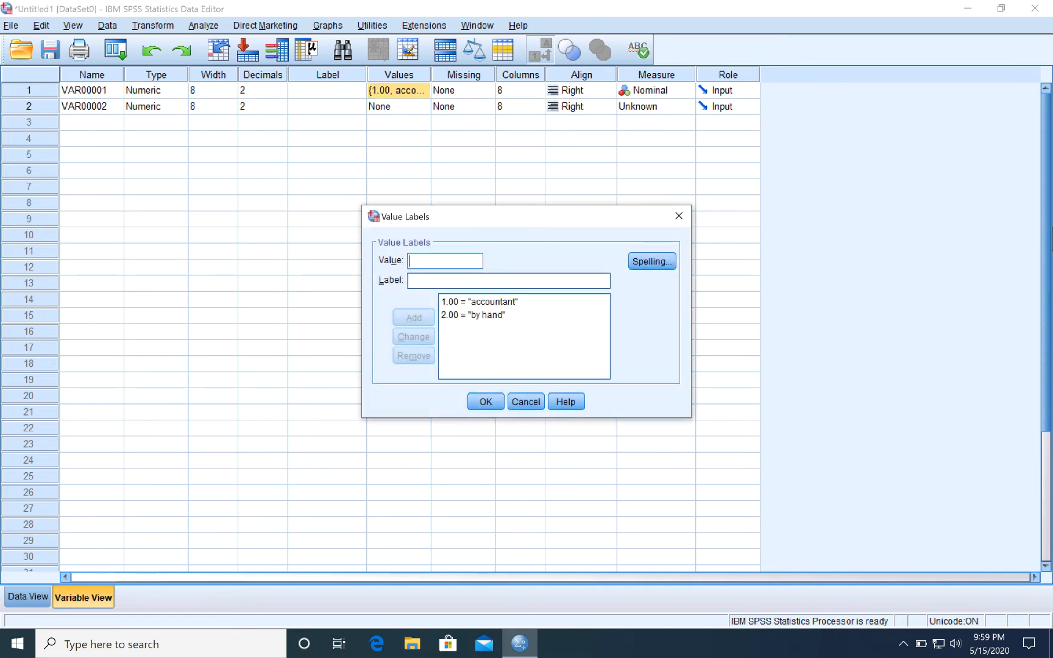
Add the value label 'computer software' for value 3
type("3")
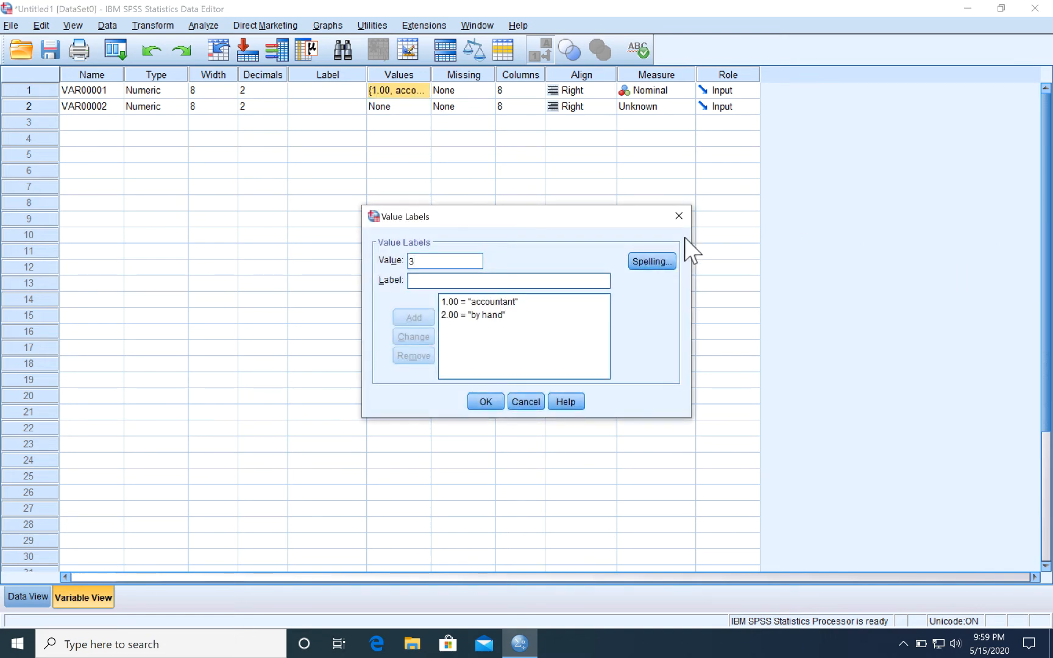
mouse_move(691, 252)
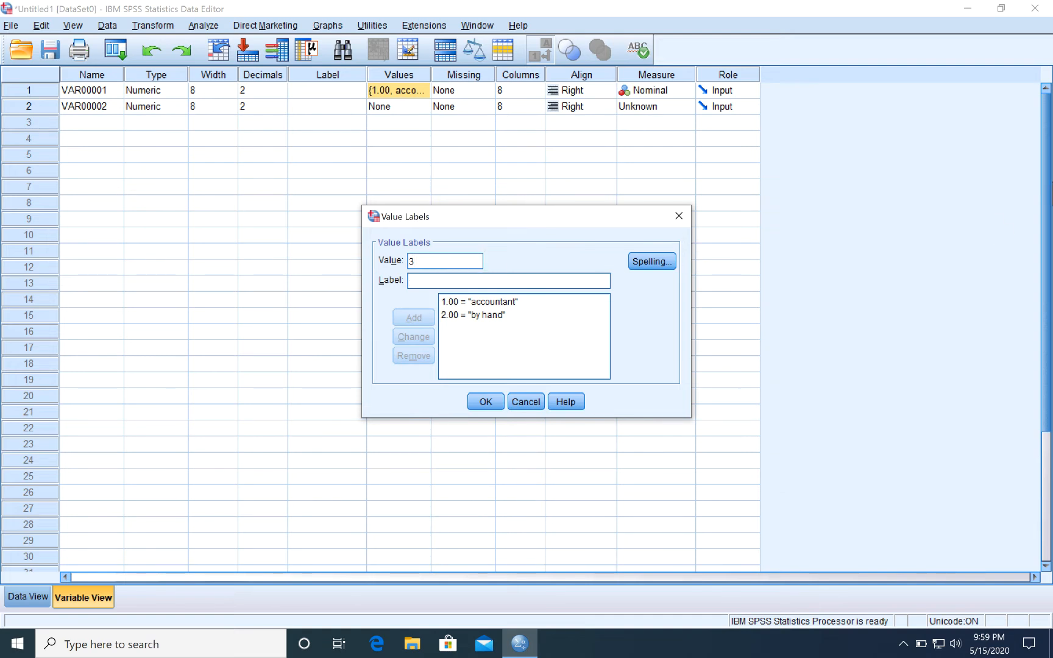
type("compu")
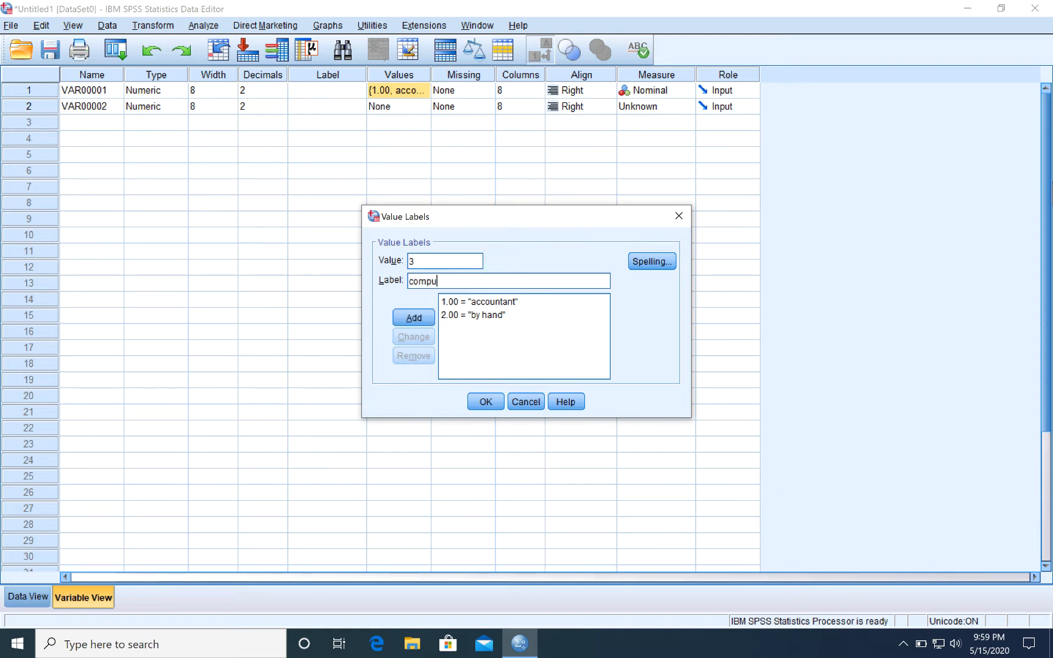
type("ter s")
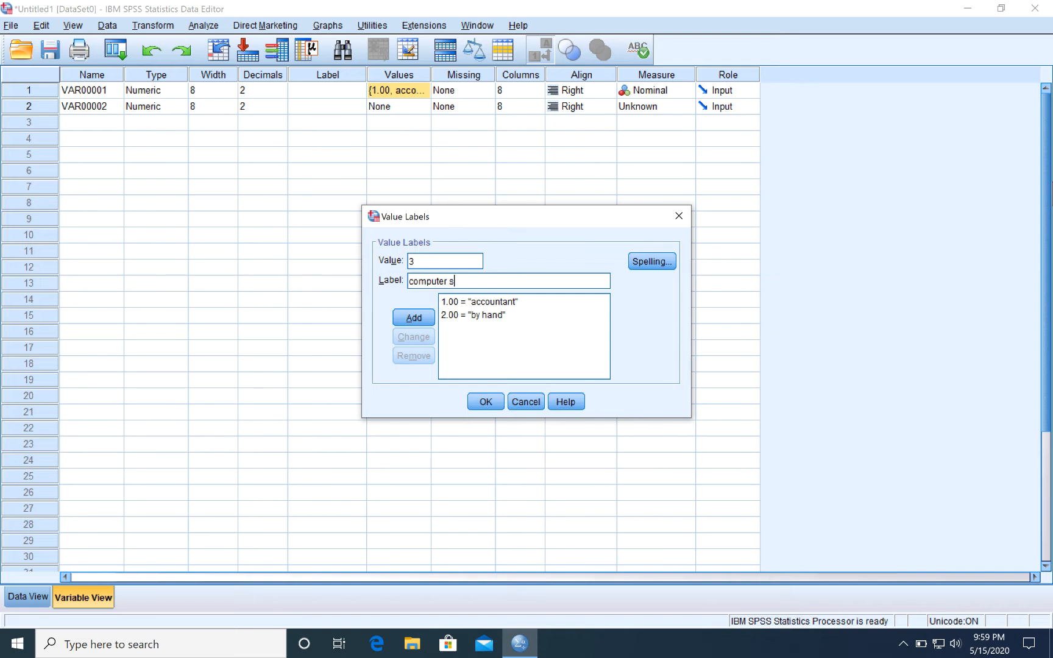
type("oftwa")
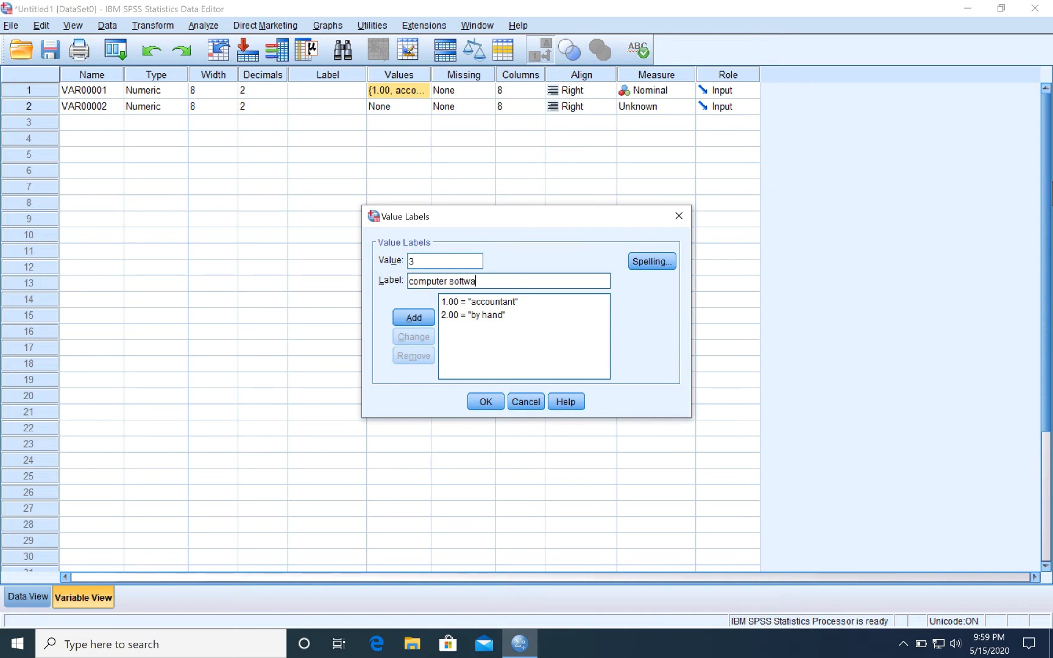
type("re")
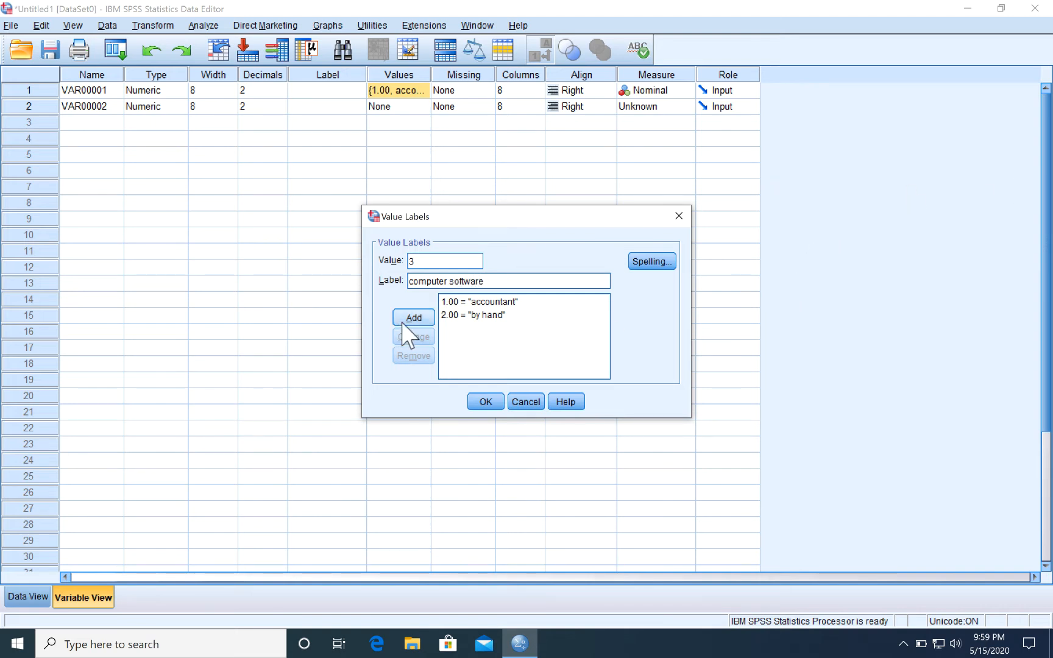
left_click(413, 316)
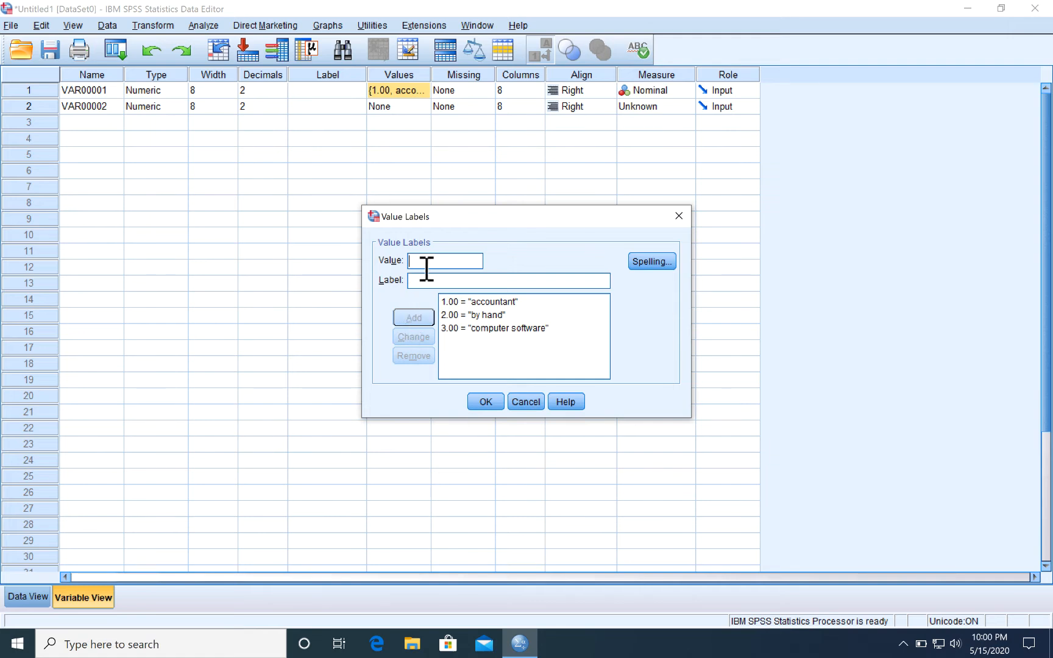
Add the value label 'friend/family' for value 4
type("4")
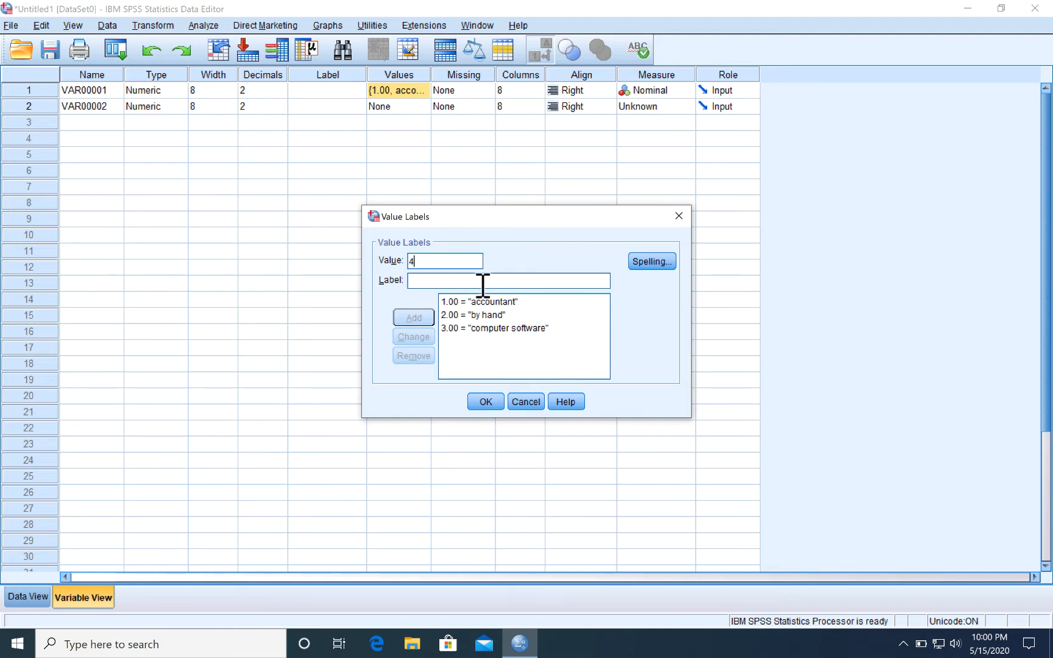
mouse_move(791, 284)
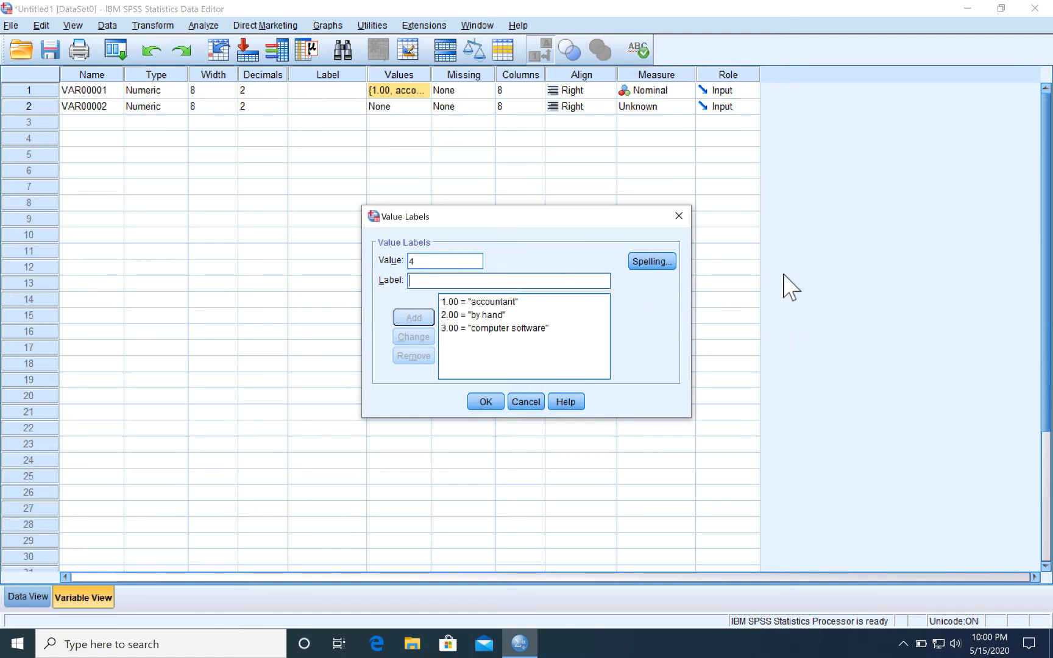
type("Fri")
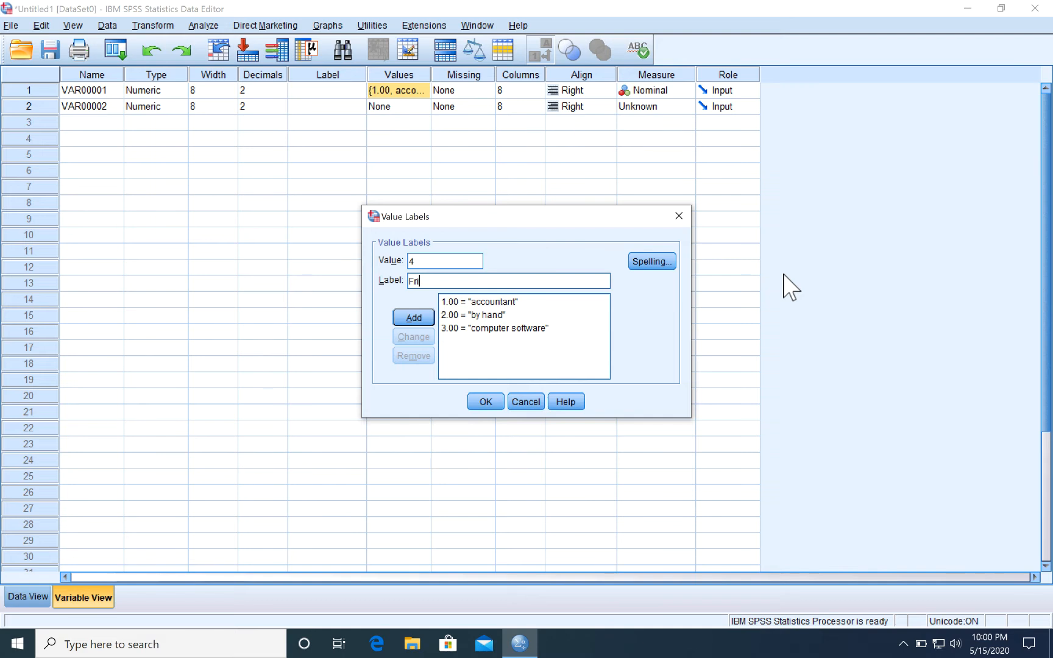
type("e")
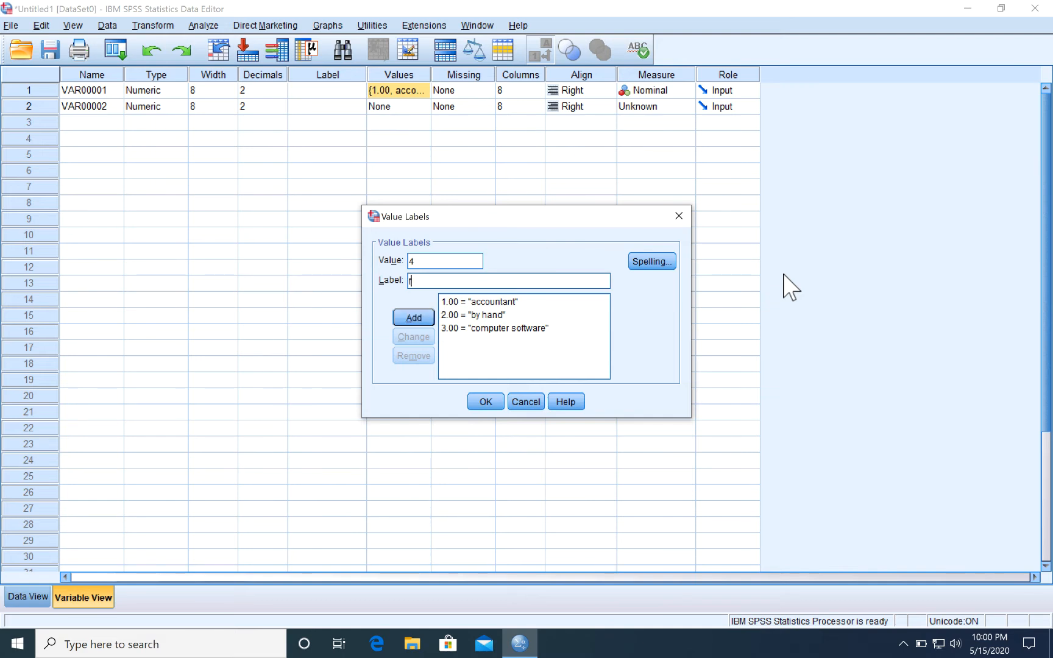
type("frie")
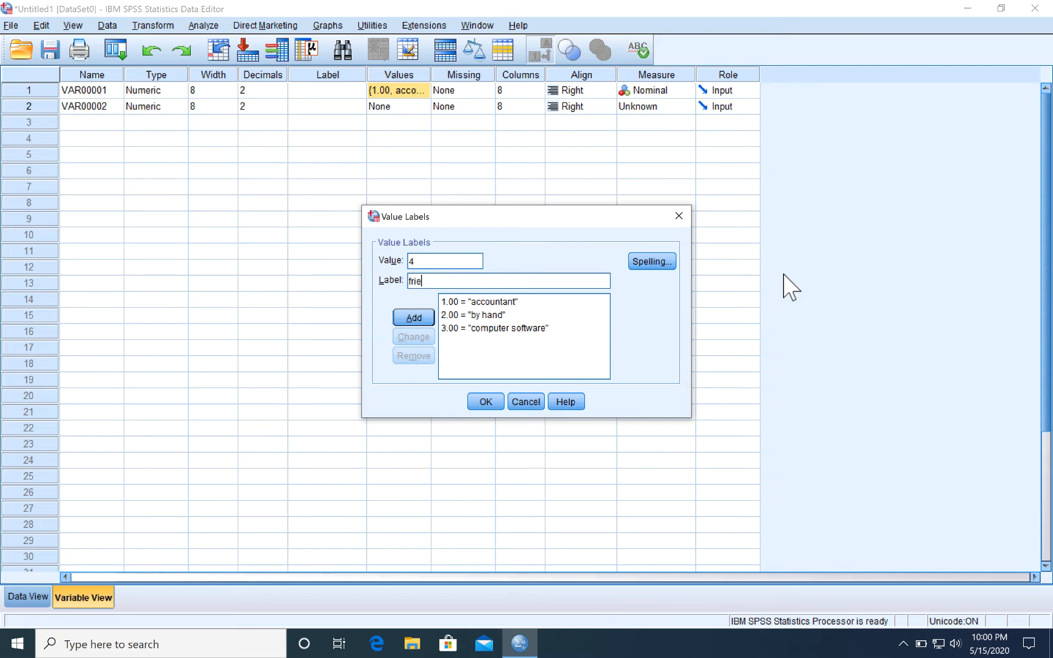
type("nd")
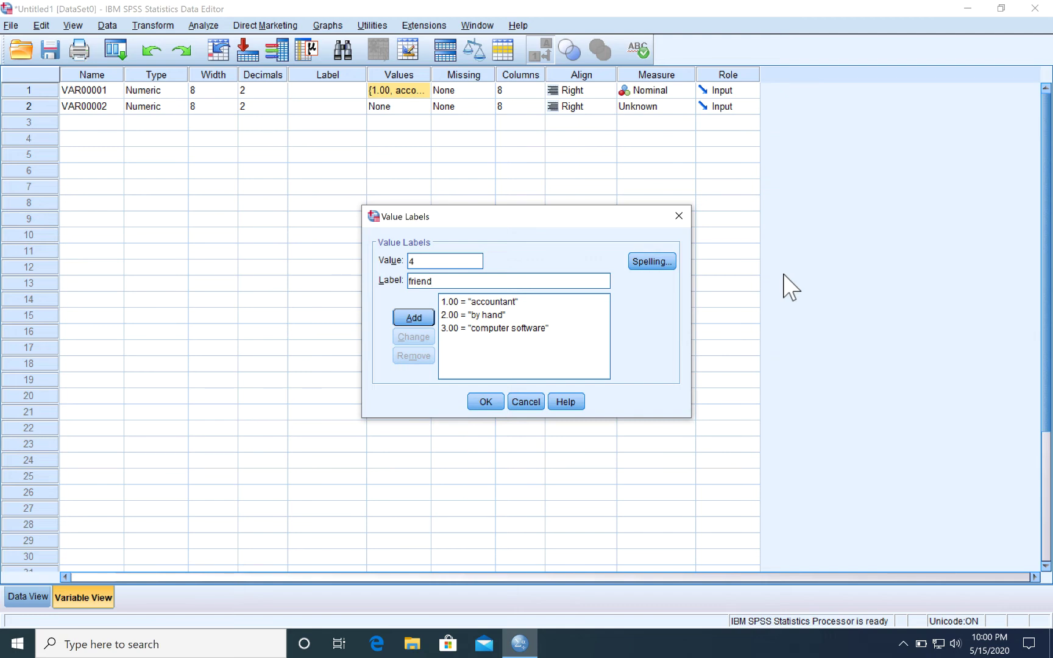
type("/f")
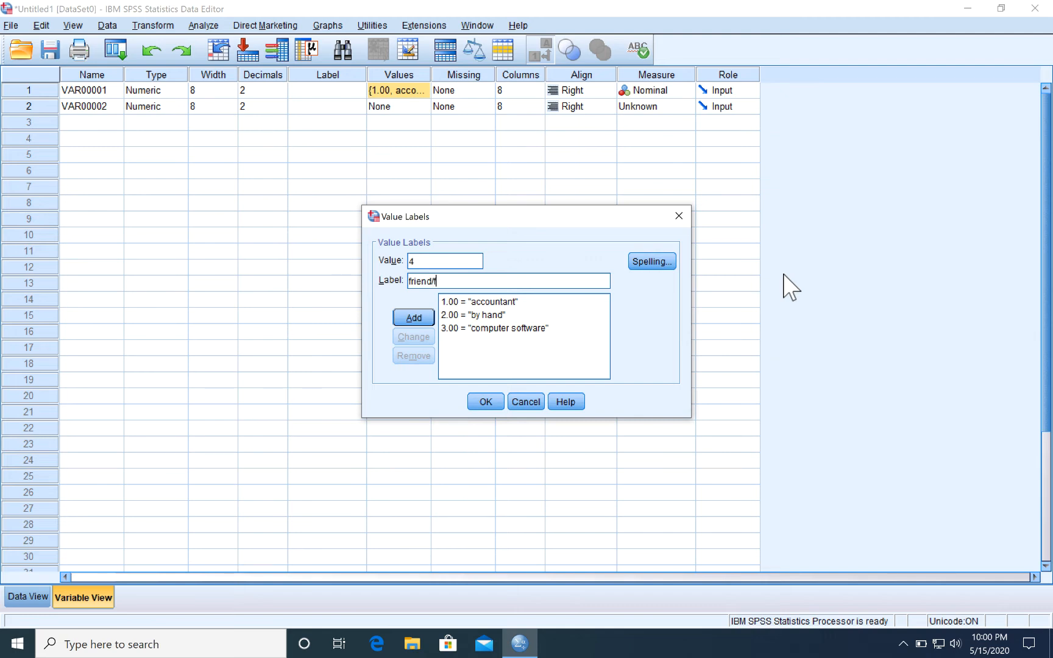
type("amily")
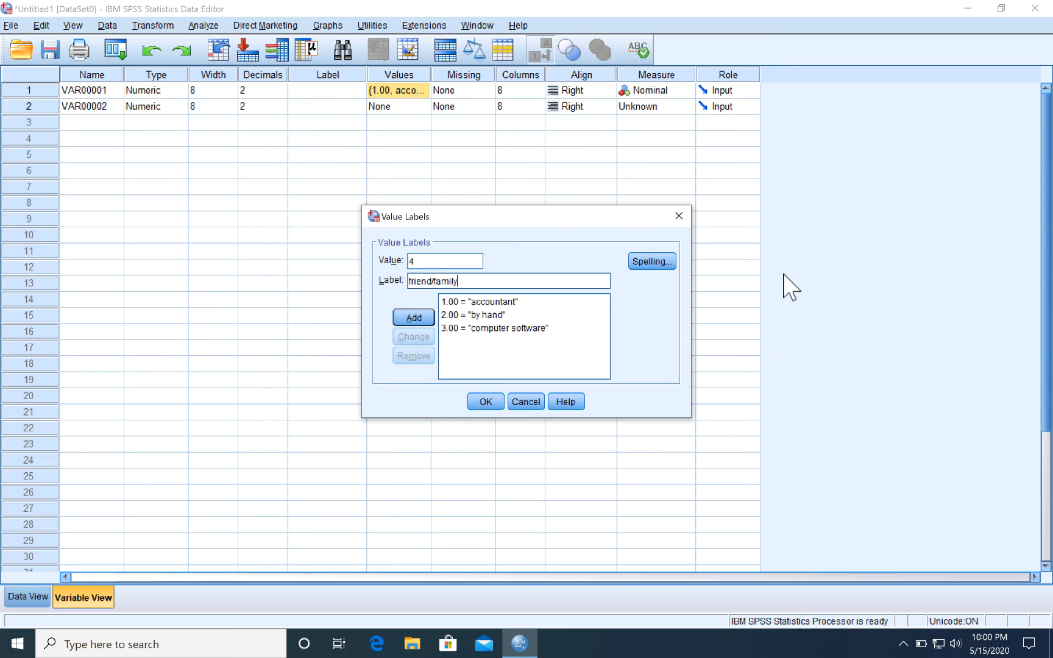
left_click(413, 317)
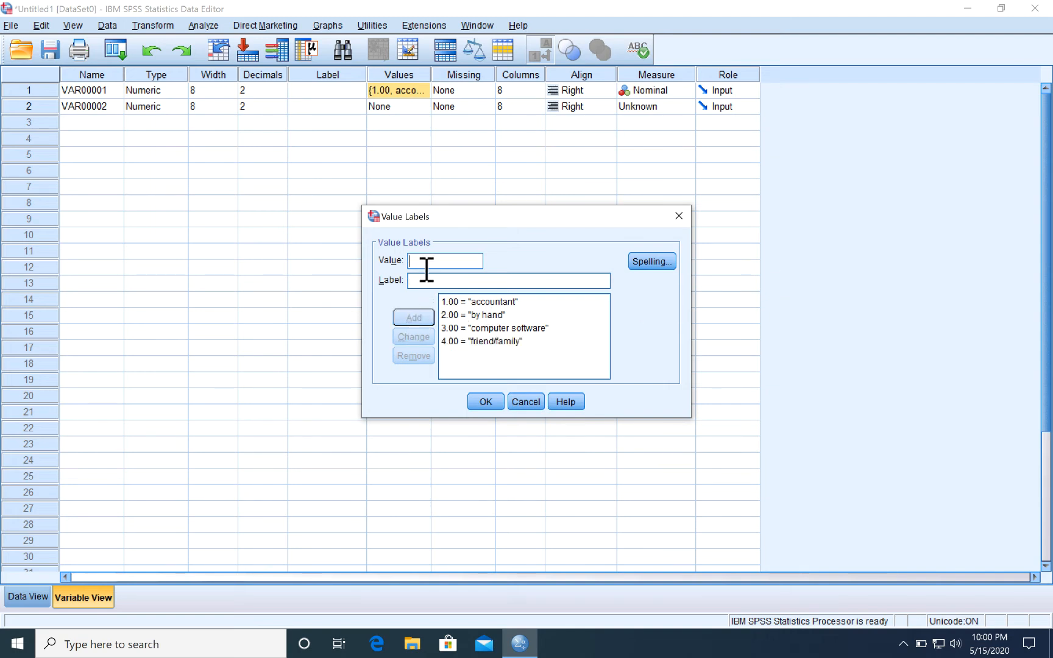
Add the value label 'tax prep service' for value 5
type("5")
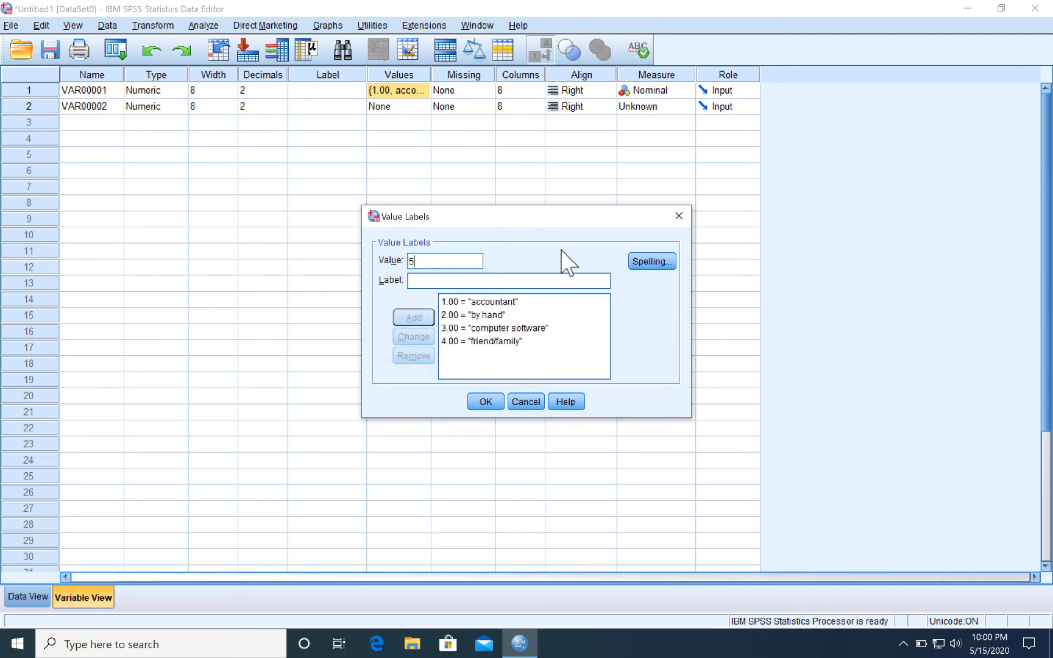
mouse_move(711, 264)
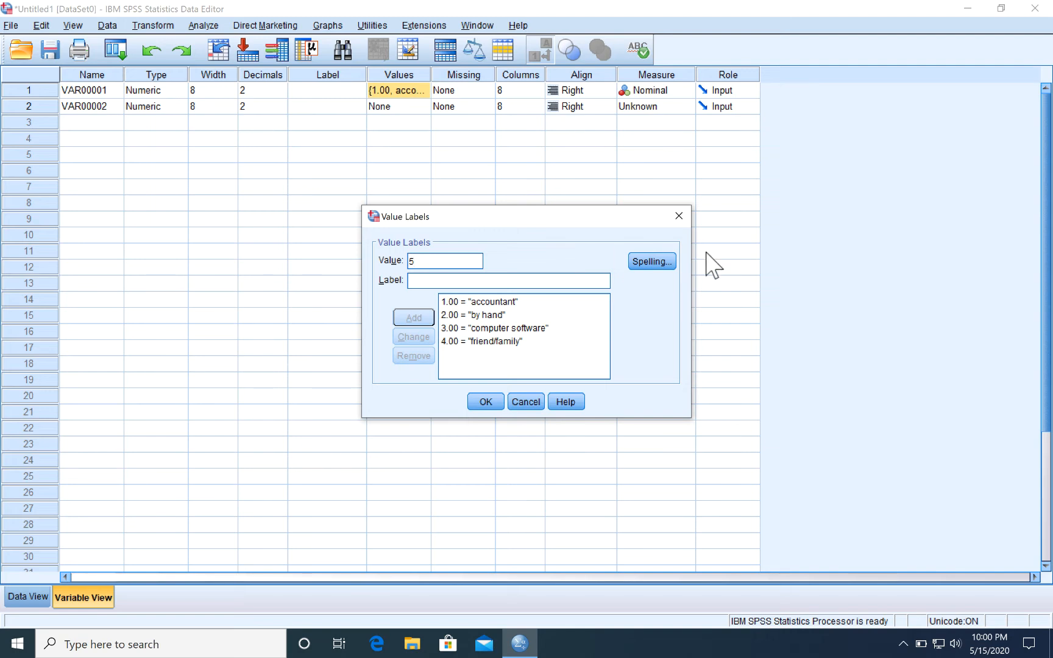
left_click(508, 280)
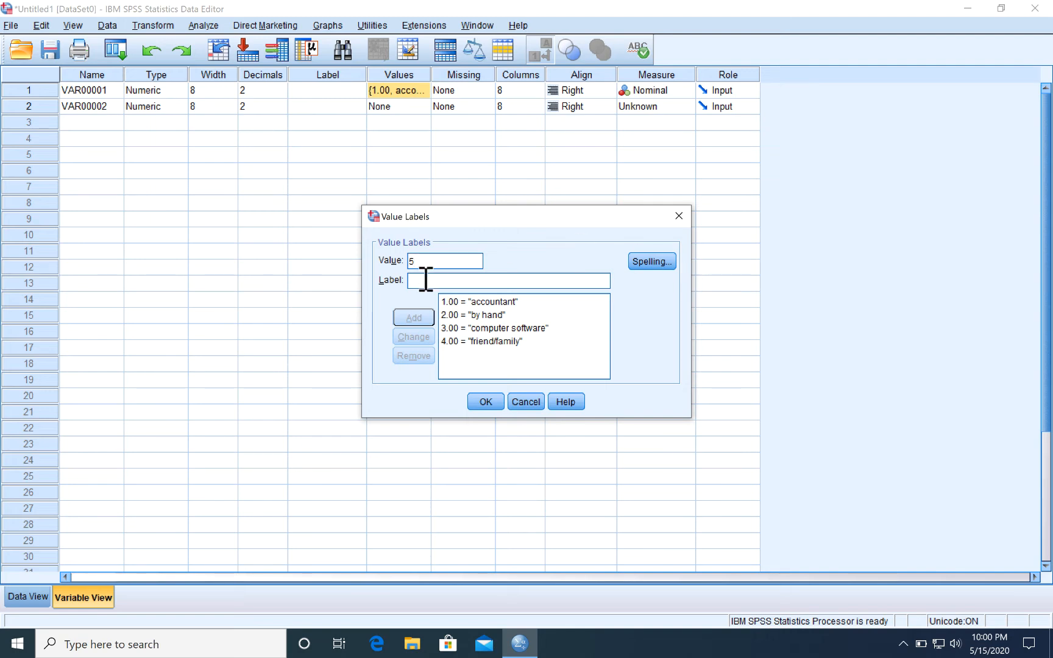
type("tax")
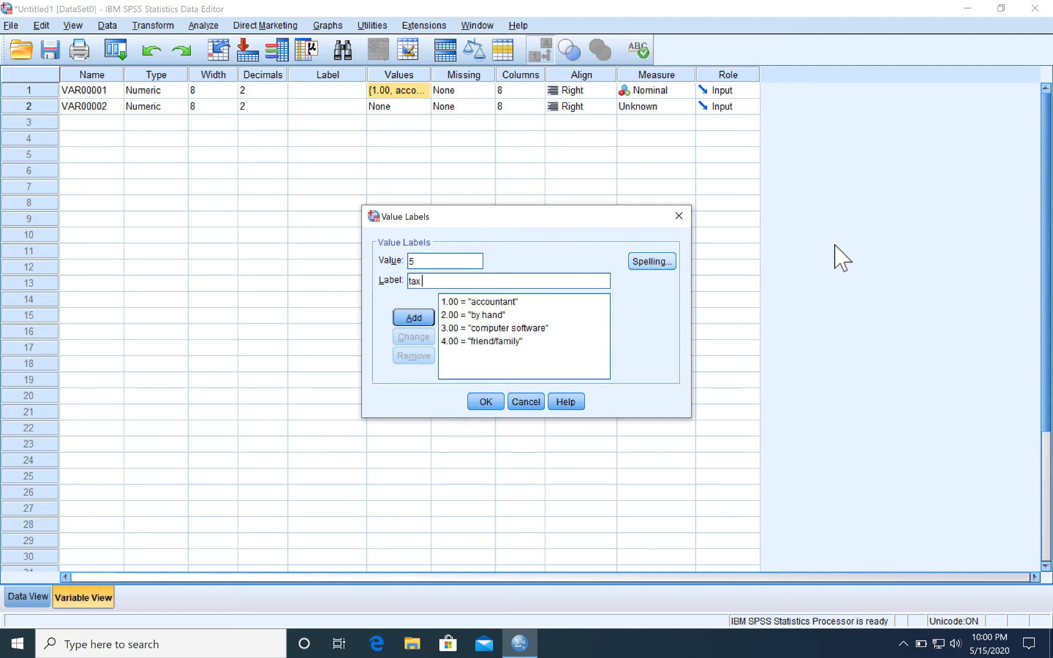
type("prep")
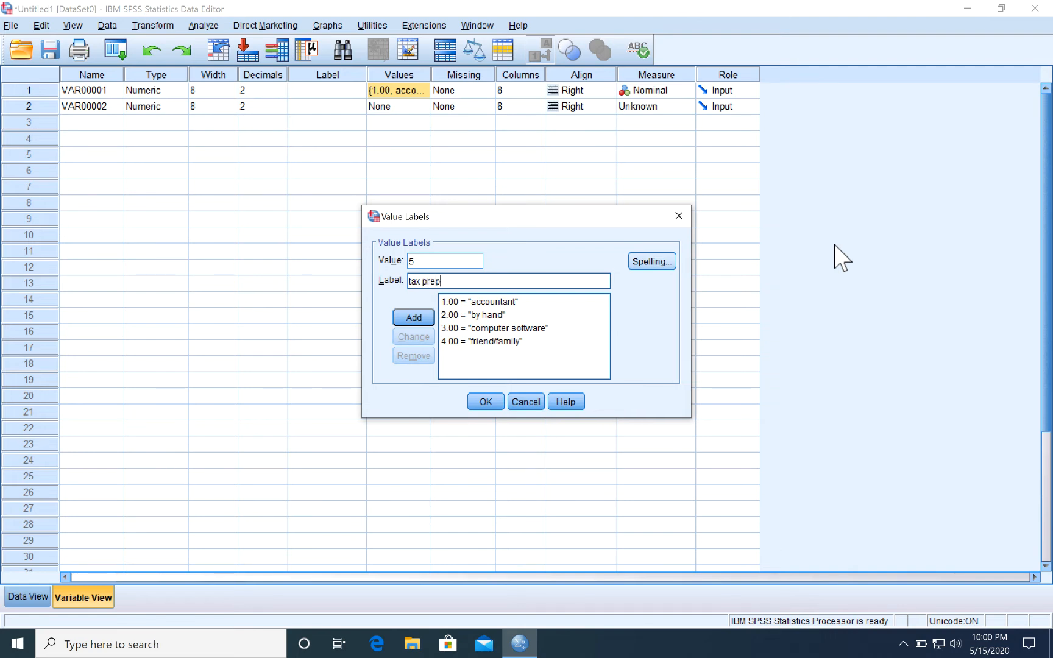
type("serv")
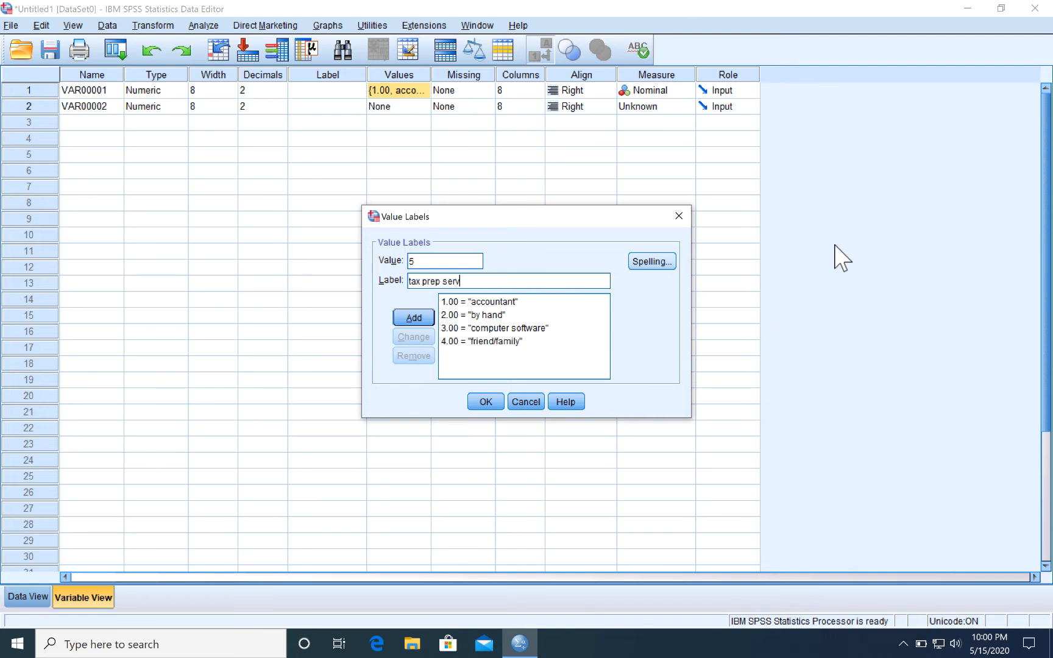
type("ice")
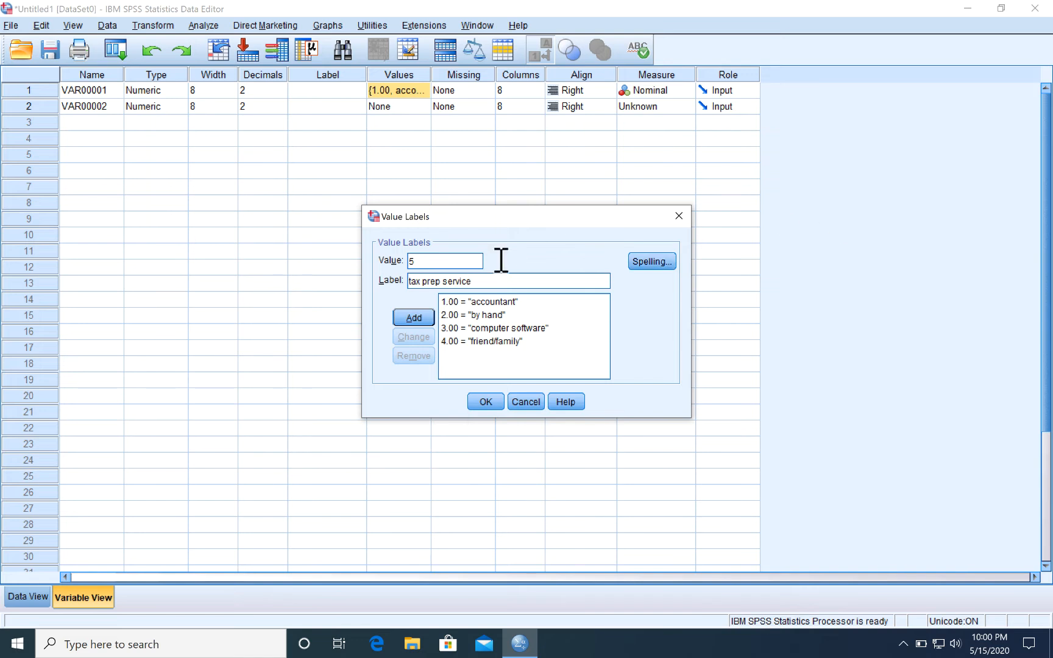
left_click(413, 317)
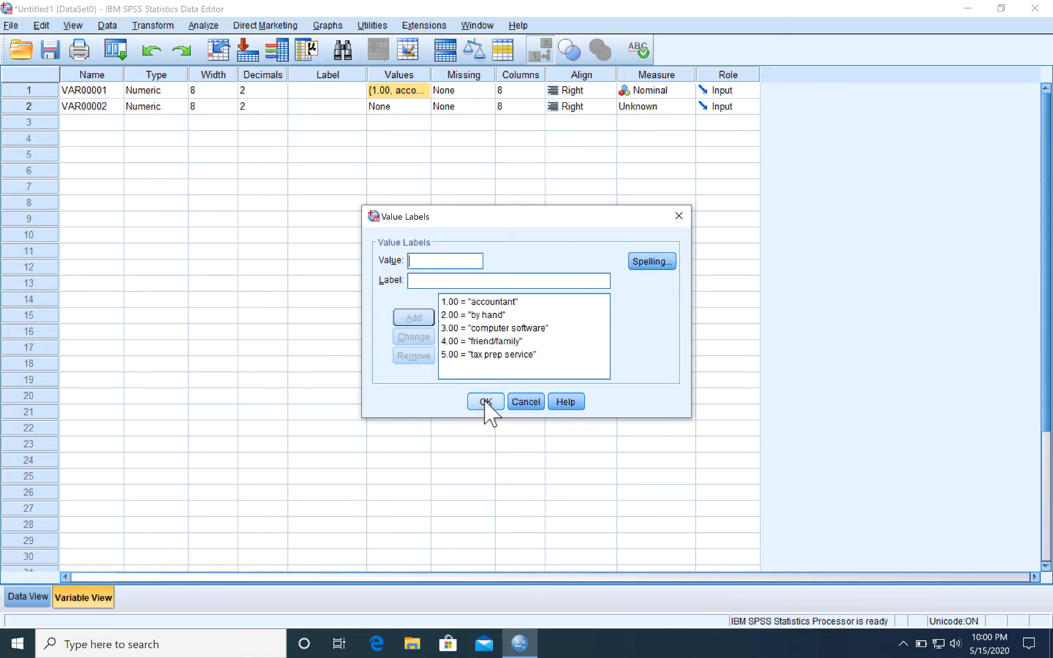
Confirm the value labels and rename the first variable TaxPrepMeth
left_click(485, 402)
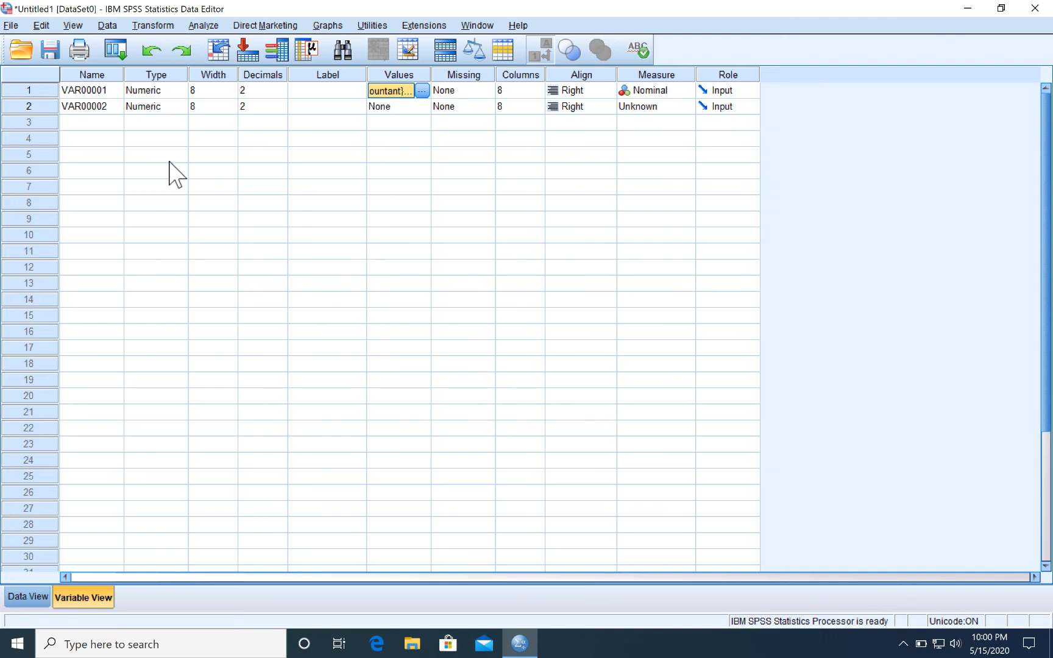
left_click(91, 90)
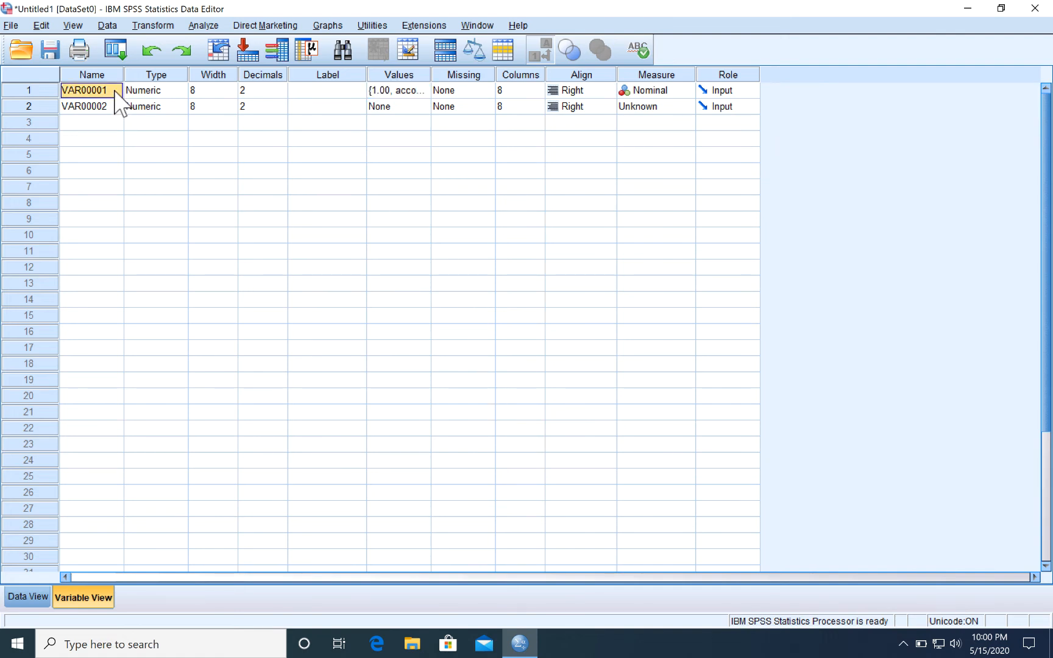
type("T")
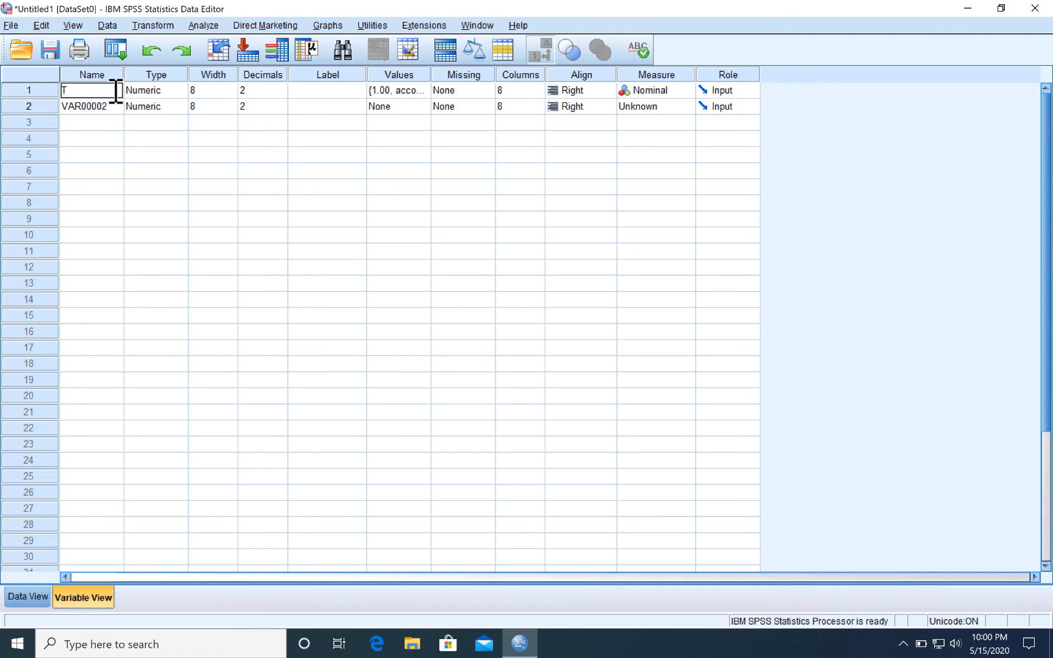
type("axPrep")
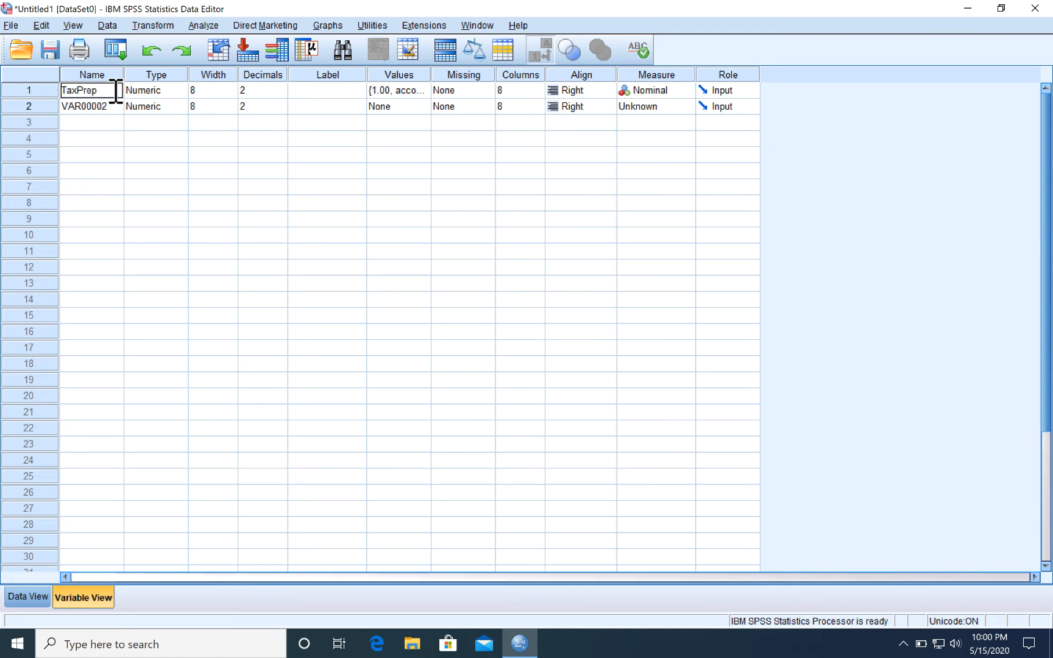
type("Method")
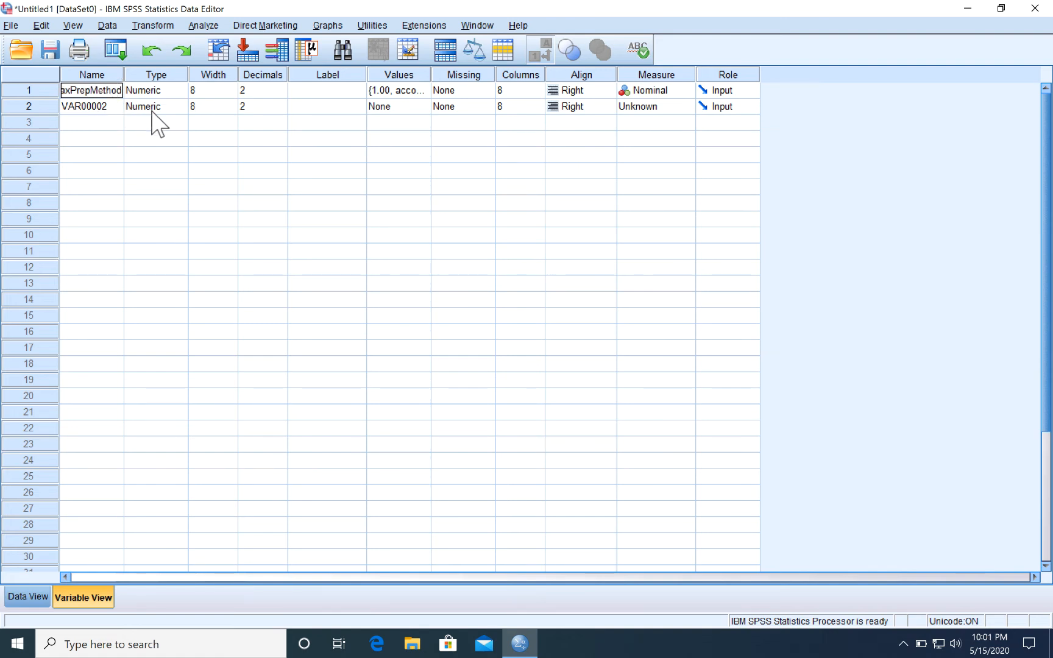
type("TaxPrepMeth")
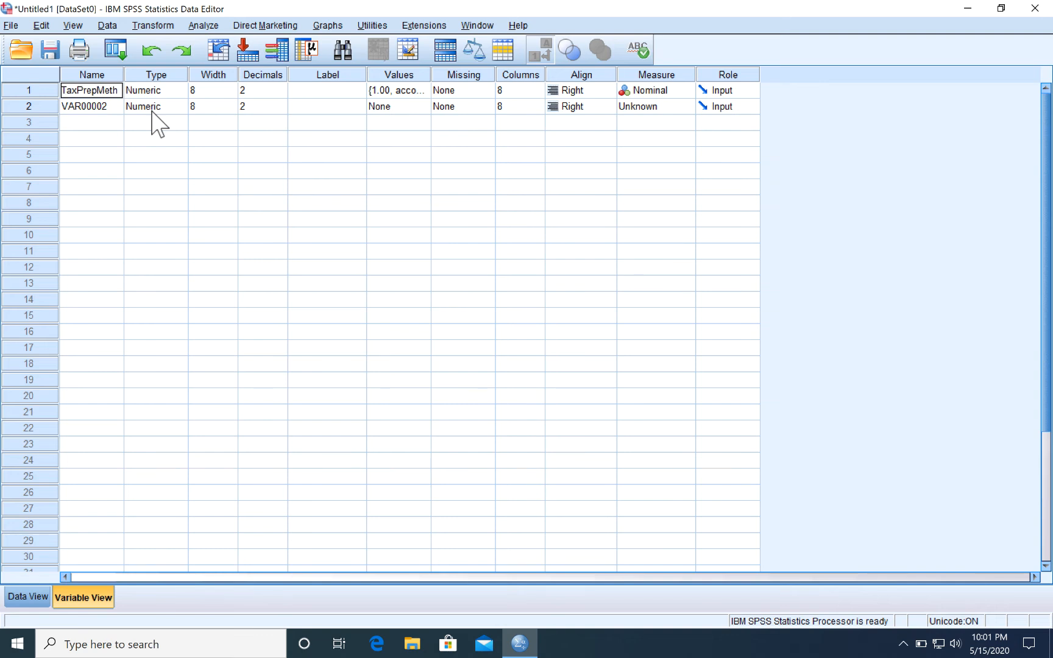
mouse_move(121, 121)
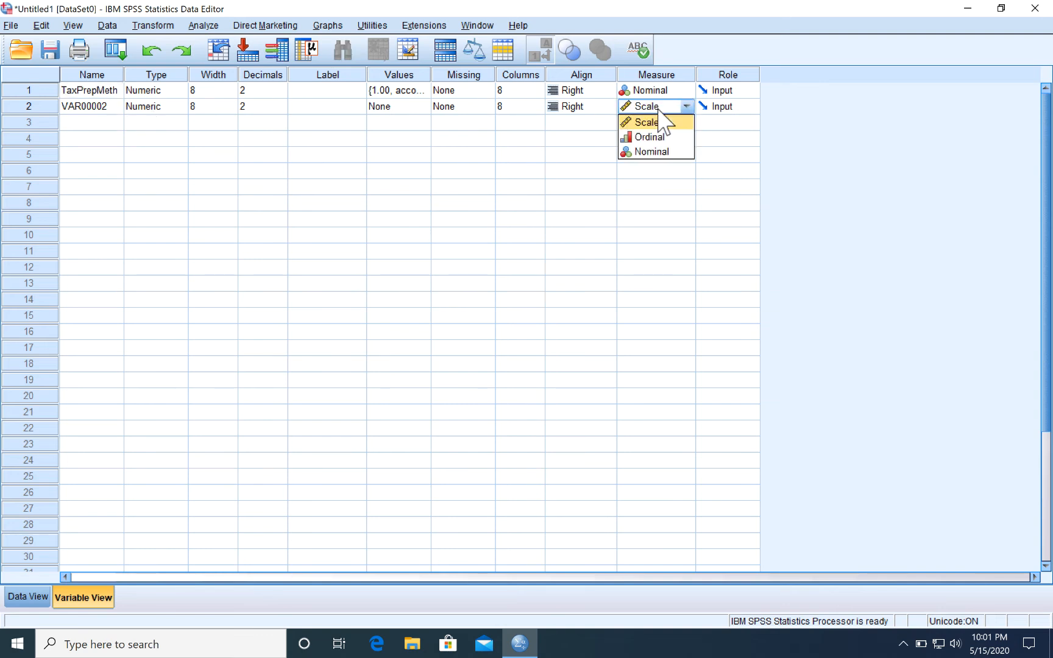
Set VAR00002's measure to Scale and rename it ObsFreq
left_click(647, 123)
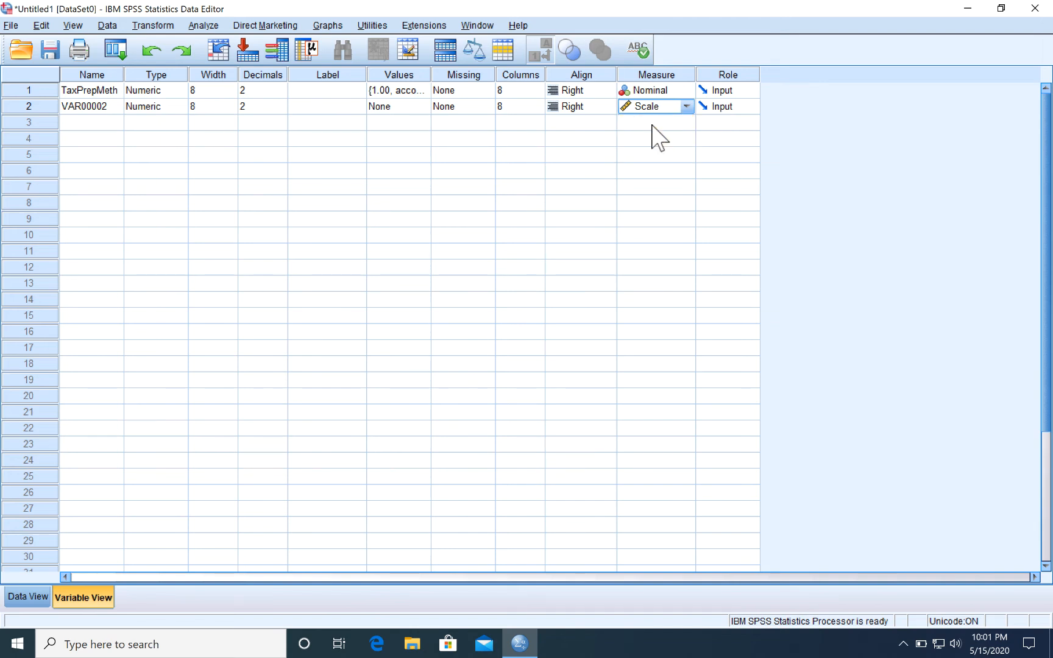
left_click(90, 106)
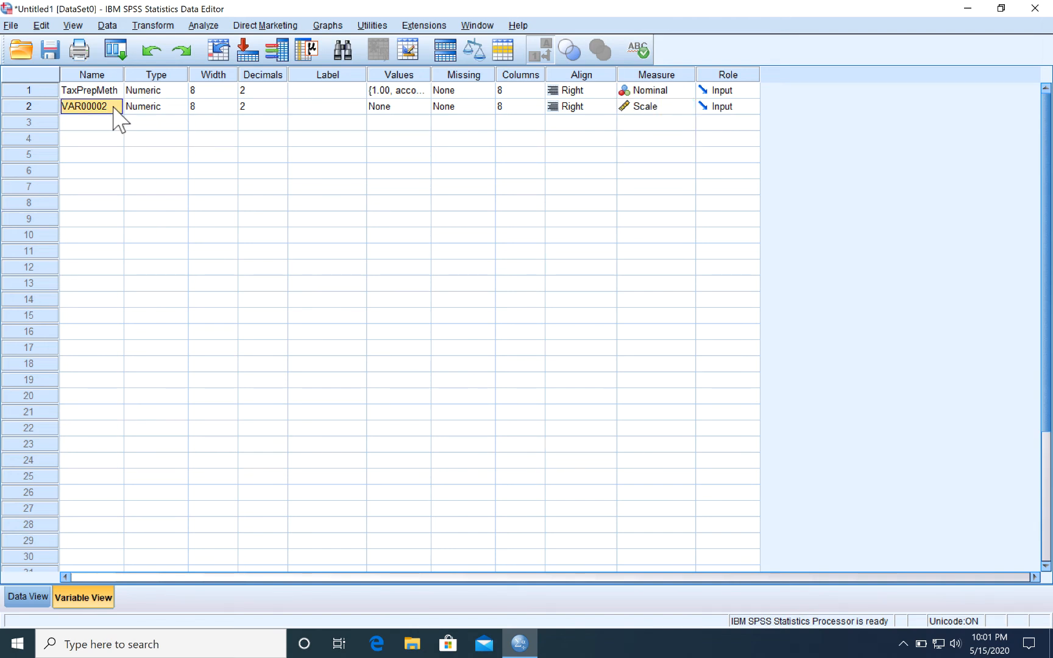
type("OB")
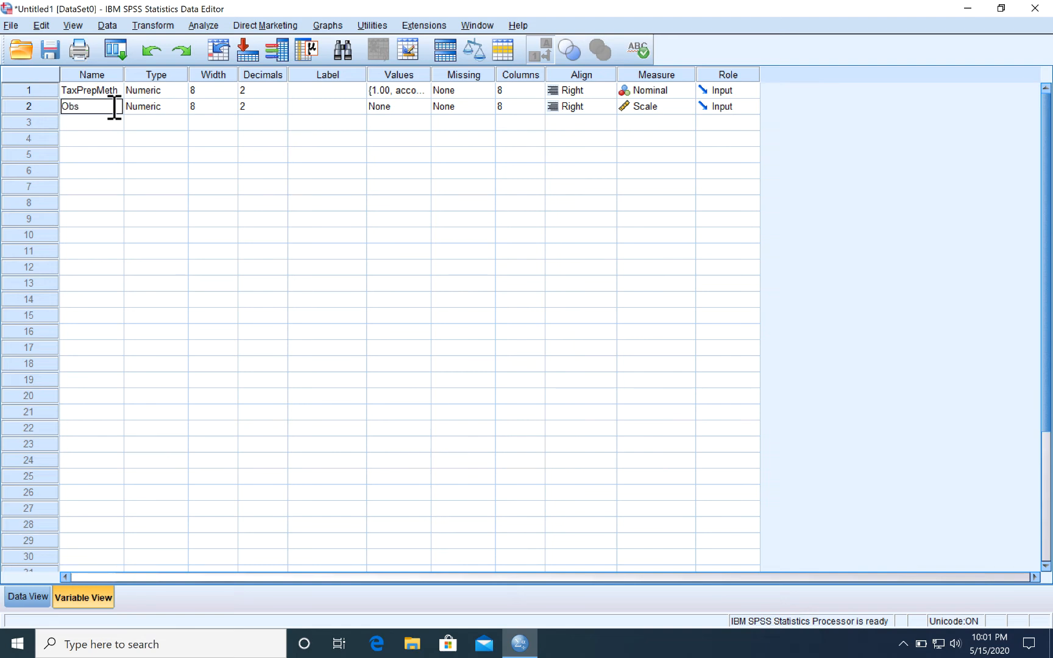
type("Freq")
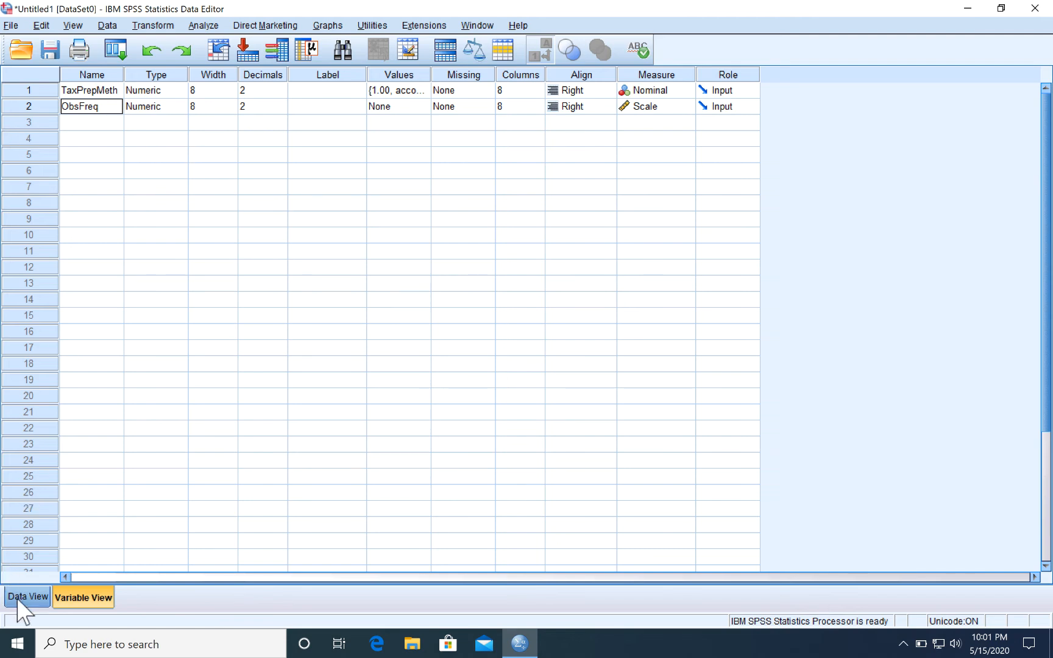
Switch to Data View to see TaxPrepMeth labels beside the ObsFreq counts
left_click(28, 597)
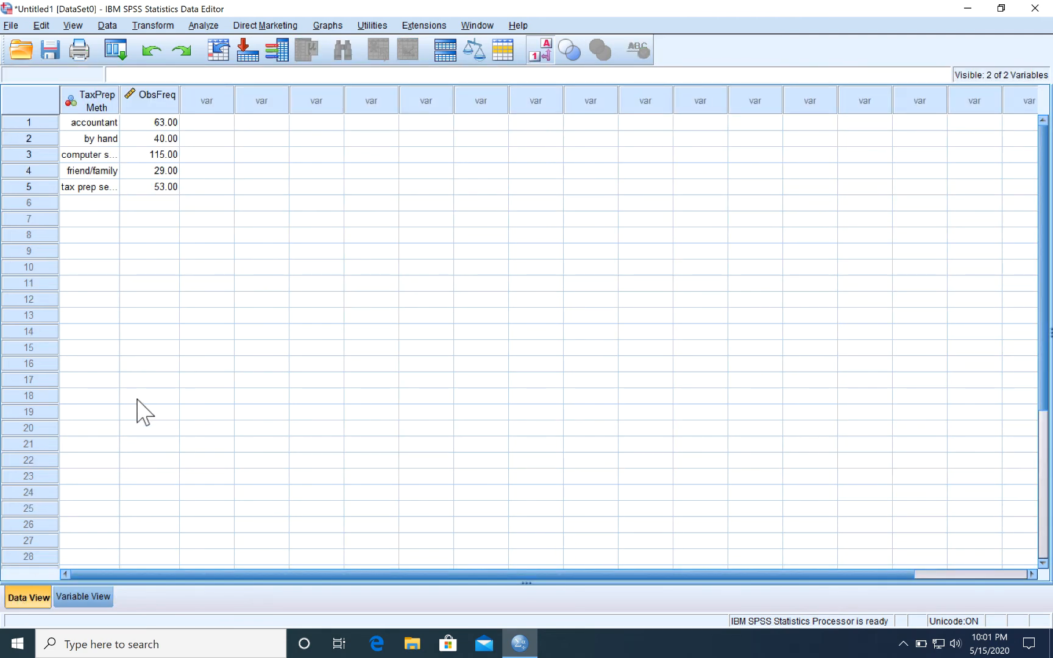
mouse_move(118, 269)
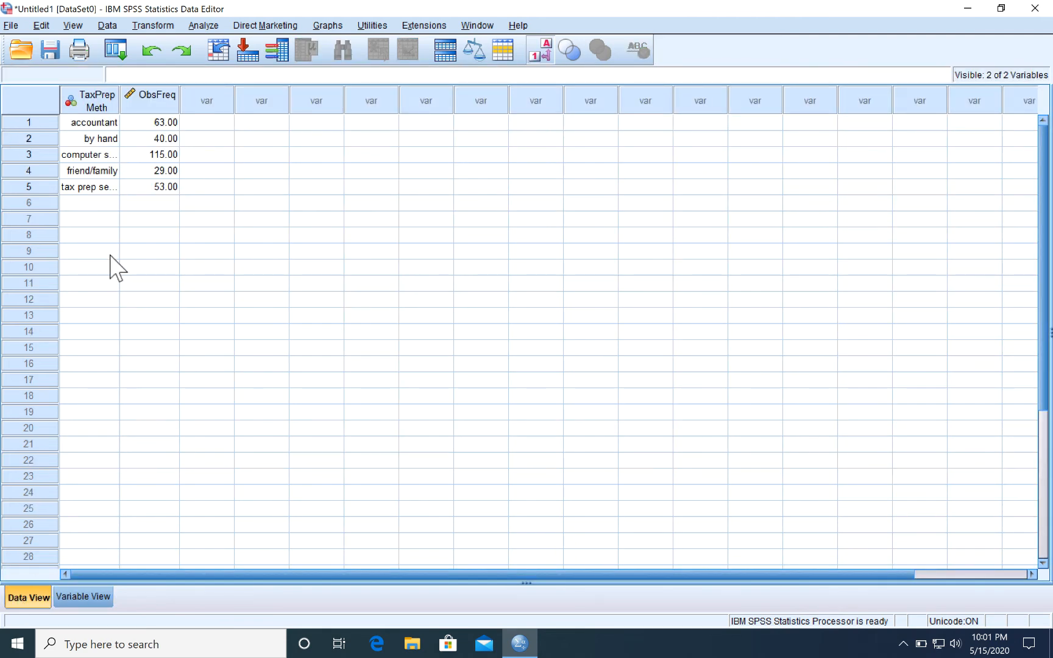
mouse_move(182, 232)
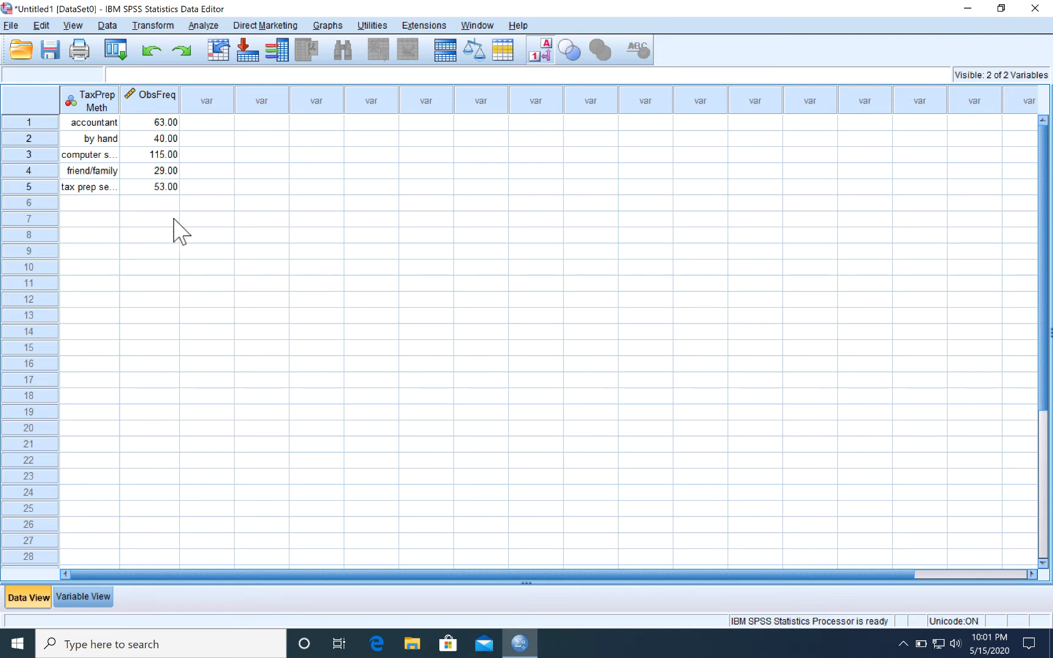
mouse_move(154, 25)
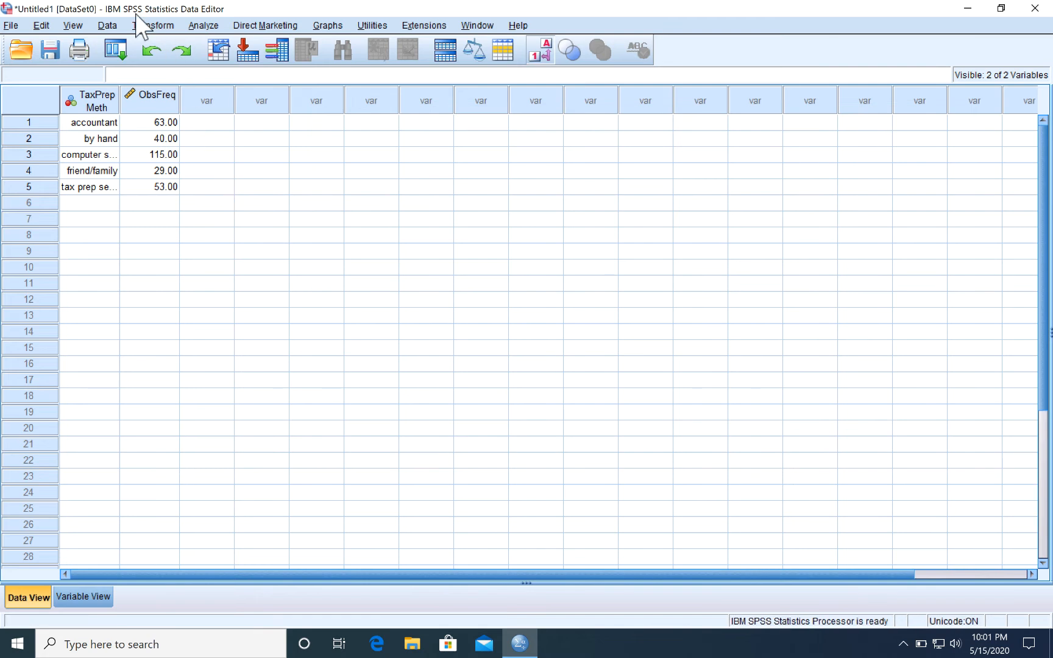
Weight cases using ObsFreq as the frequency variable
left_click(107, 25)
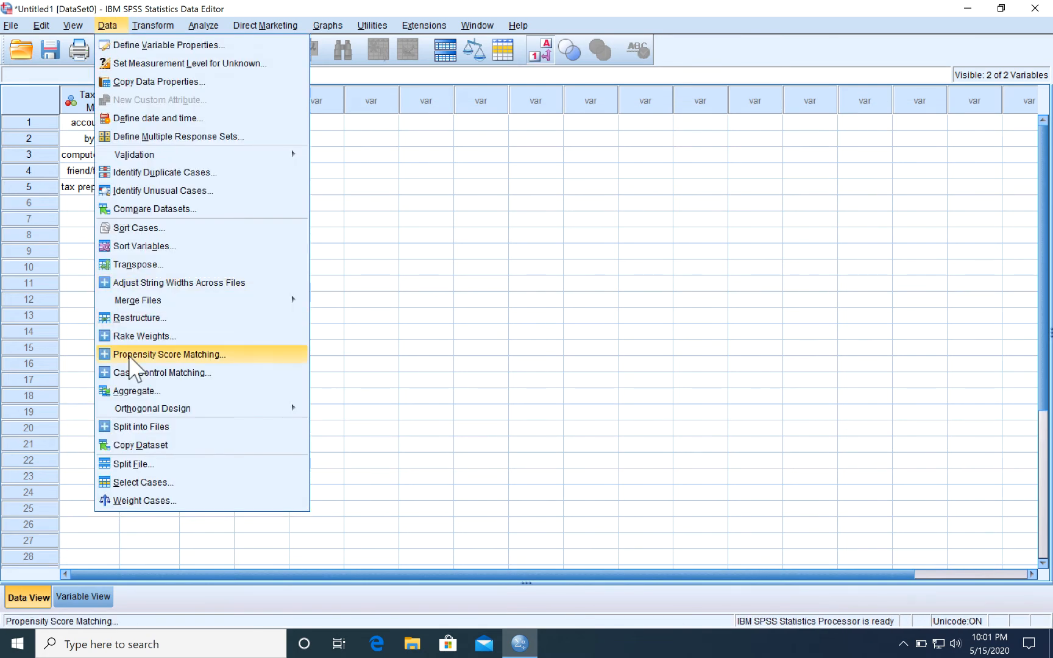
mouse_move(144, 500)
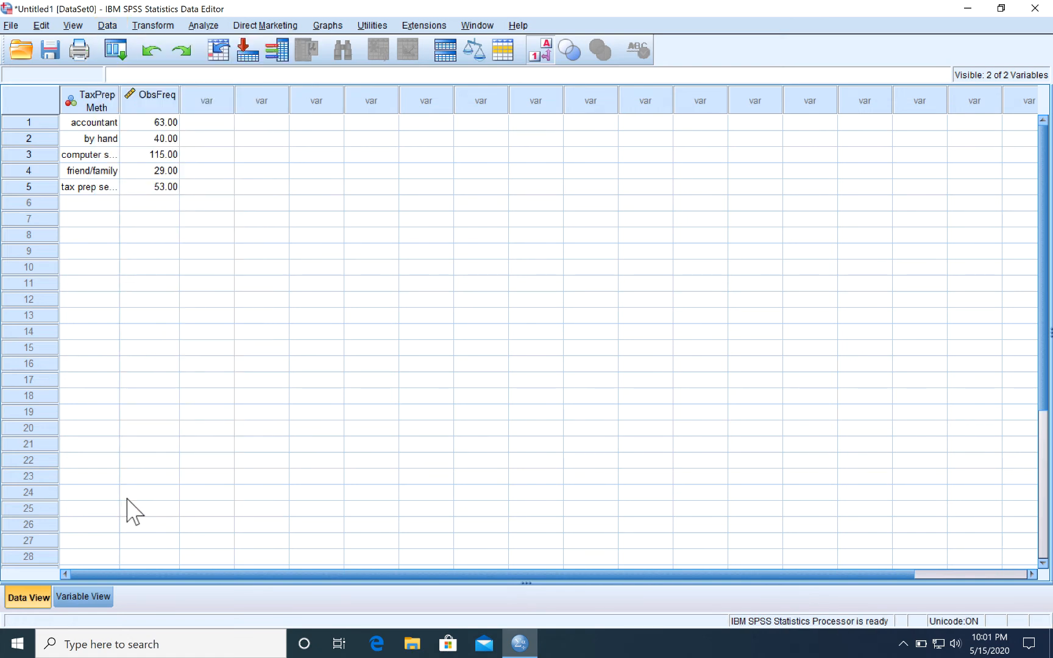
mouse_move(100, 30)
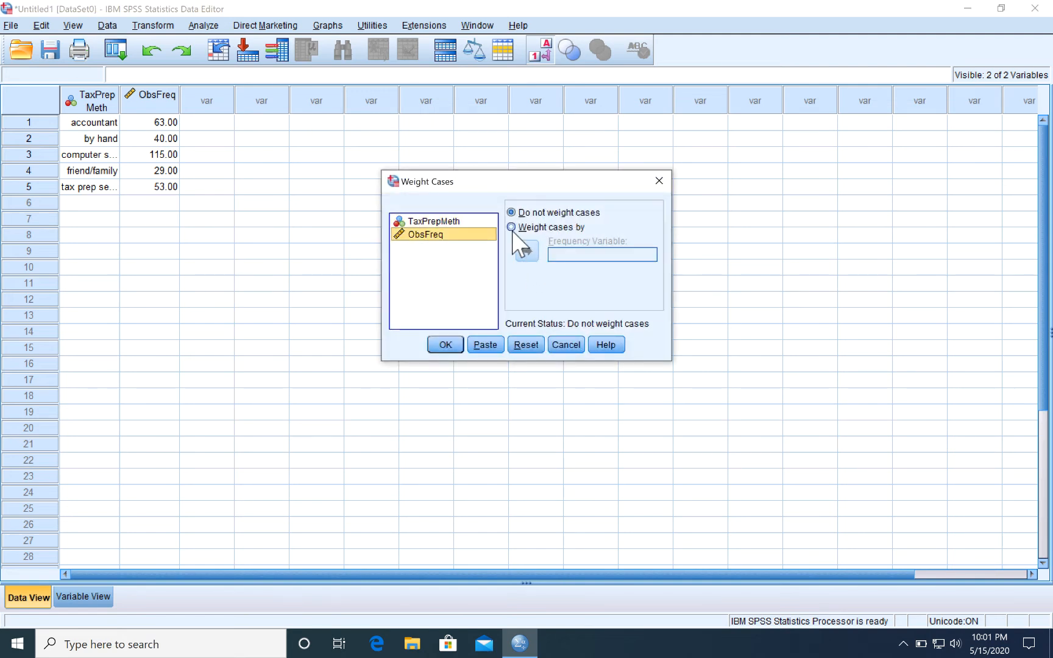
left_click(526, 254)
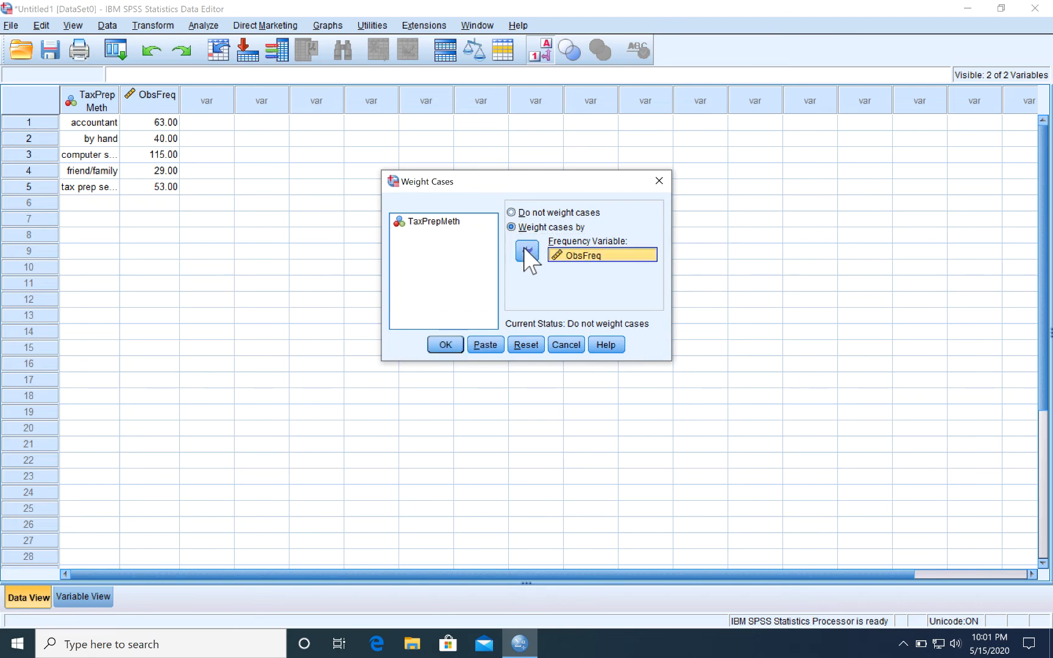
left_click(445, 344)
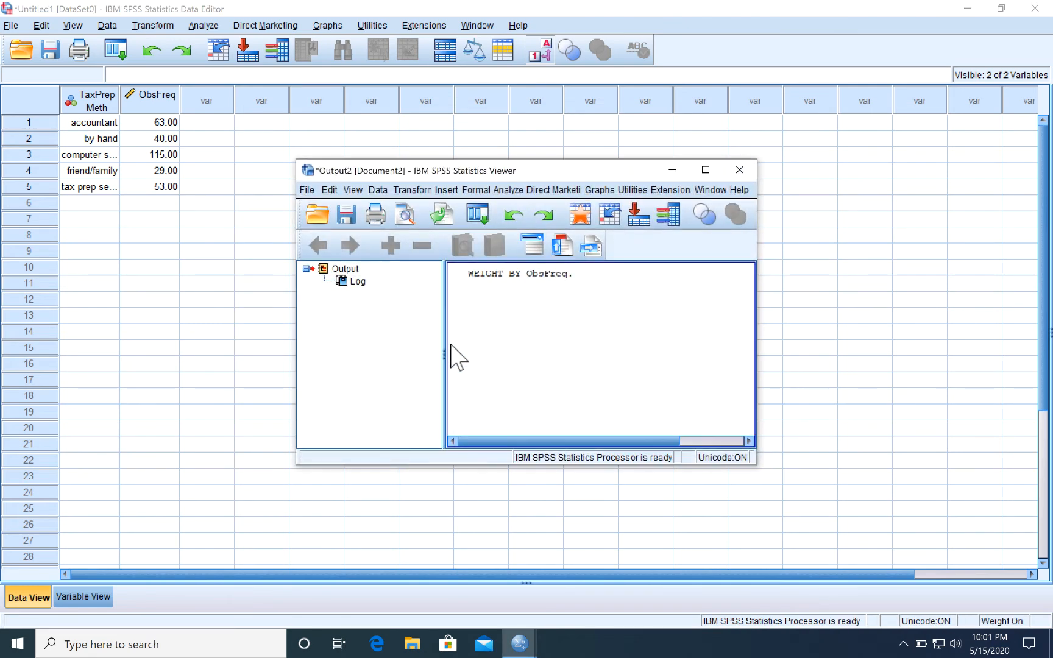
mouse_move(637, 257)
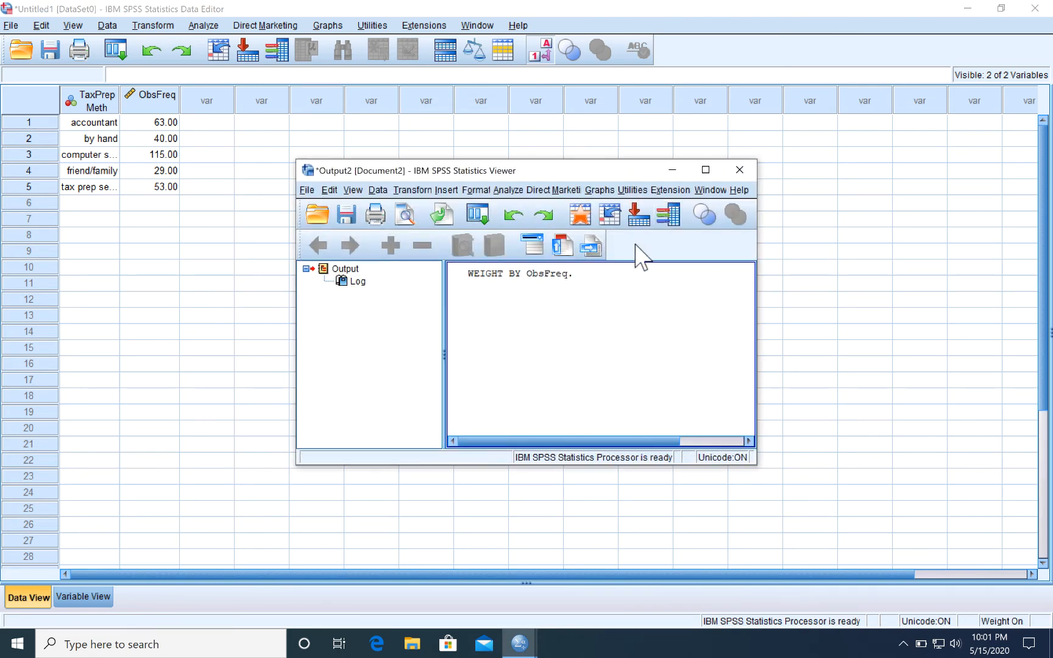
mouse_move(678, 178)
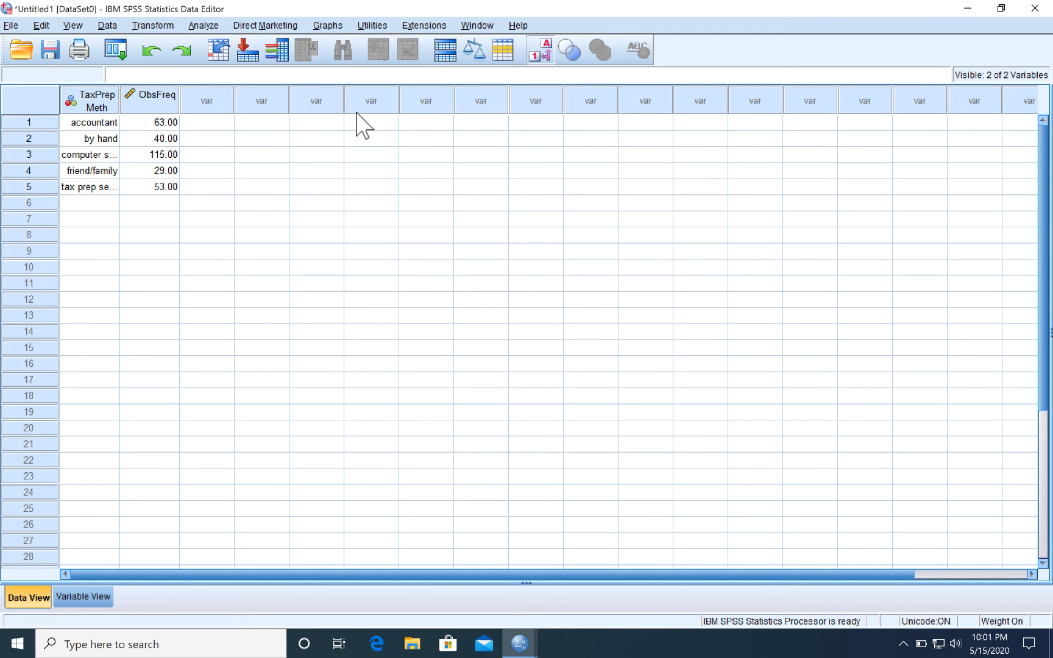
mouse_move(202, 37)
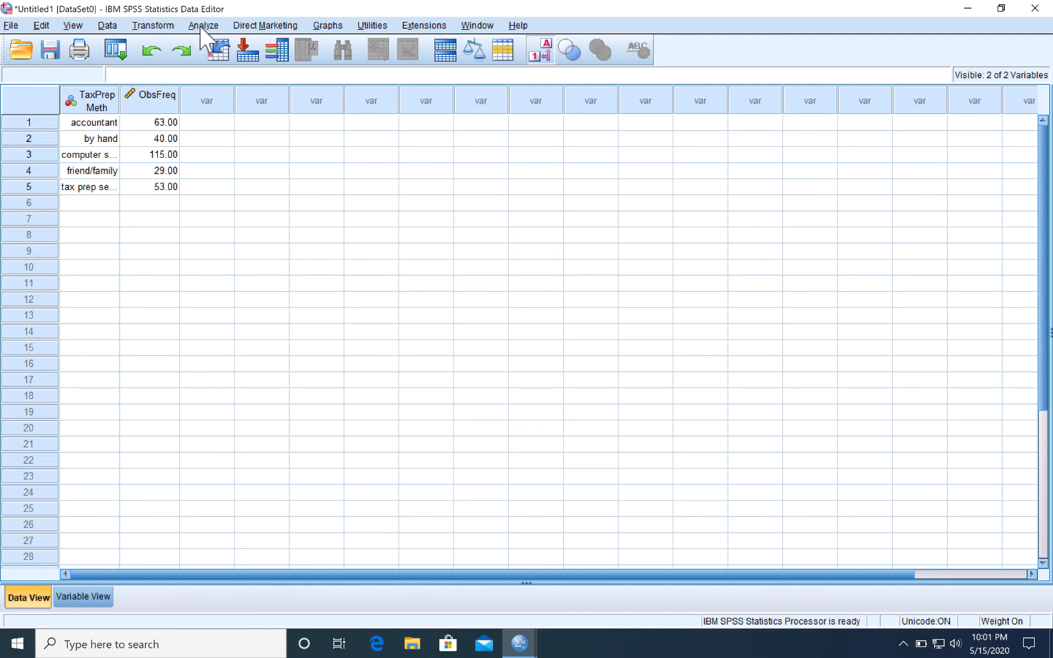
Open the legacy Chi-square Test dialog under Nonparametric Tests
left_click(204, 25)
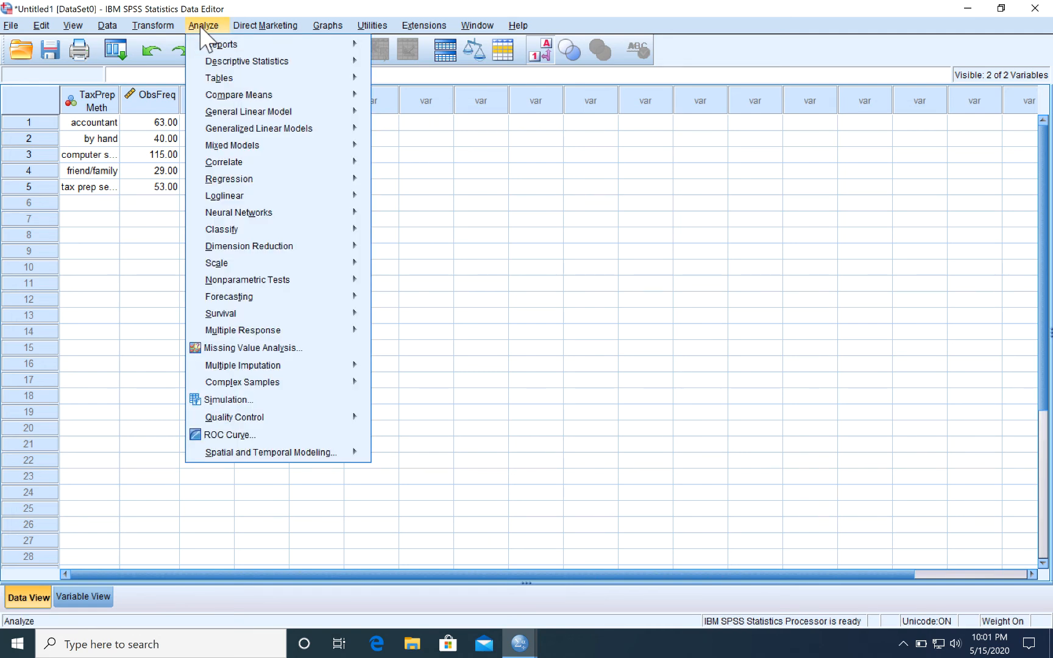
left_click(222, 44)
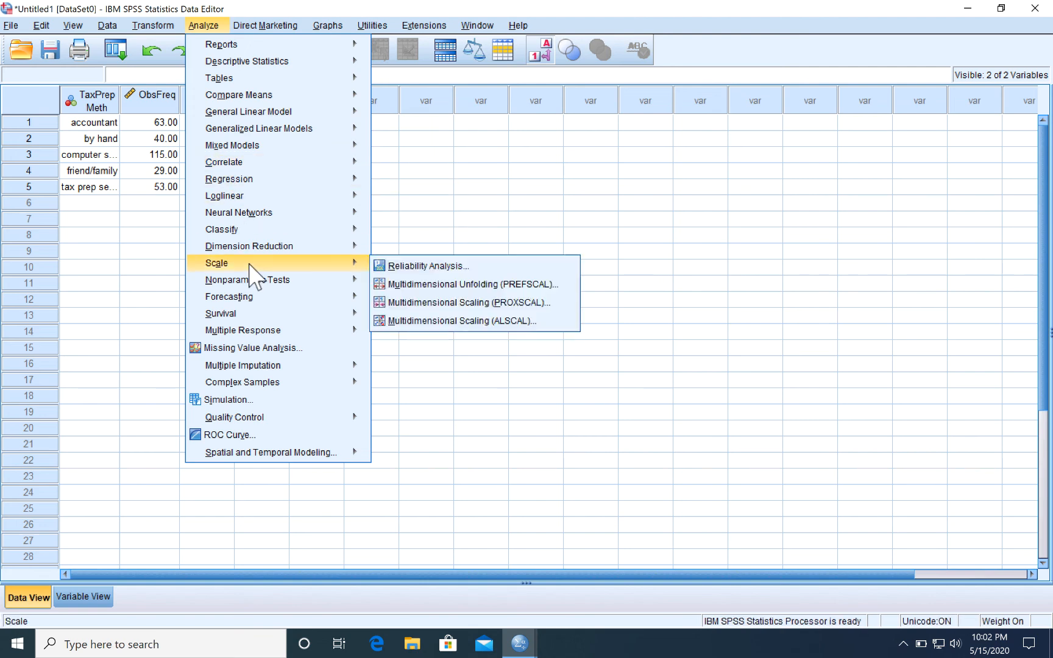
mouse_move(248, 279)
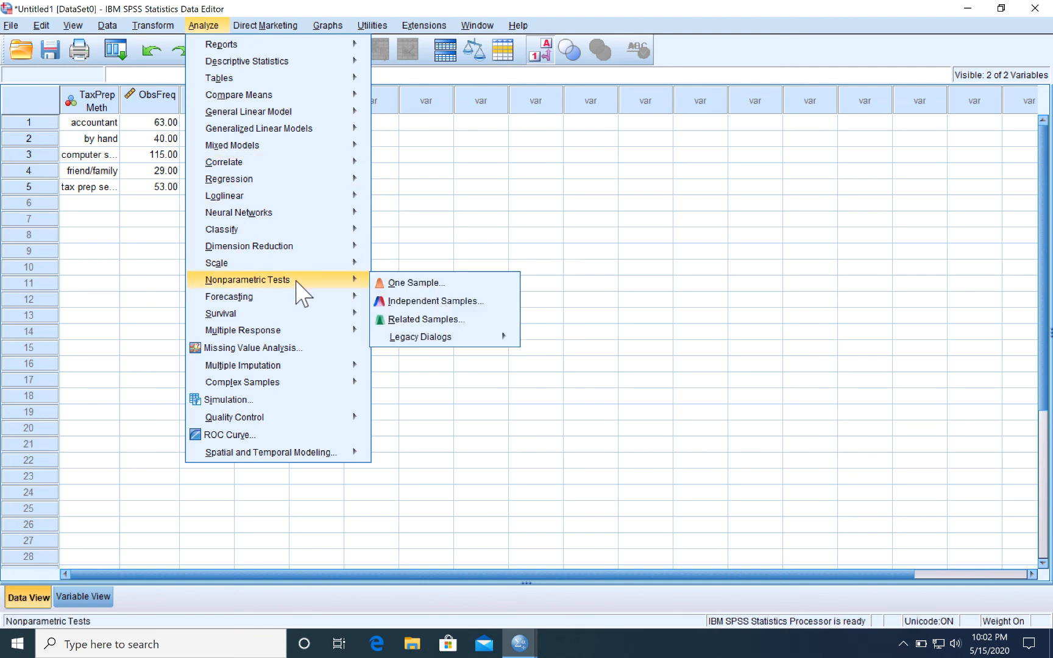
mouse_move(420, 337)
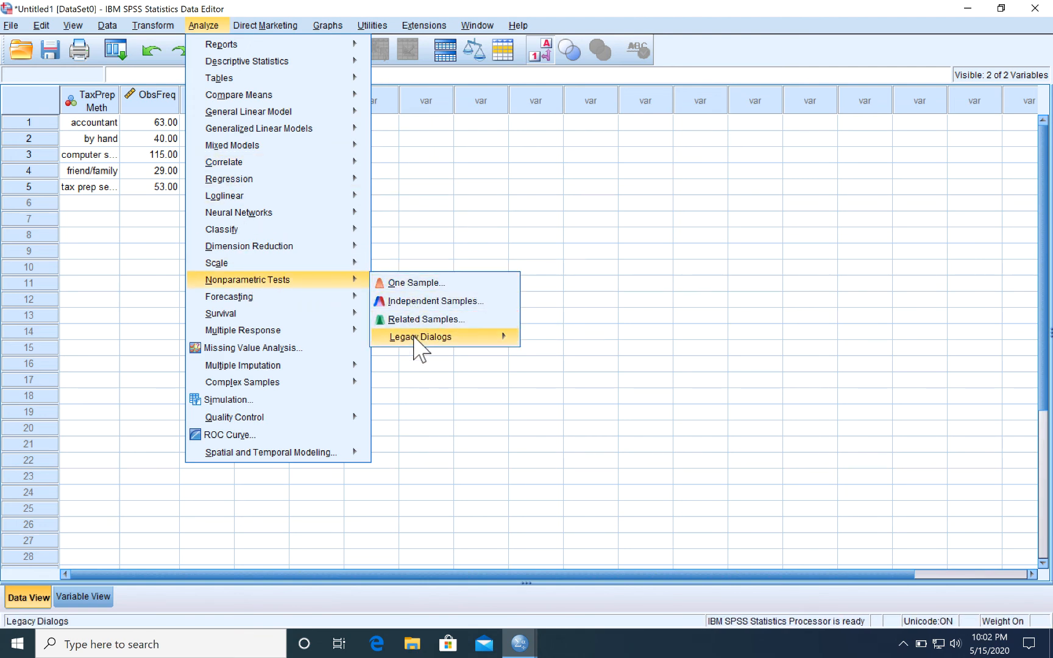
left_click(421, 337)
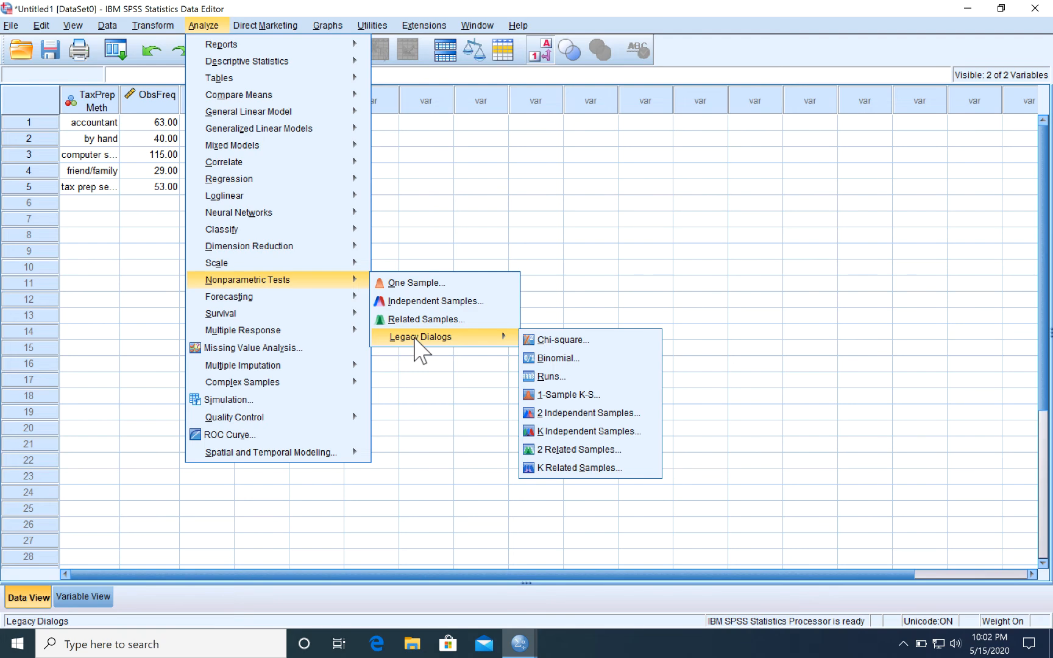
mouse_move(563, 339)
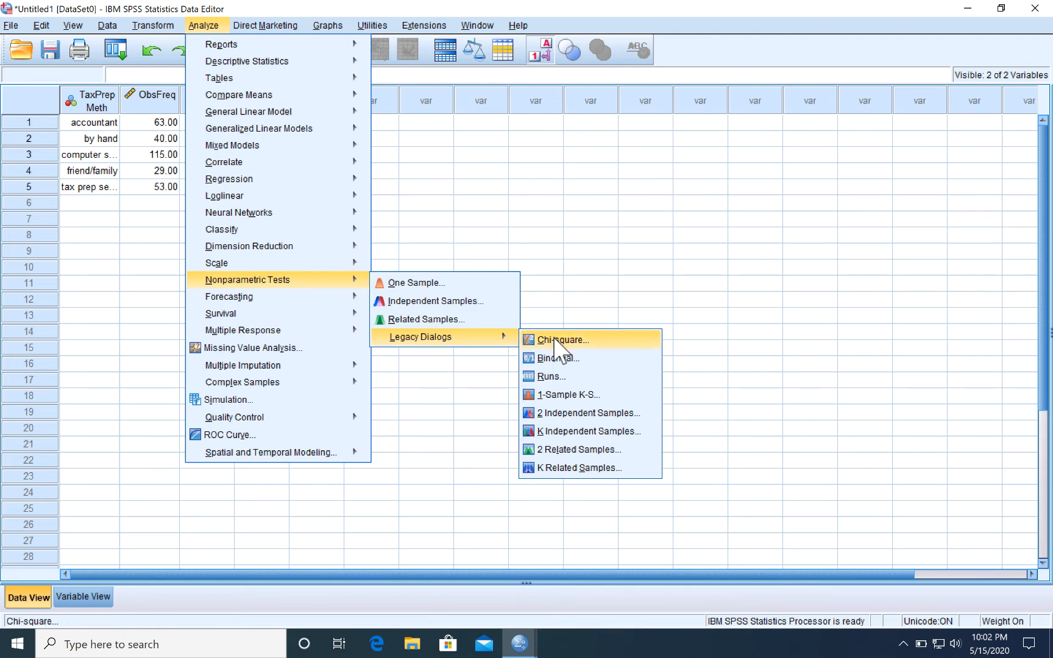
left_click(565, 340)
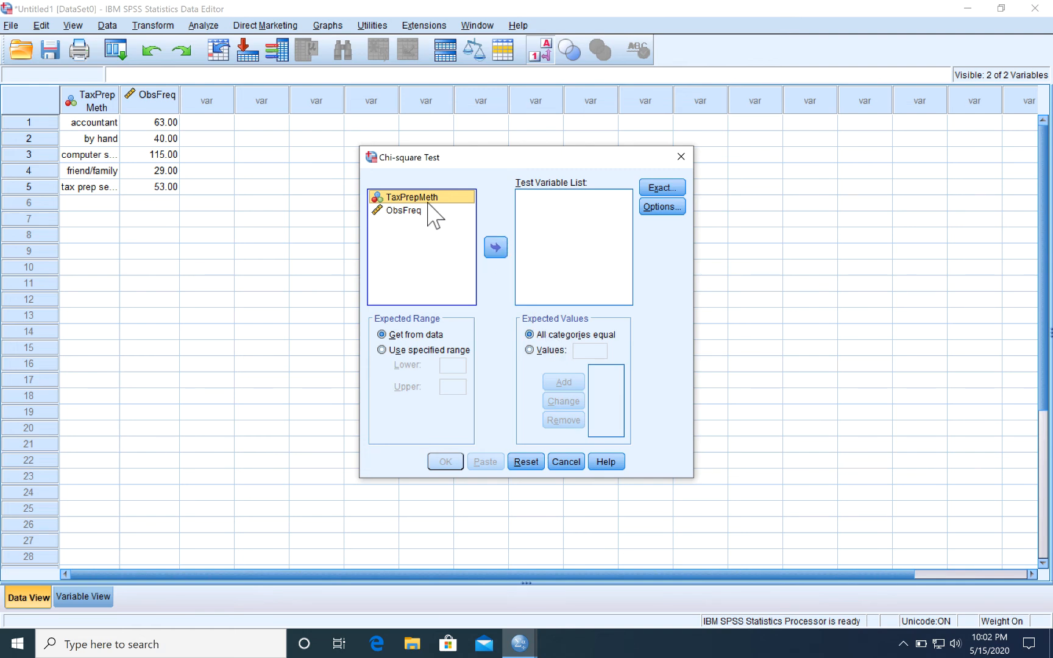
Move TaxPrepMeth into the Test Variable List
left_click(494, 248)
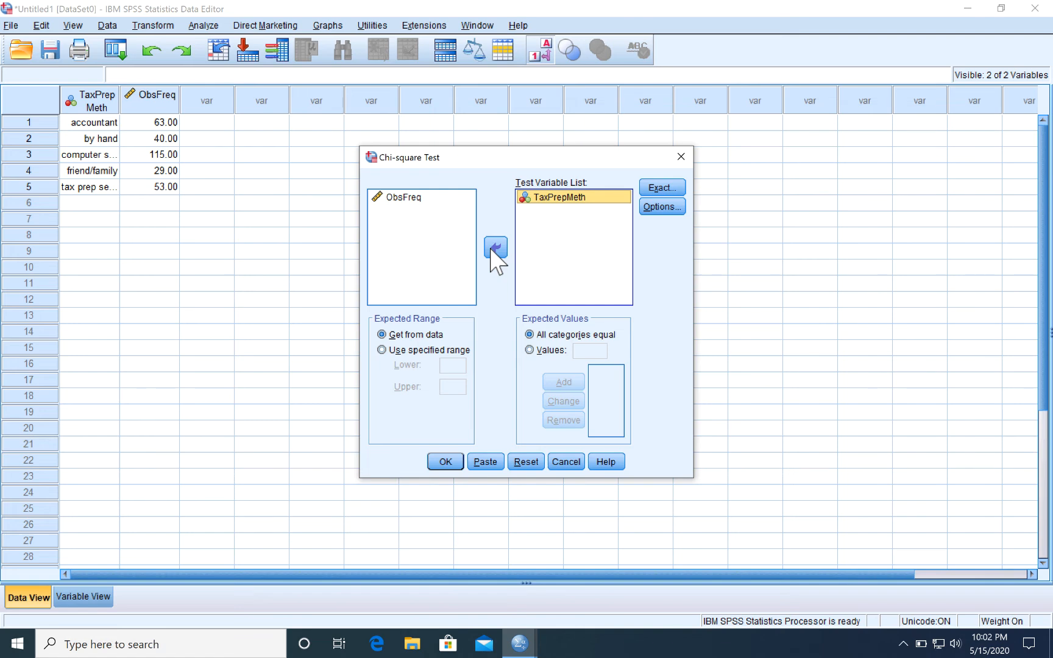
mouse_move(651, 333)
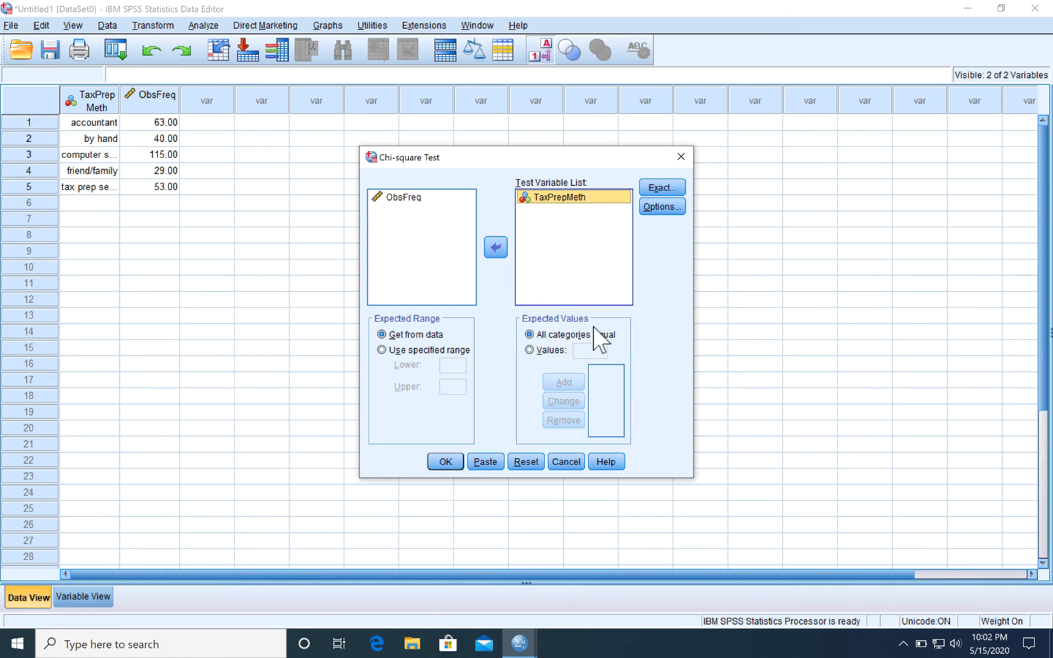
mouse_move(627, 353)
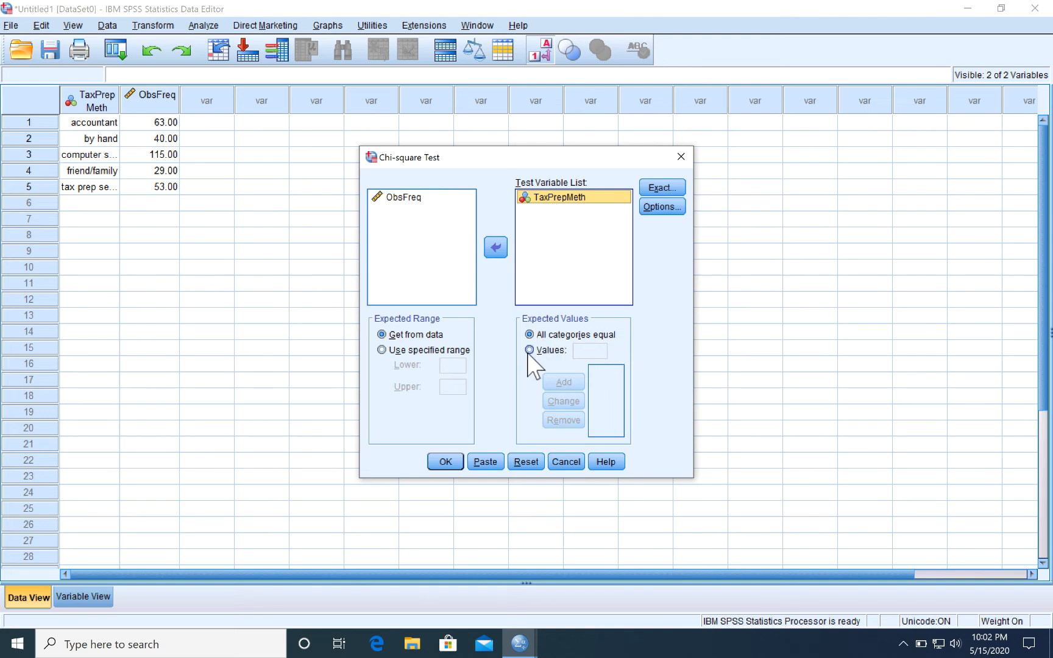
Enter expected proportion values .24, .20, .35, .06 and .15 for TaxPrepMeth
left_click(530, 350)
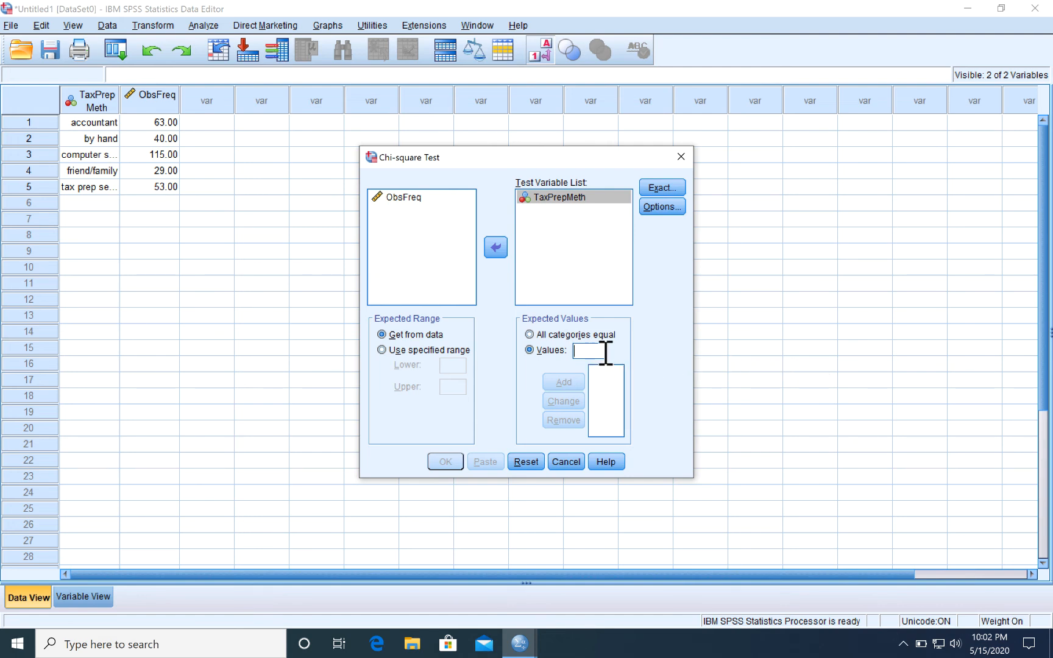
mouse_move(642, 360)
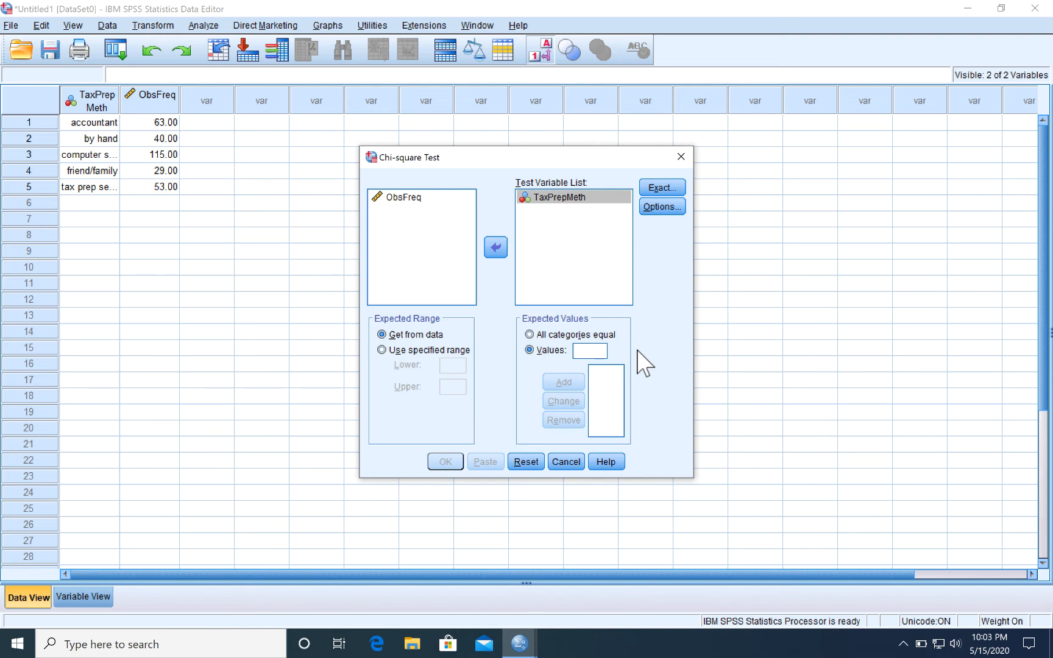
type(".24")
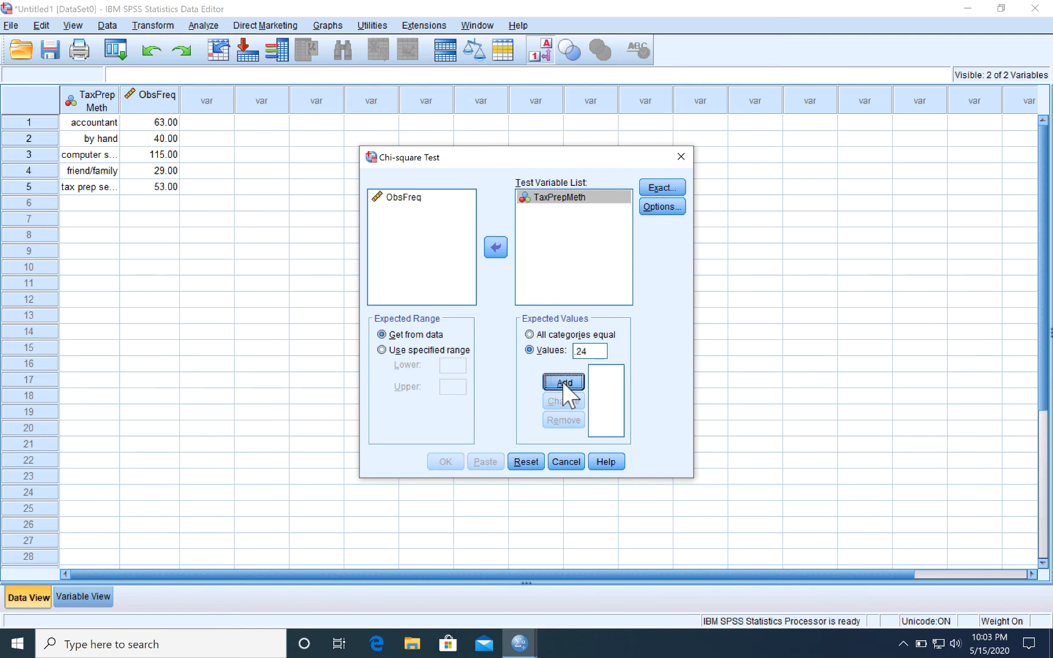
left_click(563, 382)
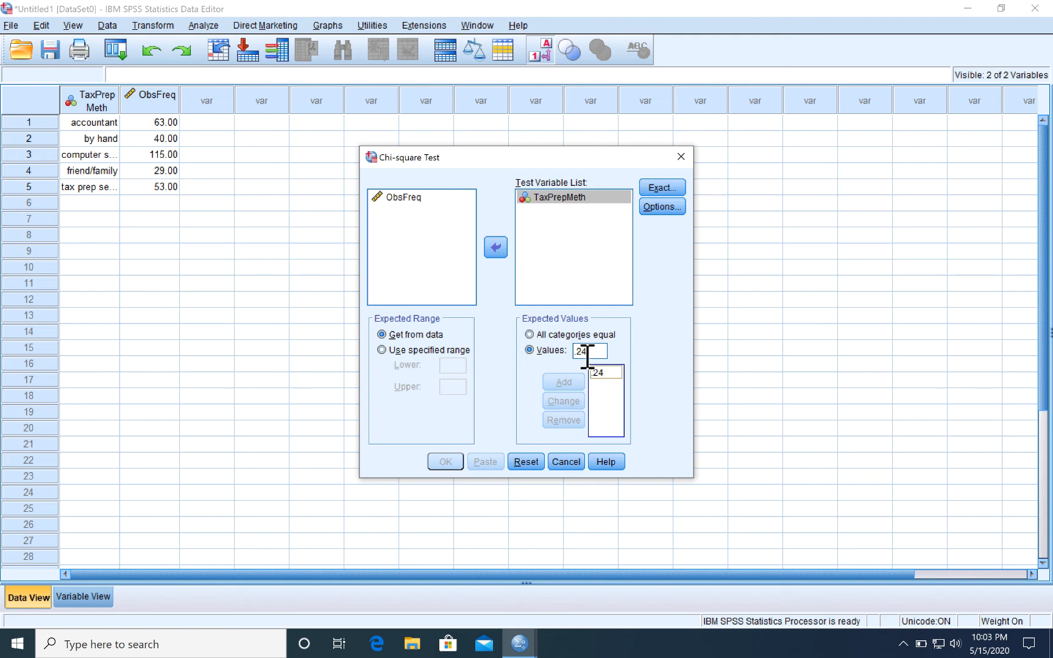
mouse_move(851, 422)
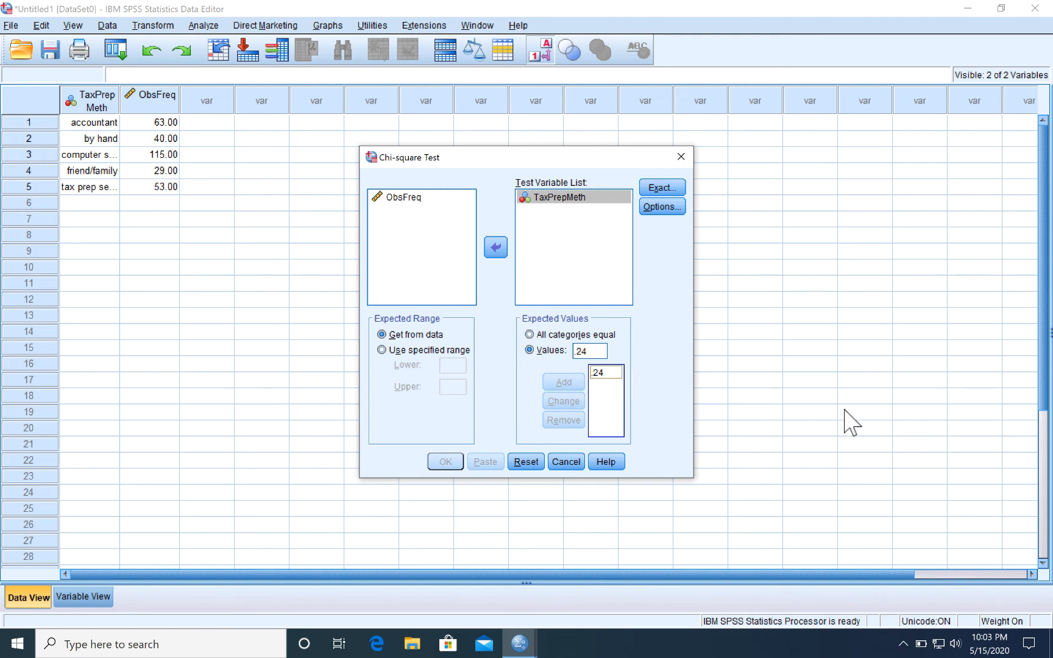
mouse_move(974, 404)
type(".2")
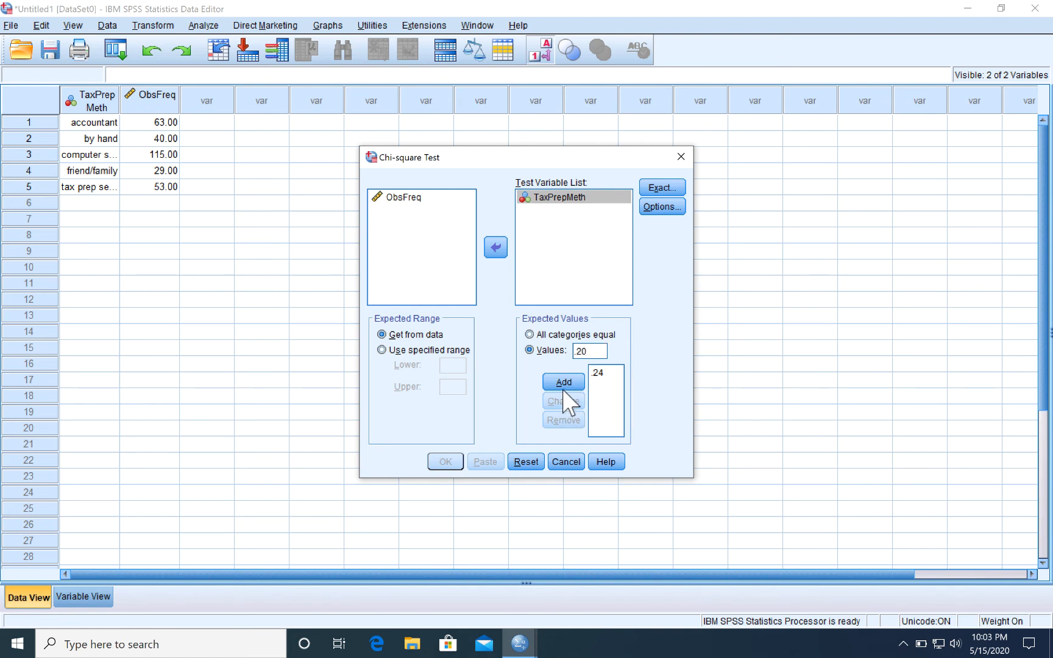
left_click(563, 381)
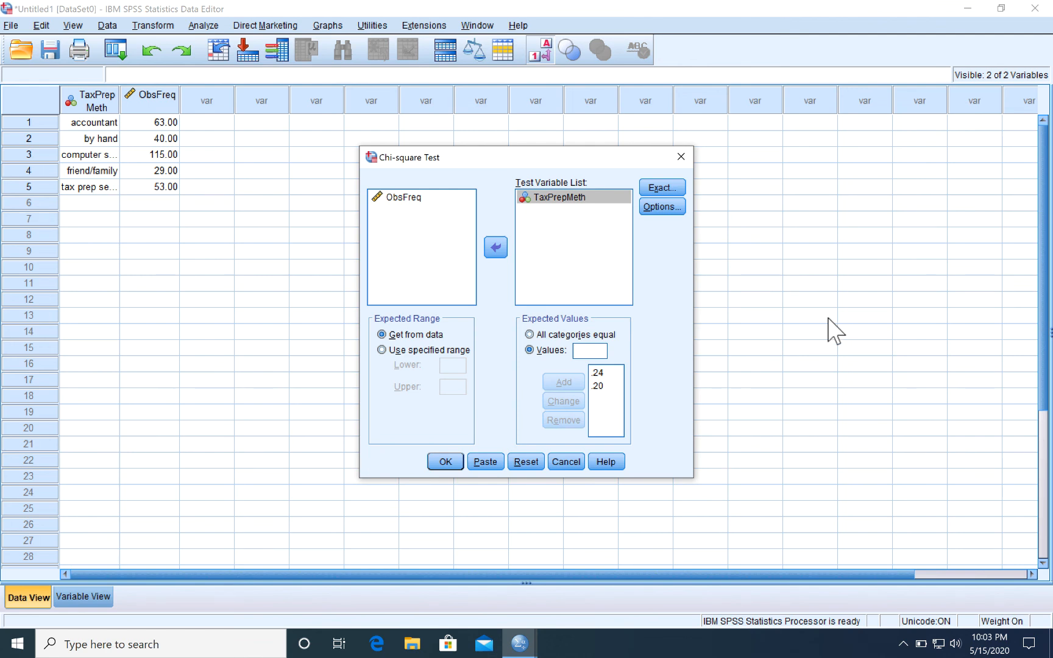
type(".35")
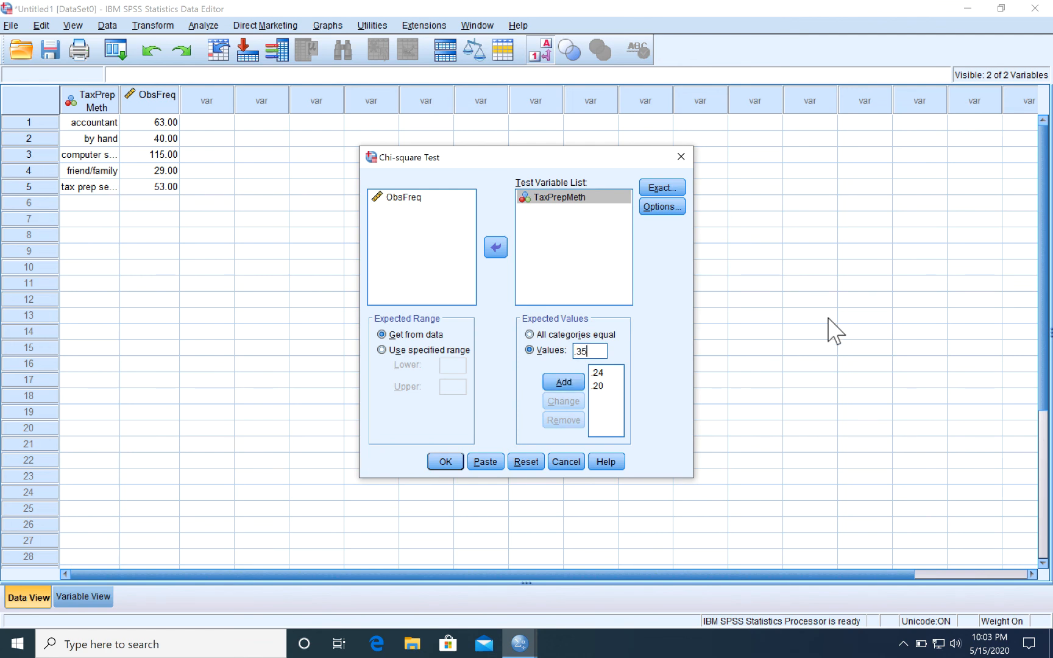
left_click(563, 382)
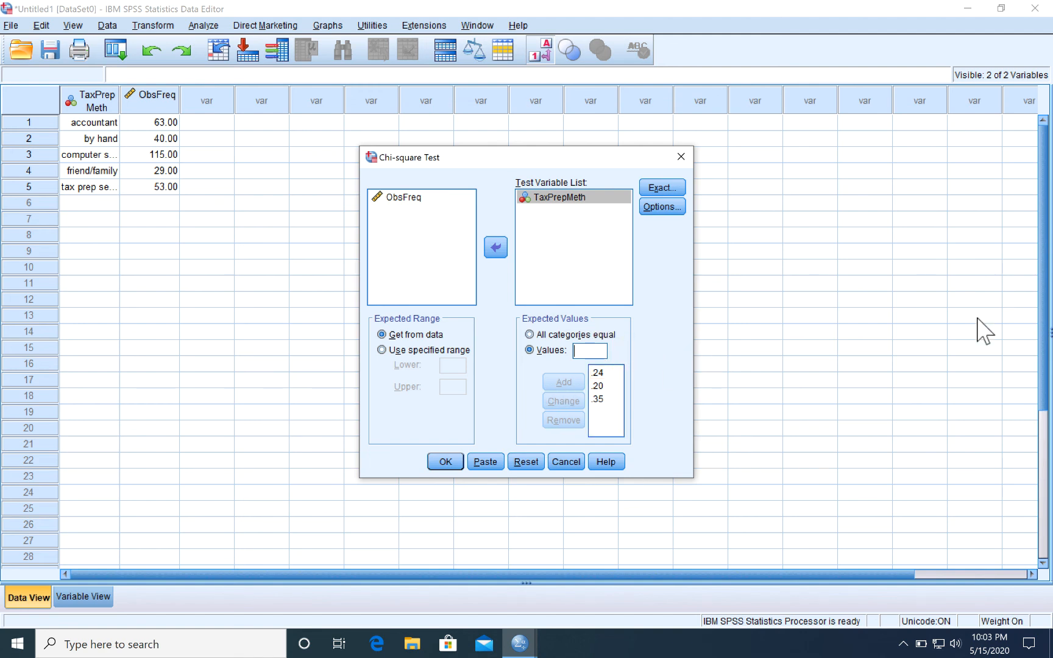
type(".06")
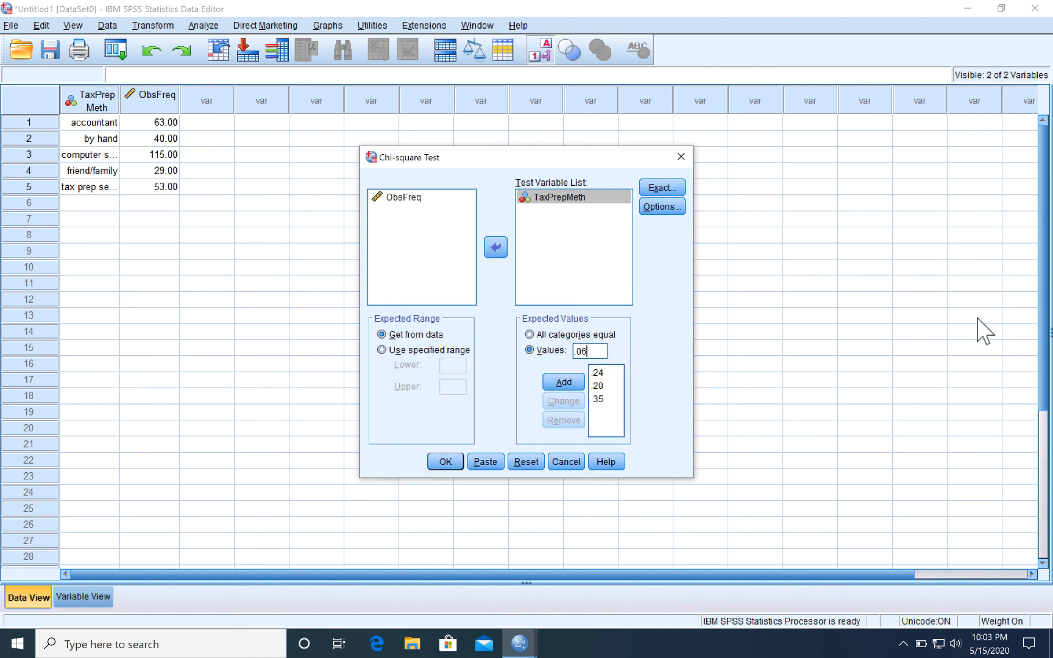
left_click(563, 381)
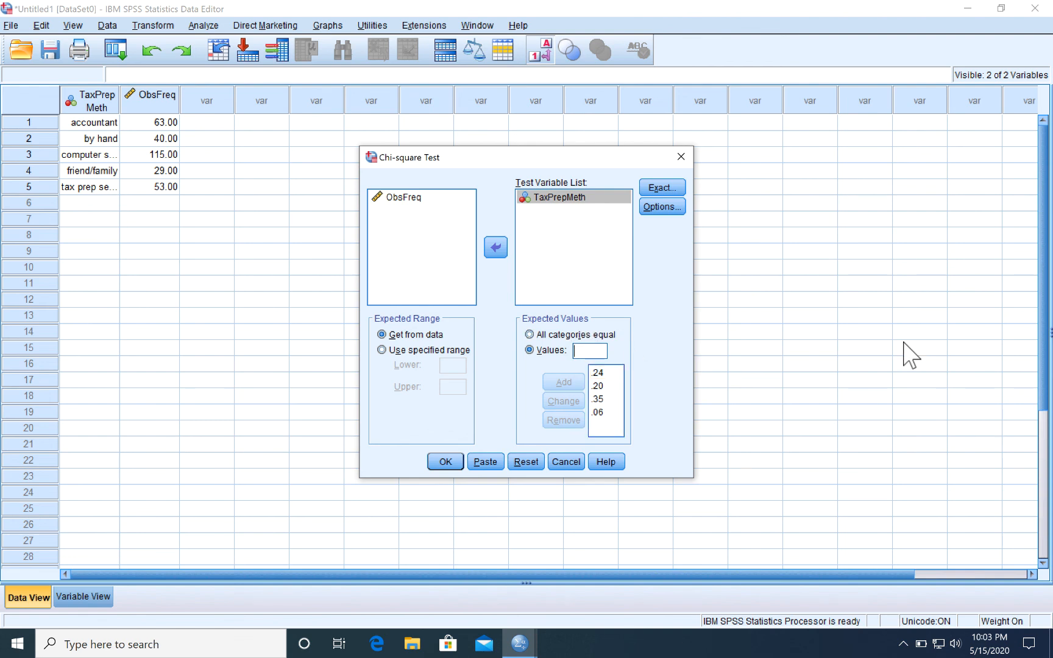
type(".15")
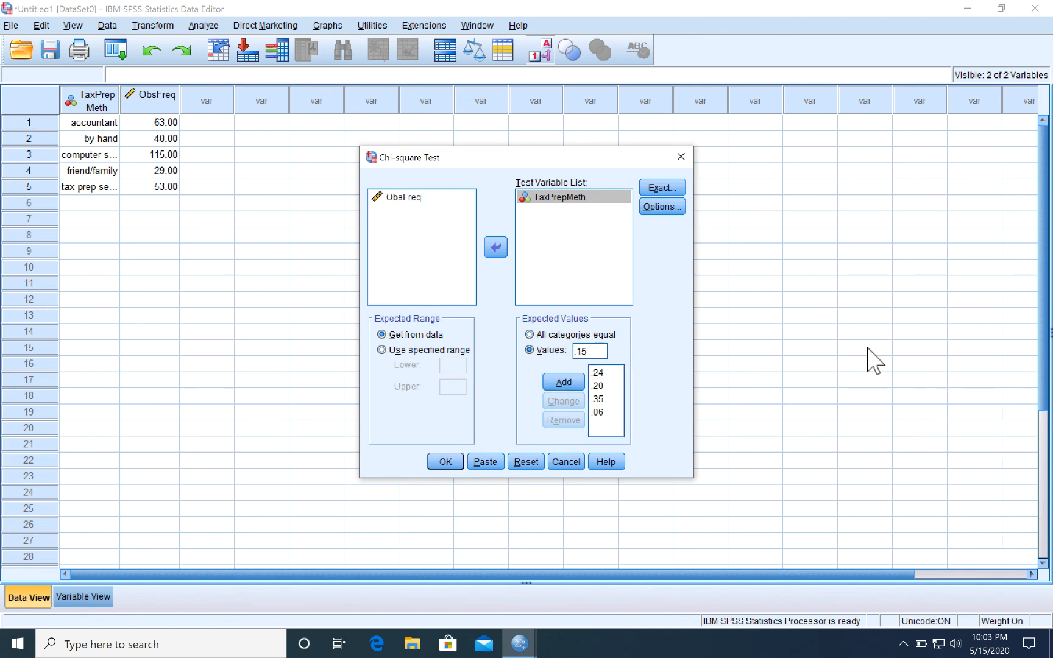
left_click(563, 381)
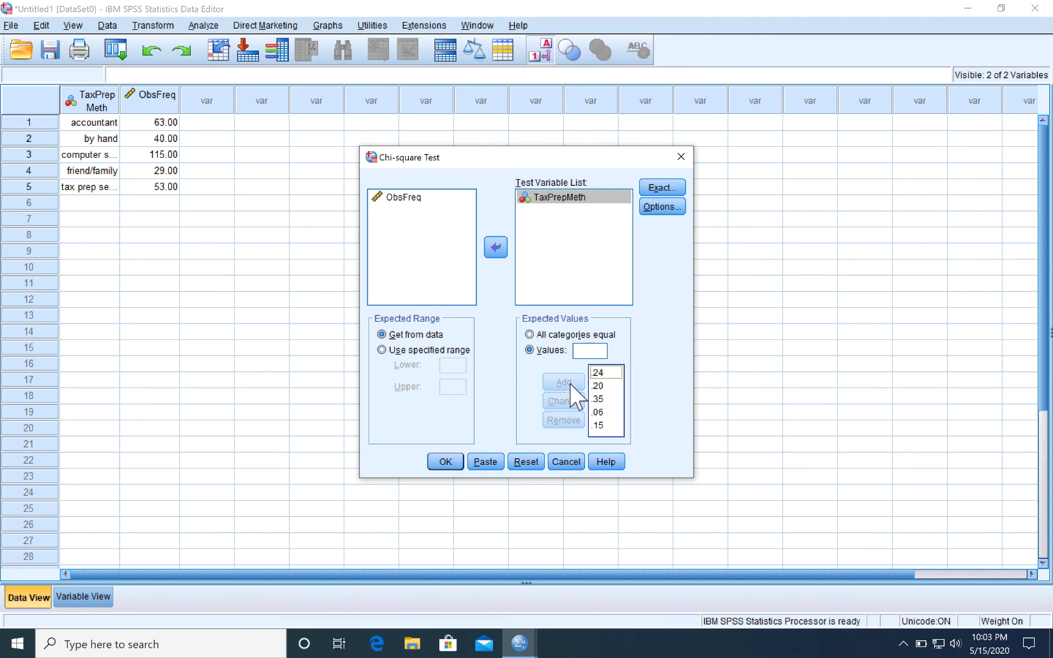
mouse_move(643, 421)
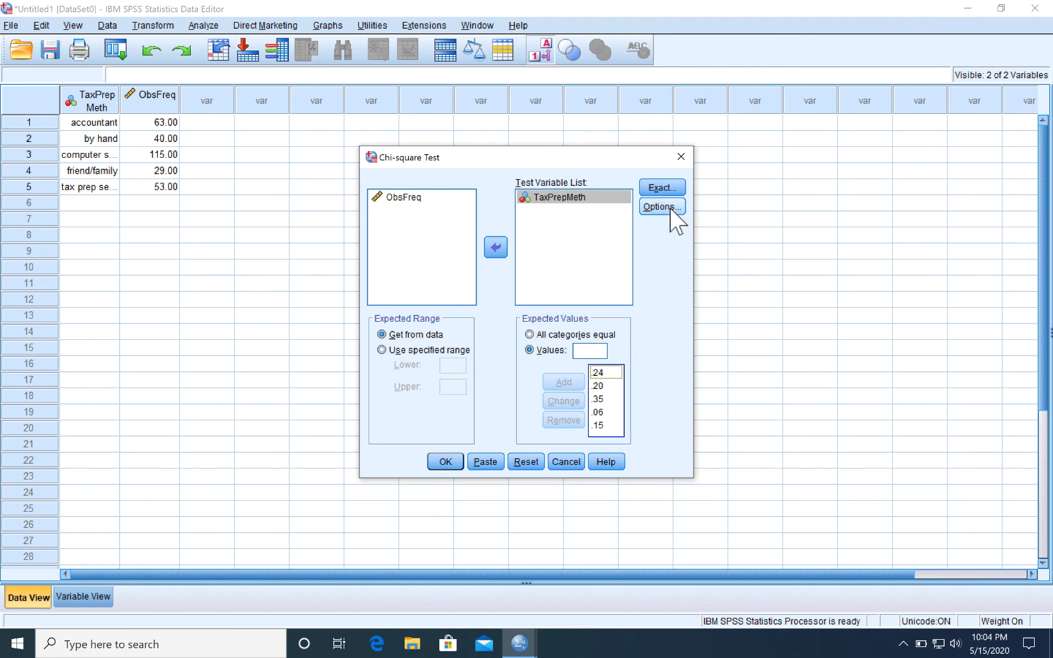
Close the Options dialog unchanged and run the chi-square test
left_click(660, 206)
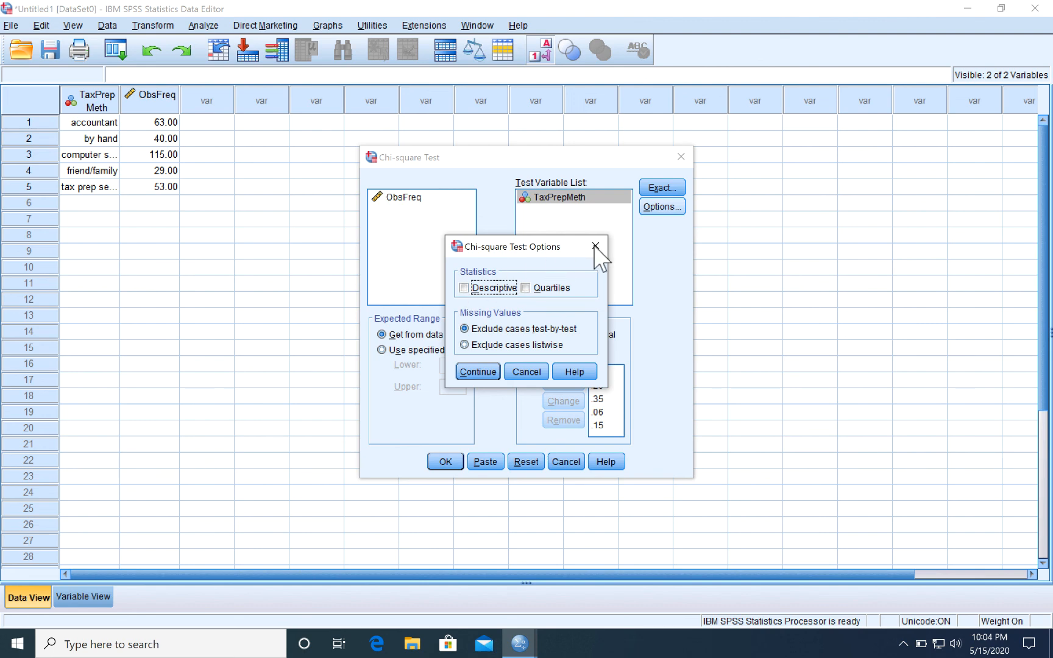
left_click(593, 245)
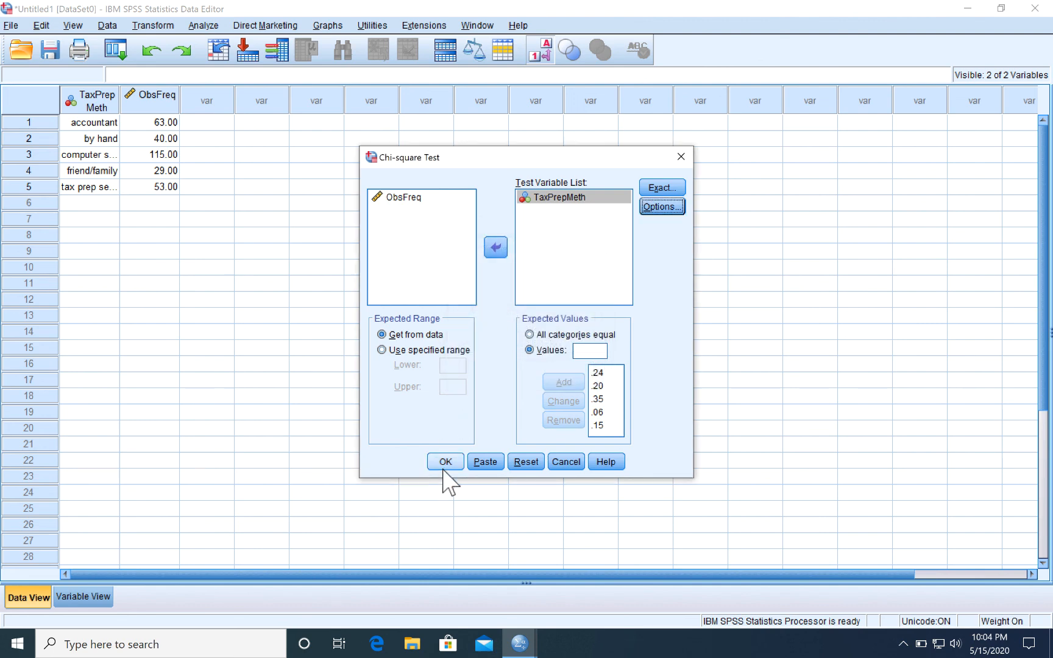
left_click(445, 462)
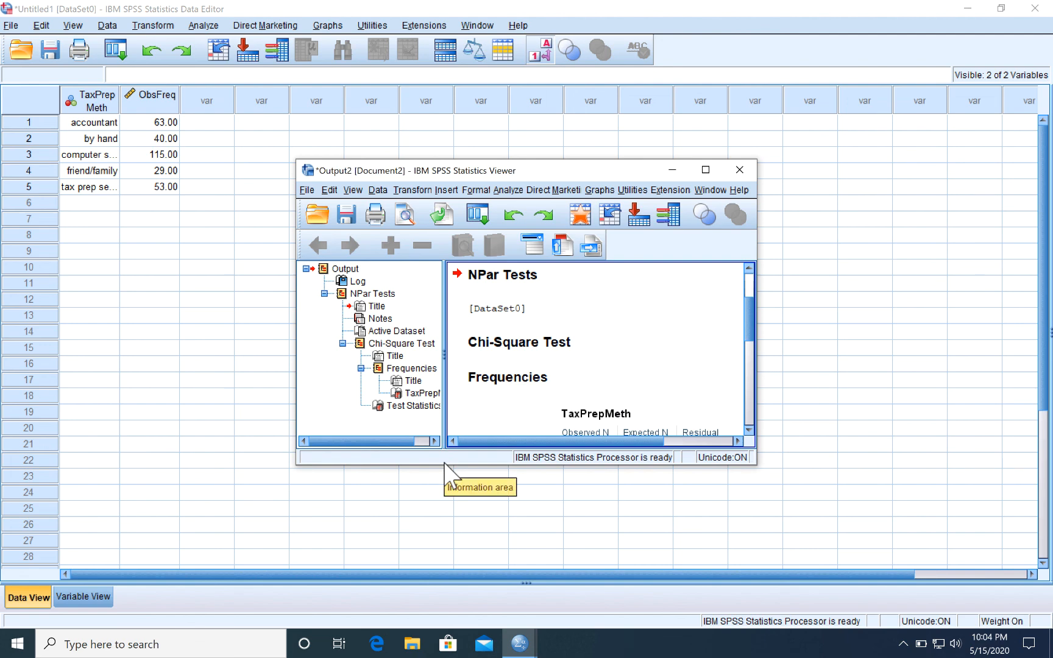
Maximize the output viewer and select the frequencies table showing chi-square 16.888
left_click(705, 169)
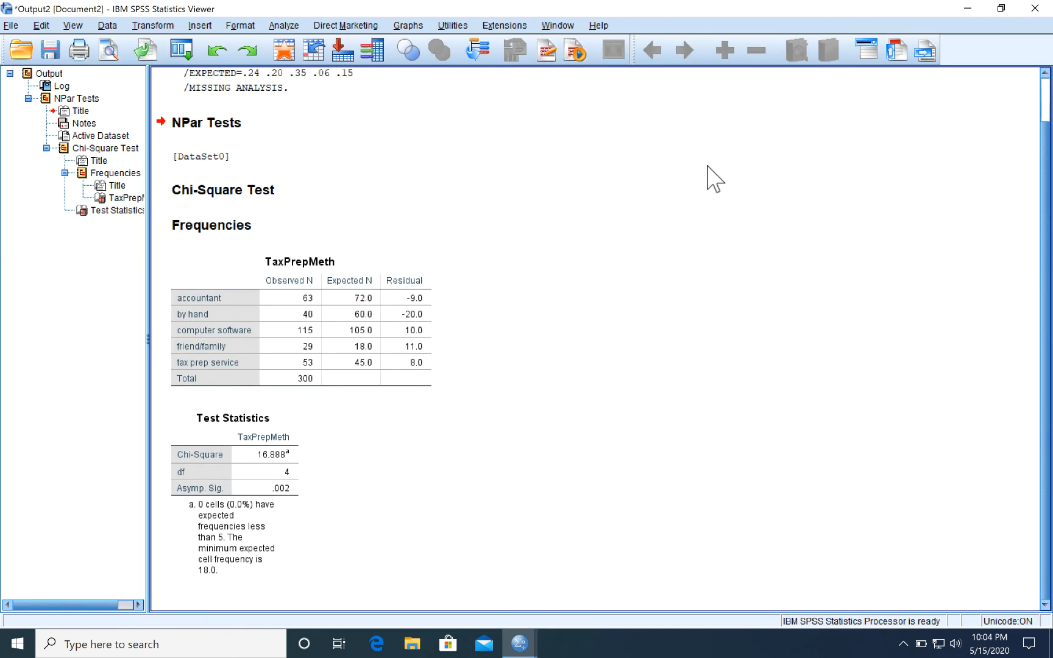
mouse_move(635, 337)
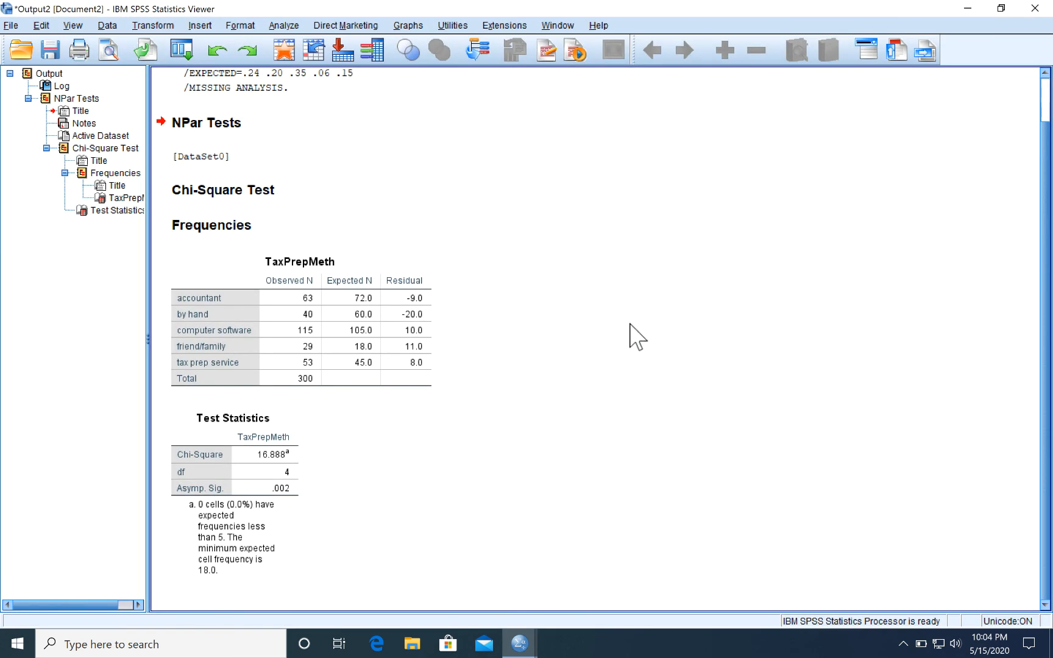
left_click(300, 318)
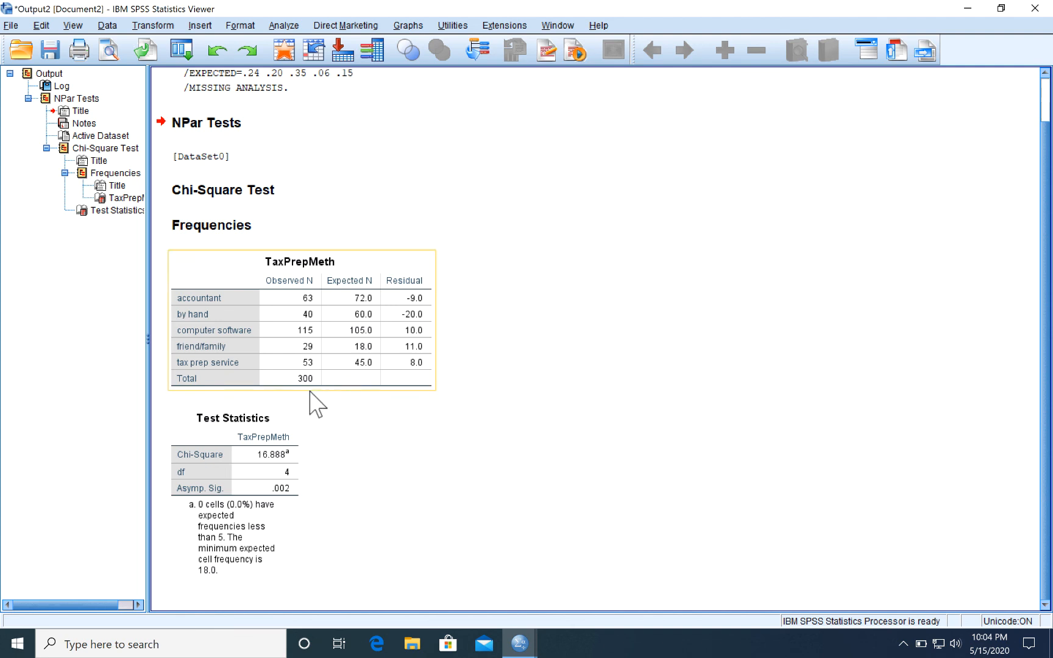
mouse_move(325, 370)
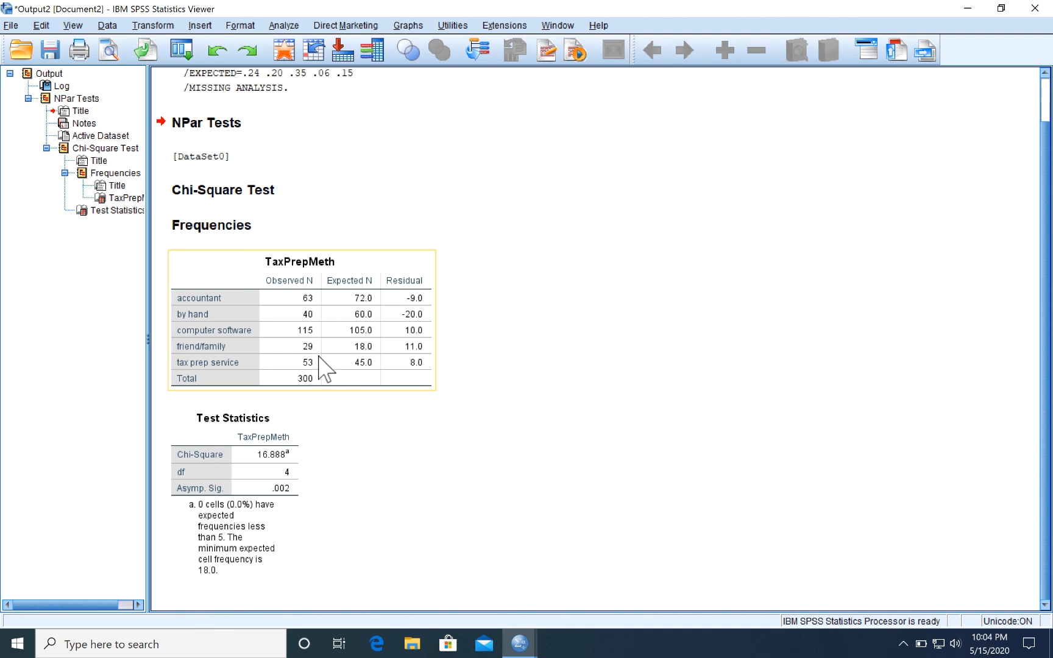
mouse_move(380, 375)
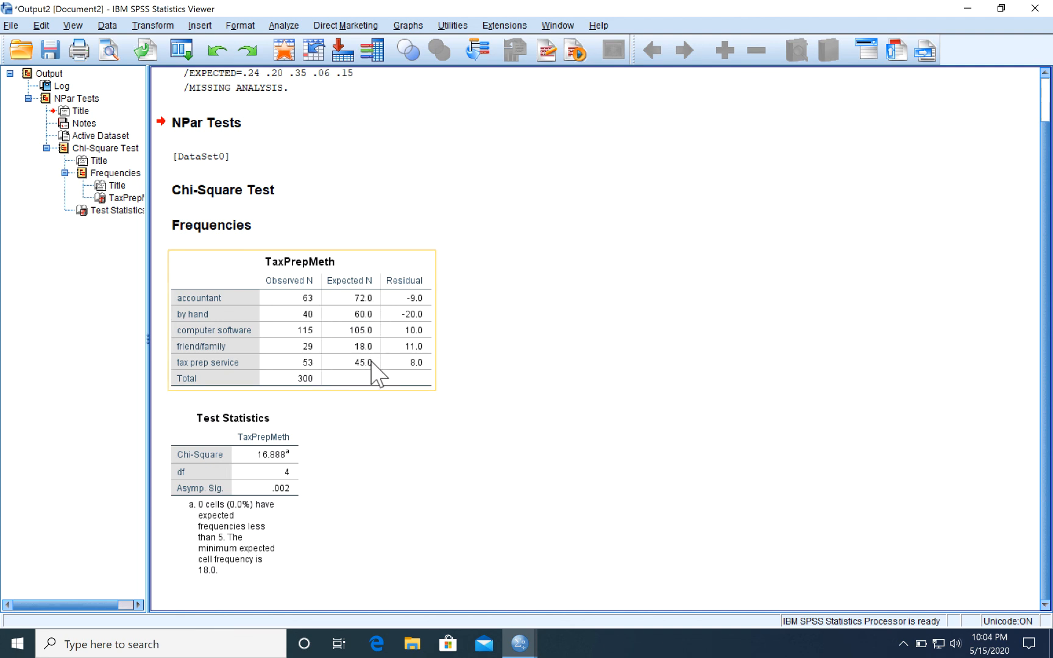
mouse_move(382, 376)
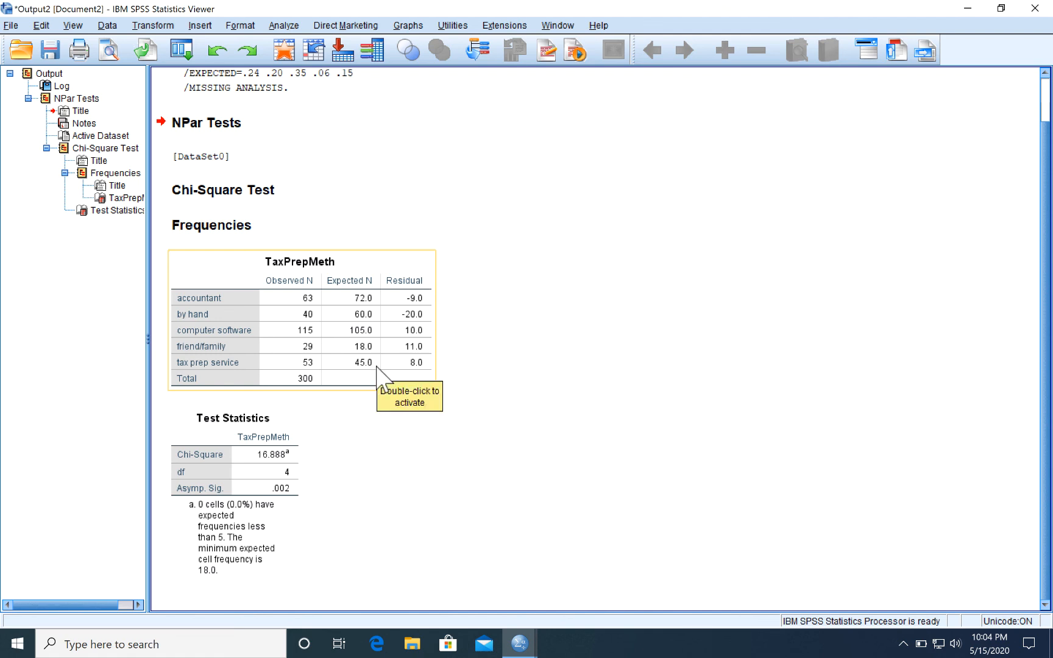
mouse_move(316, 401)
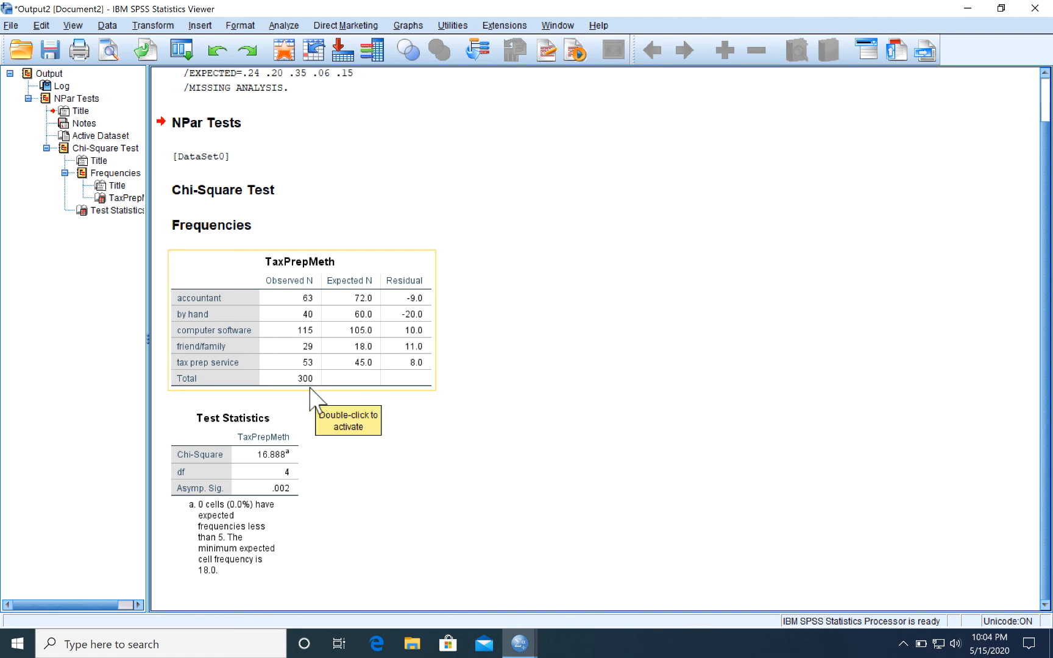
mouse_move(357, 388)
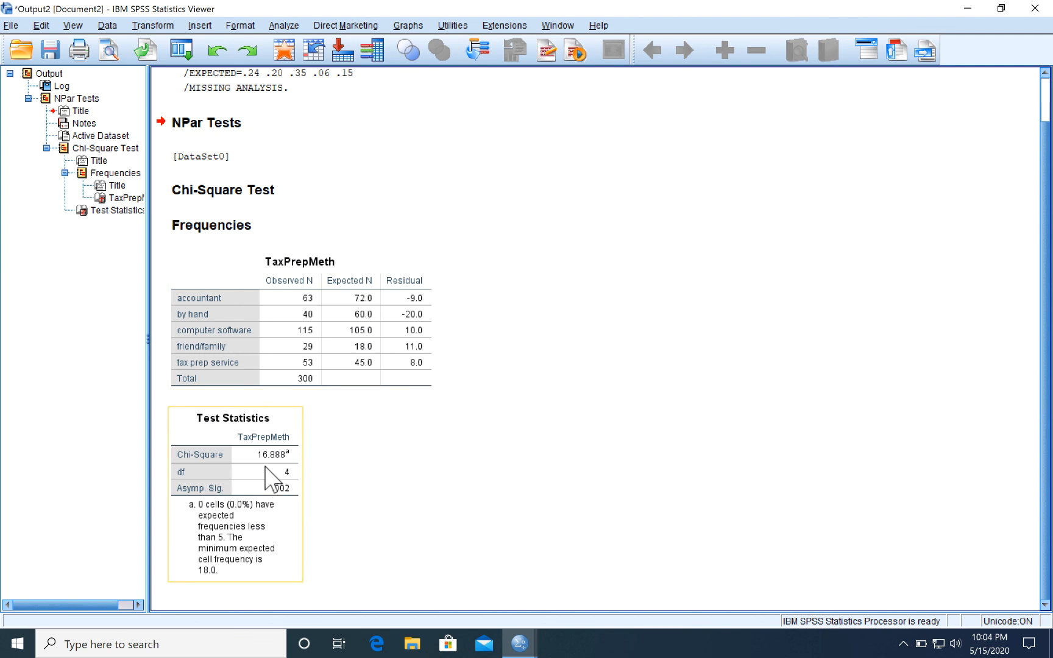
mouse_move(269, 479)
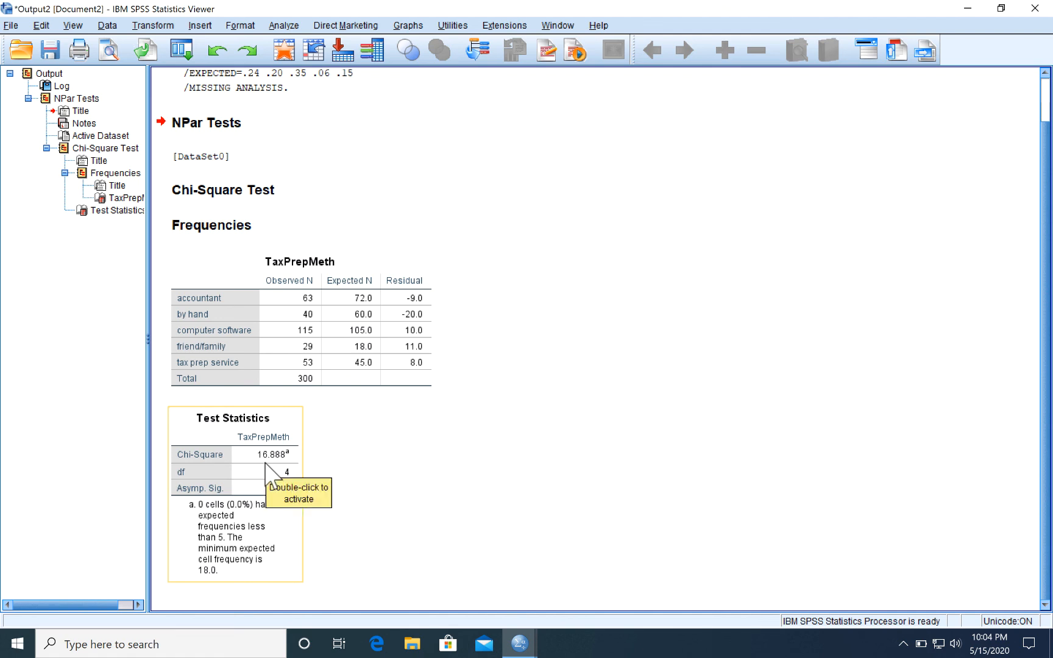
mouse_move(271, 476)
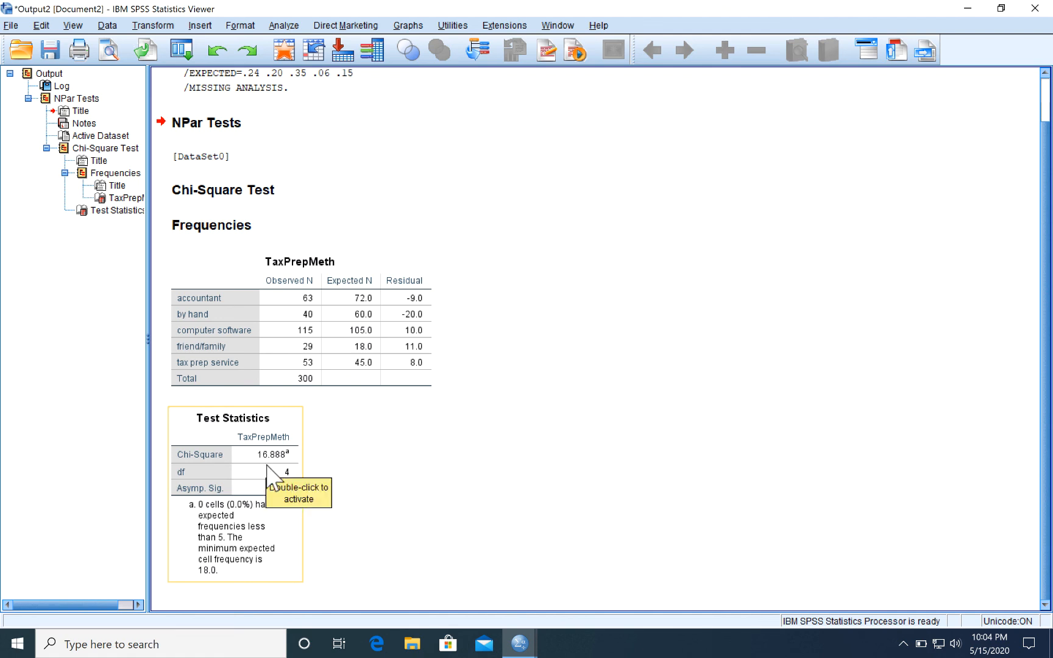
mouse_move(271, 476)
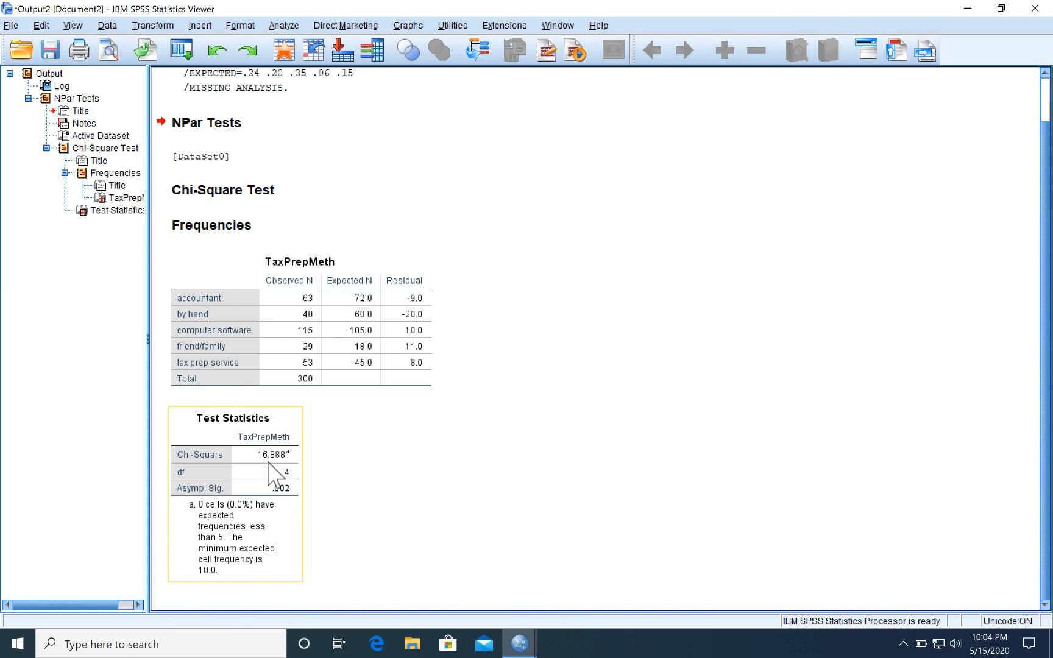
mouse_move(270, 479)
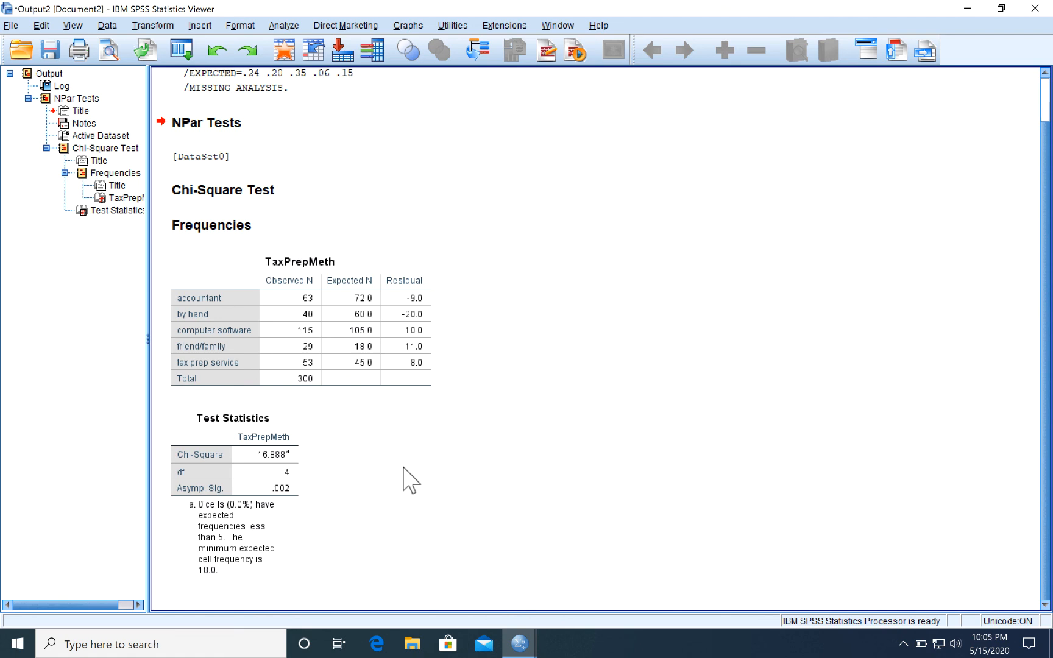
mouse_move(371, 470)
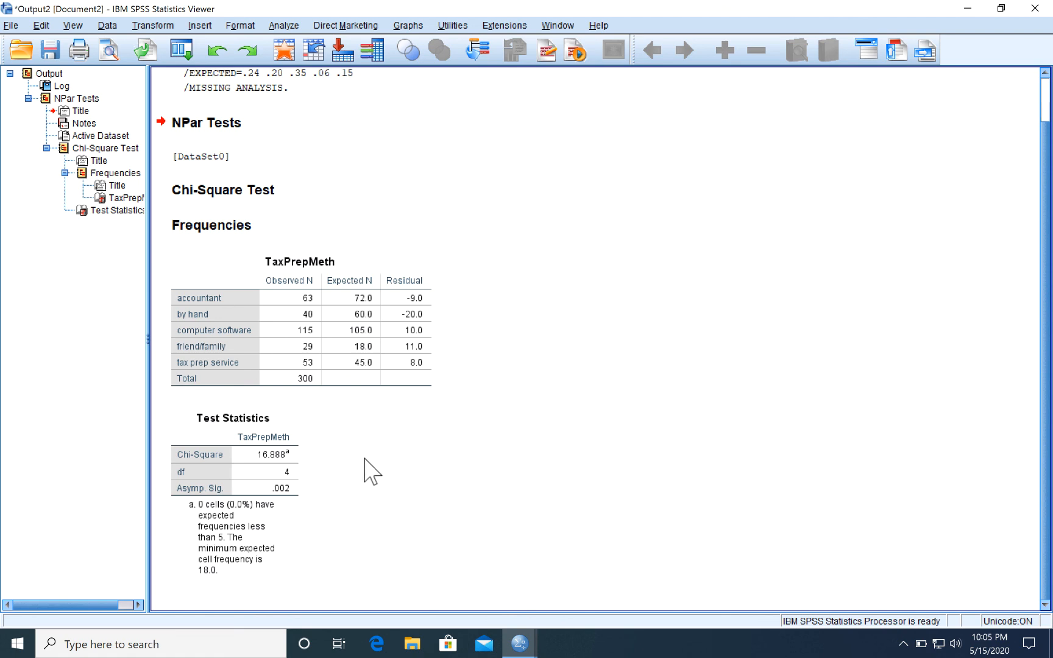